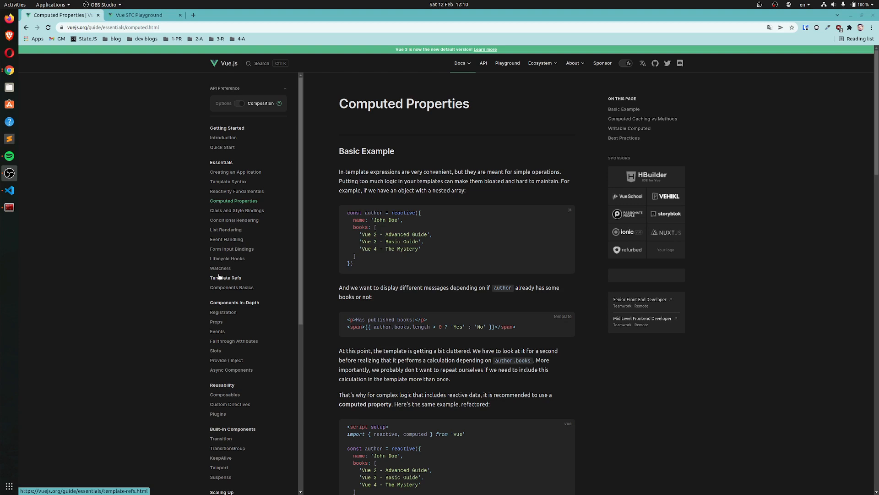
mouse_move(327, 280)
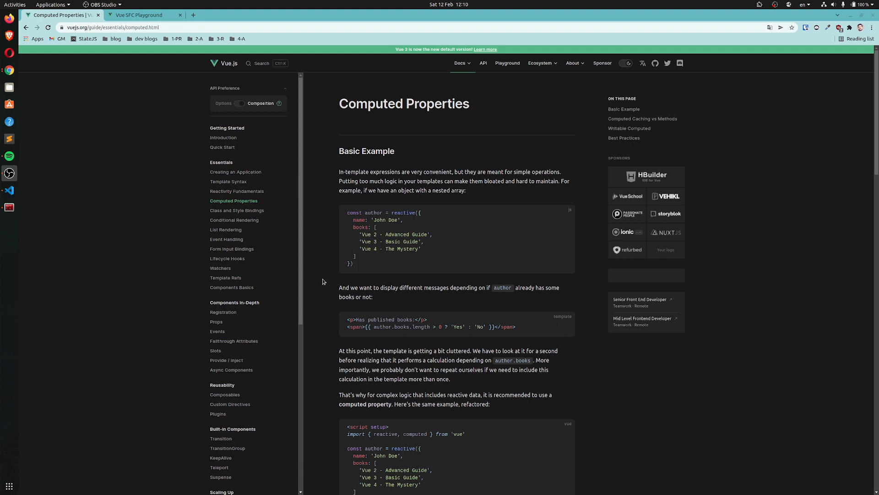
- Bring the Vue docs window into focus to reach the Computed Properties Basic Example
click(9, 70)
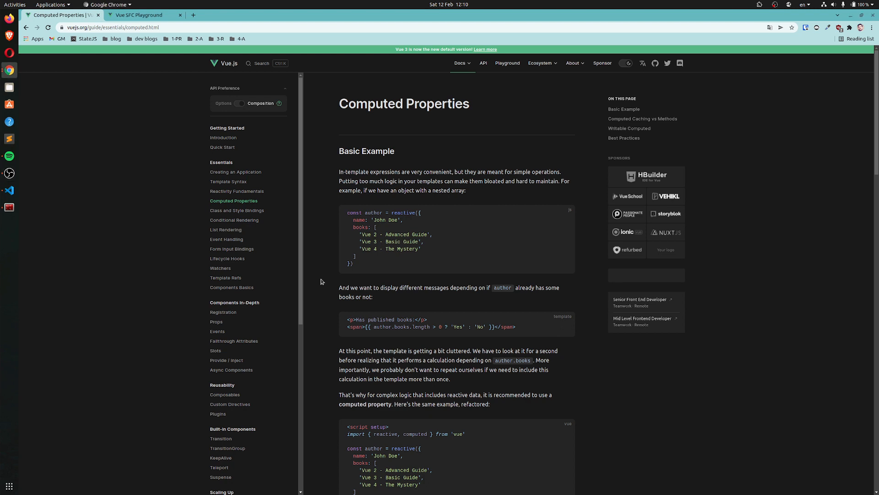
mouse_move(380, 109)
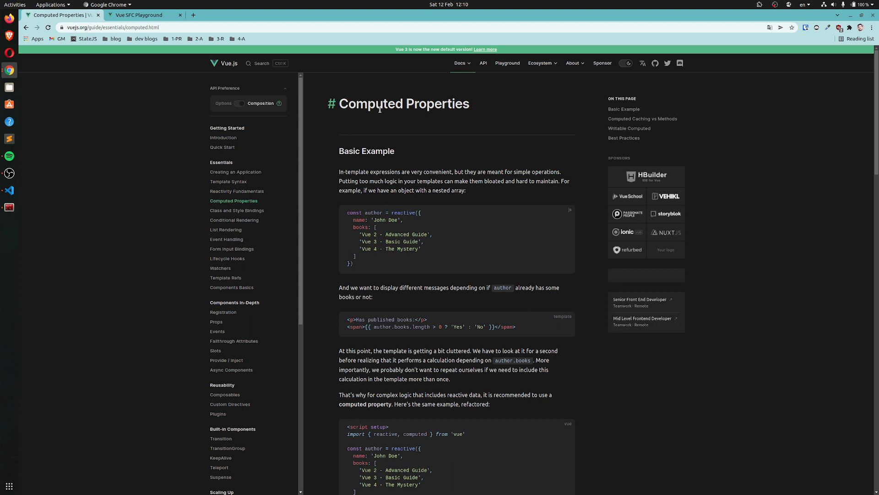
mouse_move(499, 103)
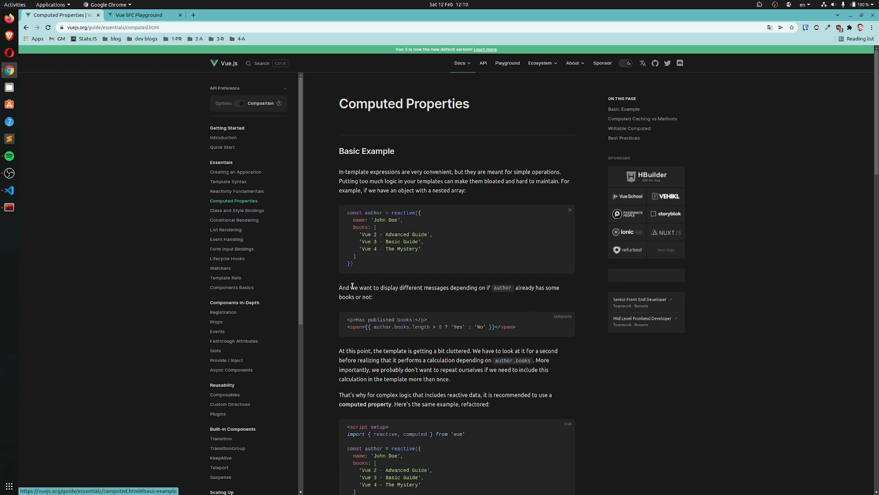
mouse_move(542, 237)
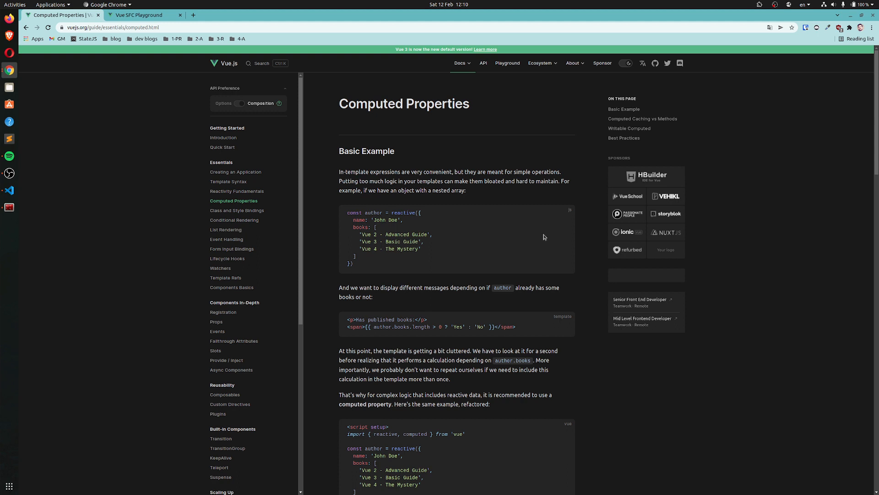
mouse_move(319, 172)
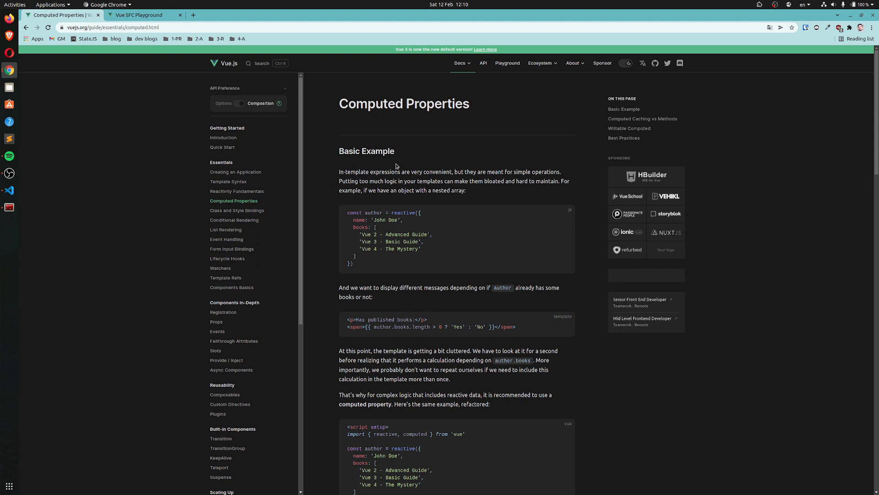
mouse_move(437, 180)
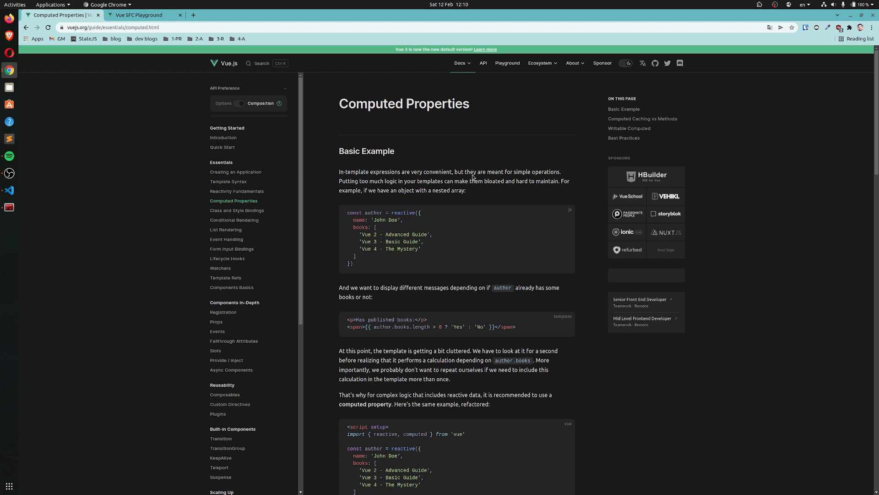
mouse_move(357, 191)
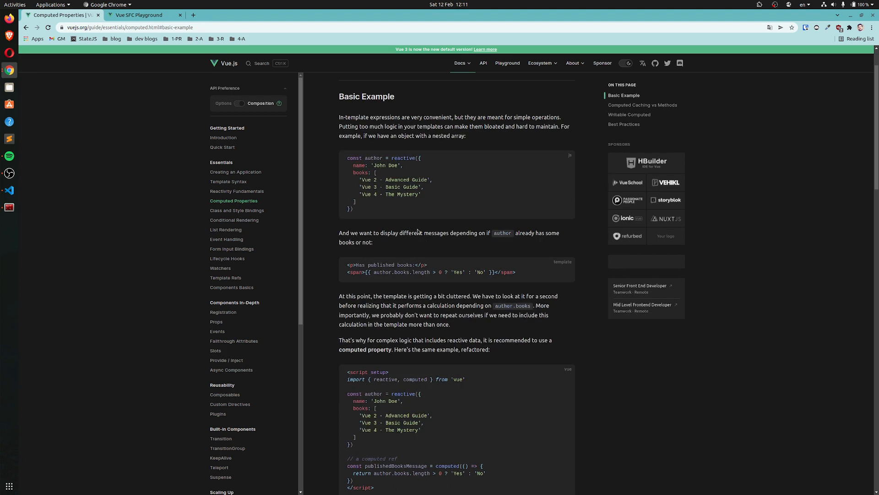
mouse_move(434, 229)
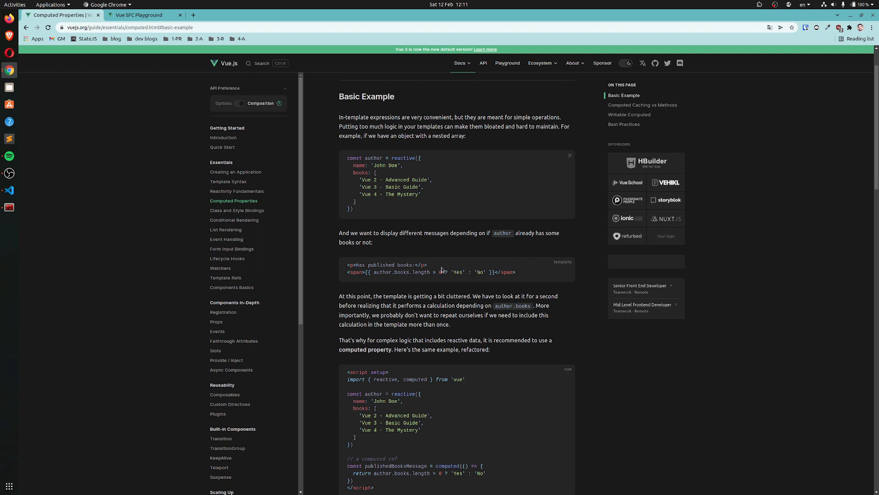
mouse_move(493, 247)
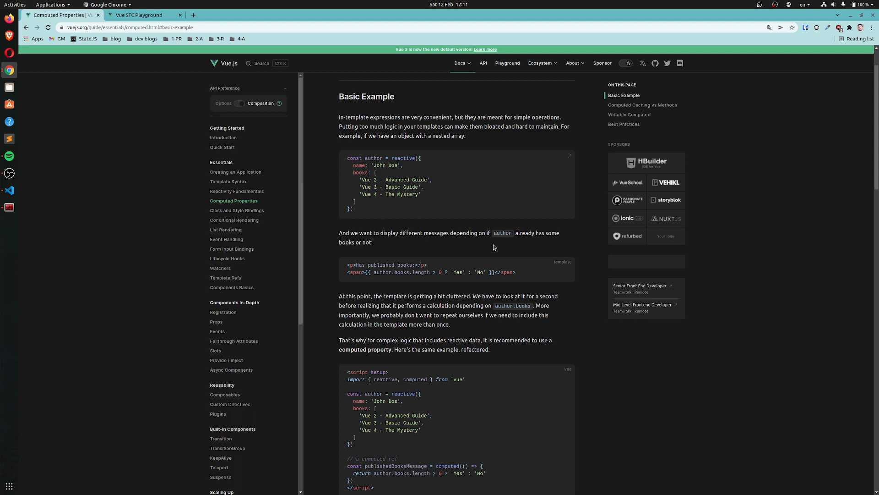
mouse_move(574, 347)
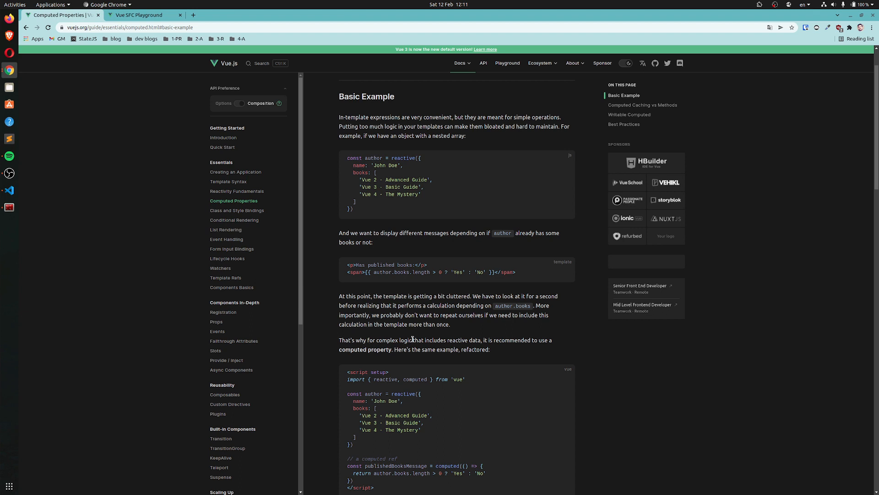
- Scroll to the refactored publishedBooksMessage script setup example and double-click inside the code
scroll(down, 3)
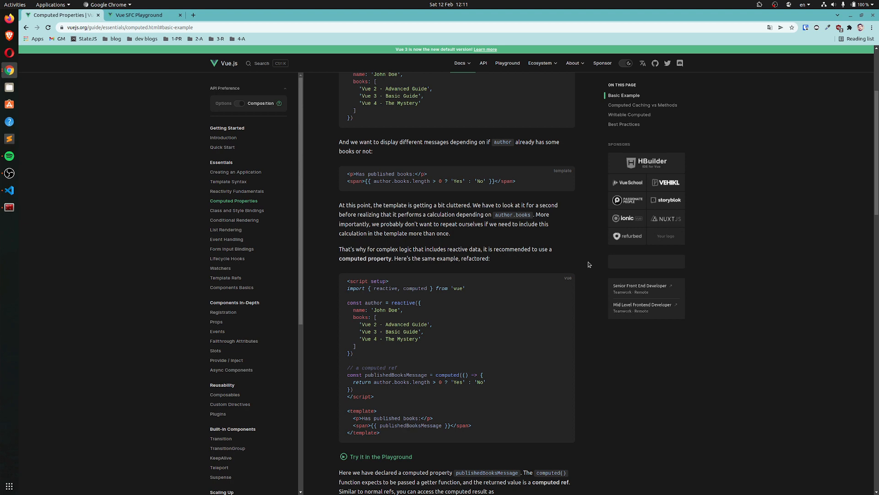
scroll(down, 3)
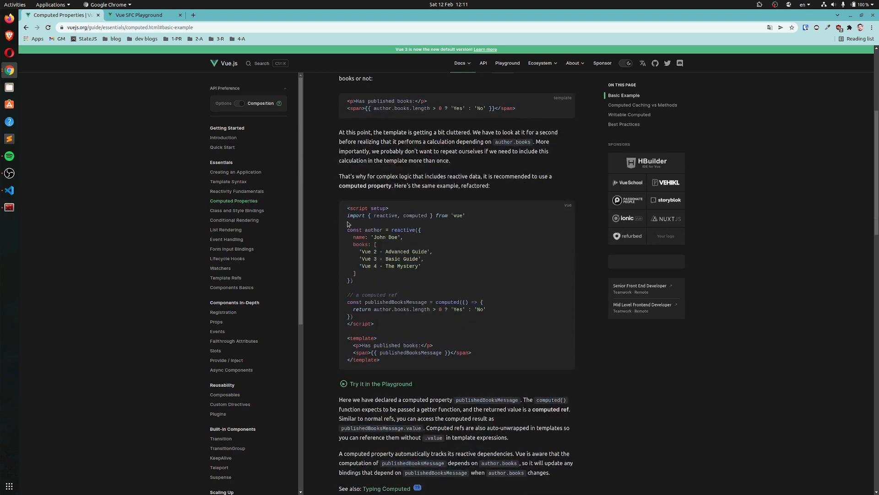
double_click(415, 216)
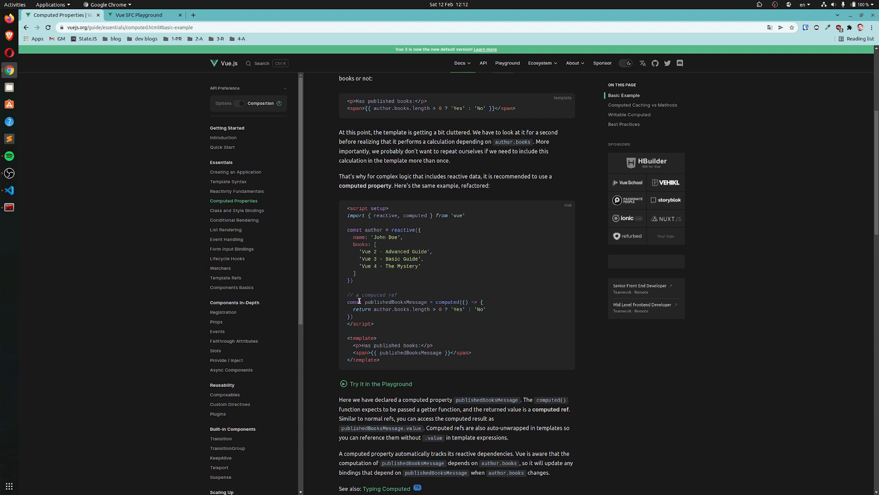
mouse_move(397, 297)
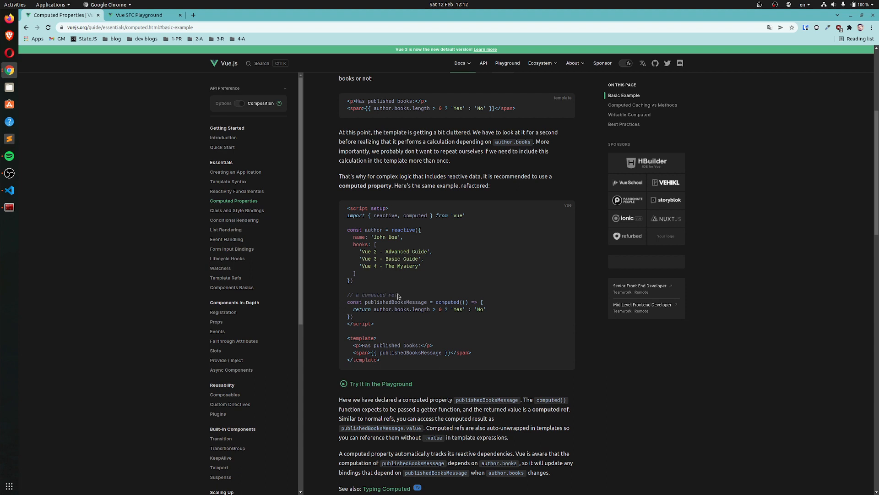
mouse_move(401, 278)
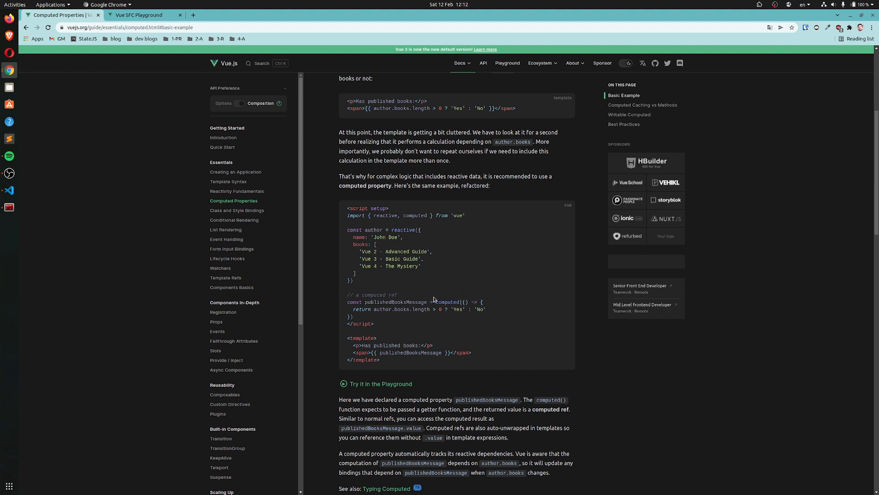
mouse_move(455, 302)
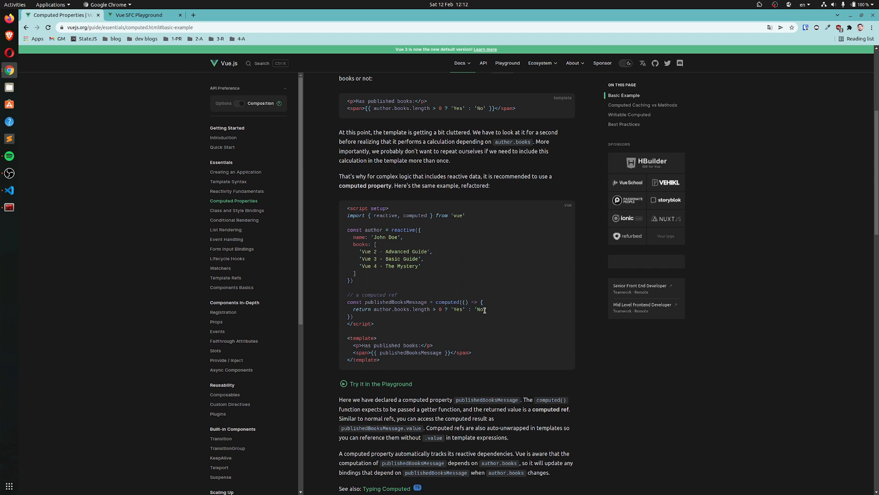
mouse_move(403, 300)
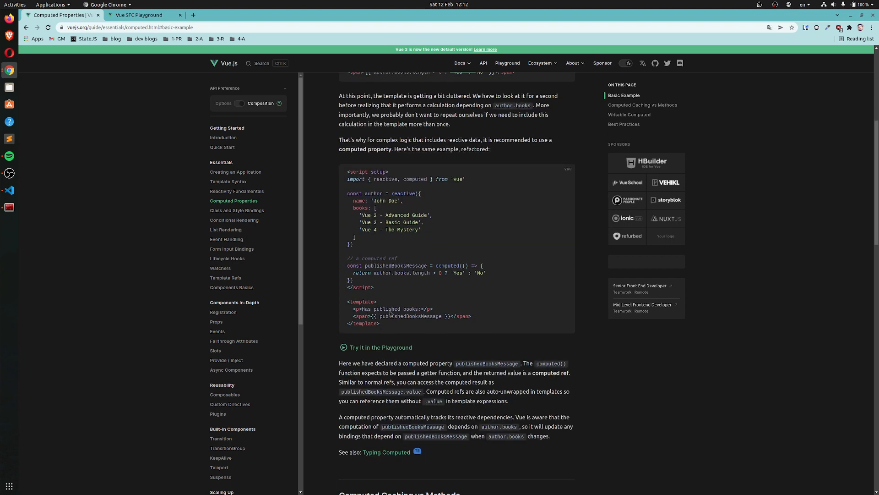
- Check the Playground preview reading 'Has published books: No', then return to the Computed Properties docs
scroll(down, 3)
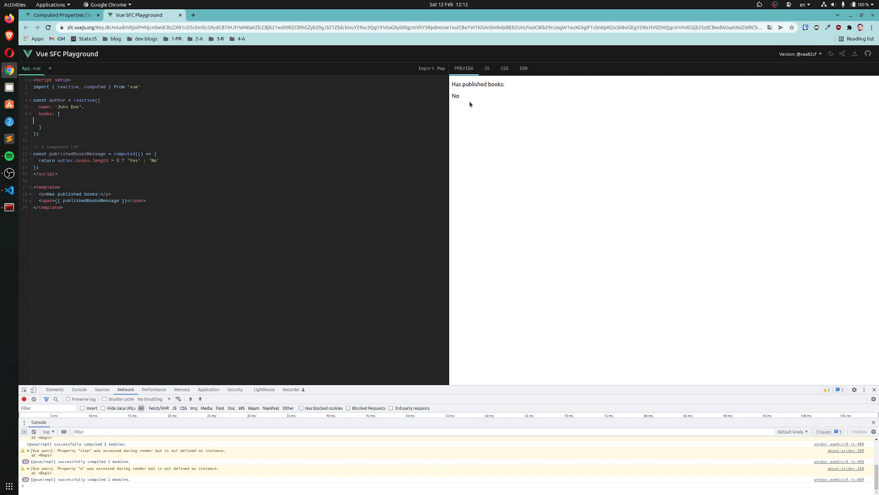
click(60, 14)
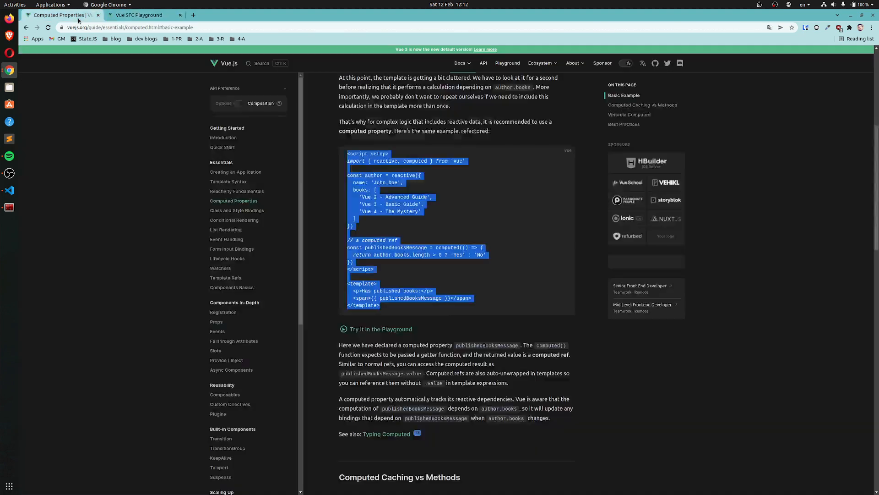
- Scroll past the publishedBooksMessage explanation to the Computed Caching vs Methods heading
scroll(down, 3)
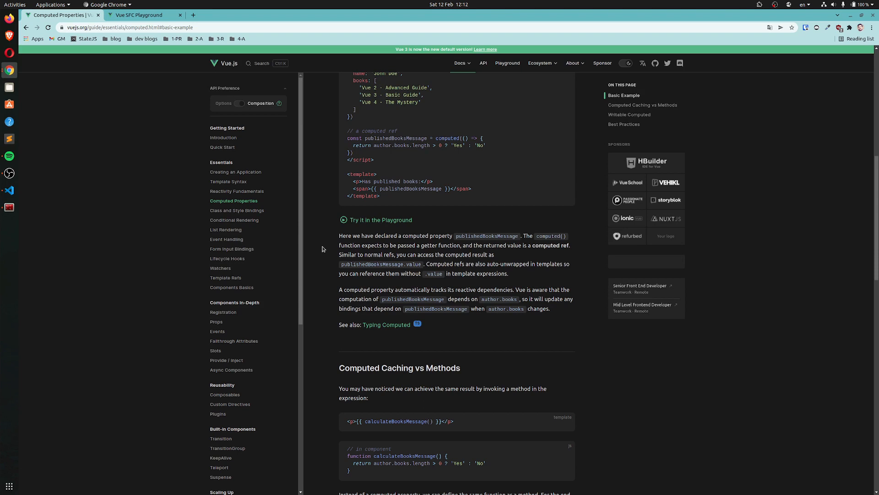
mouse_move(560, 235)
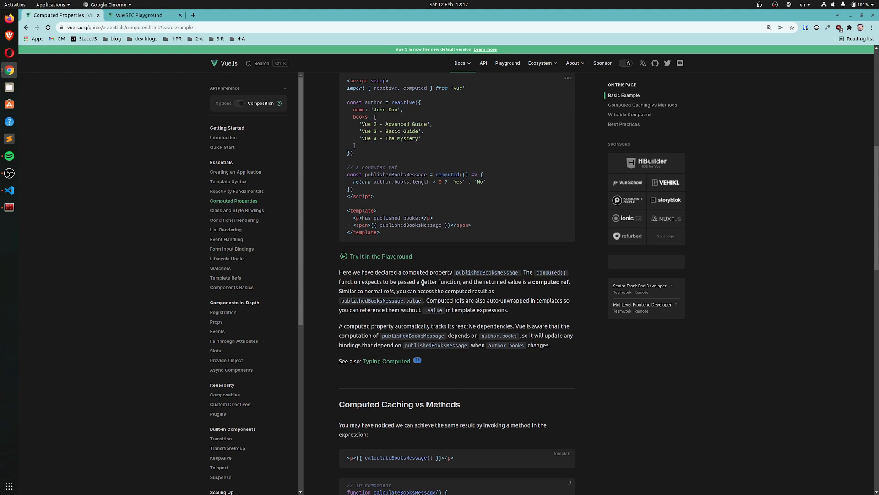
mouse_move(600, 244)
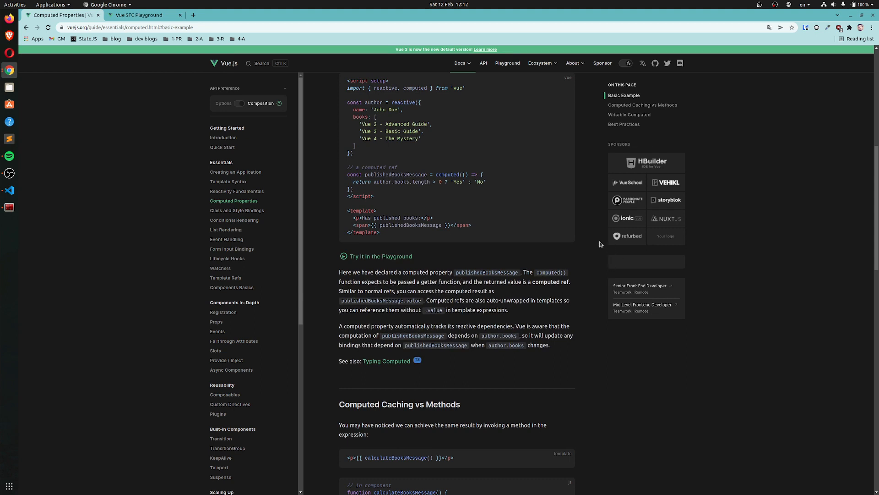
mouse_move(582, 233)
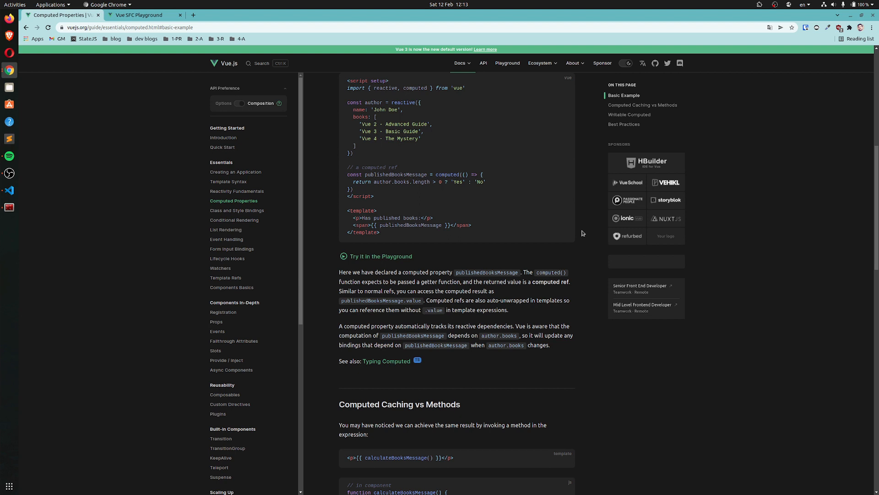
mouse_move(398, 303)
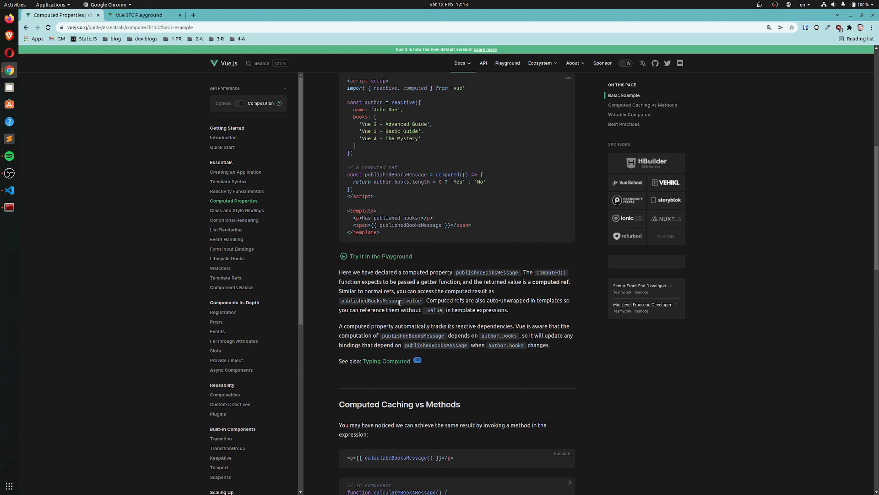
mouse_move(595, 232)
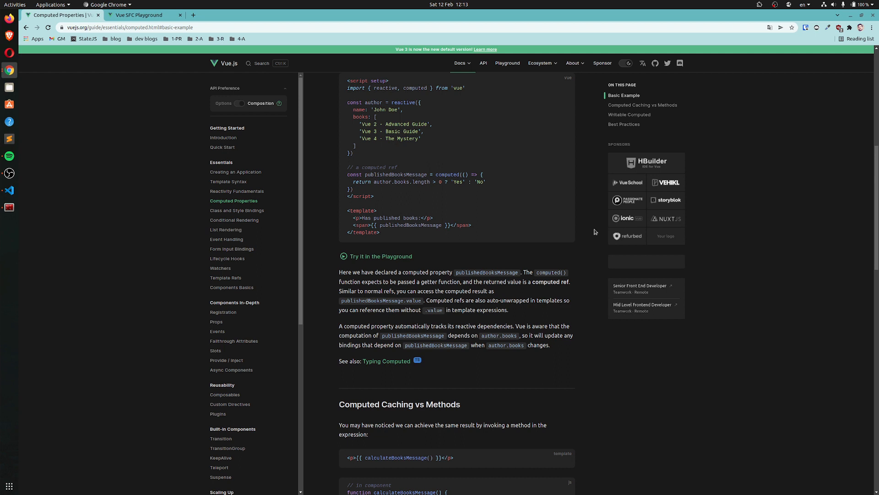
mouse_move(439, 250)
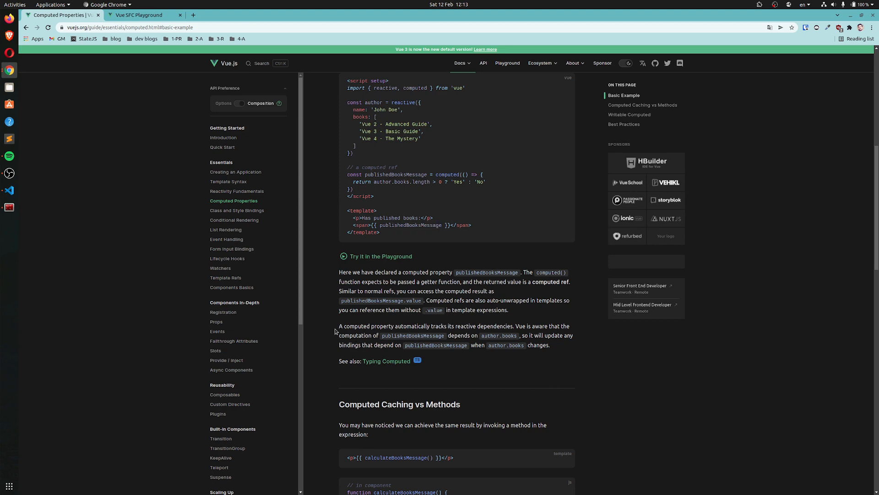
scroll(down, 3)
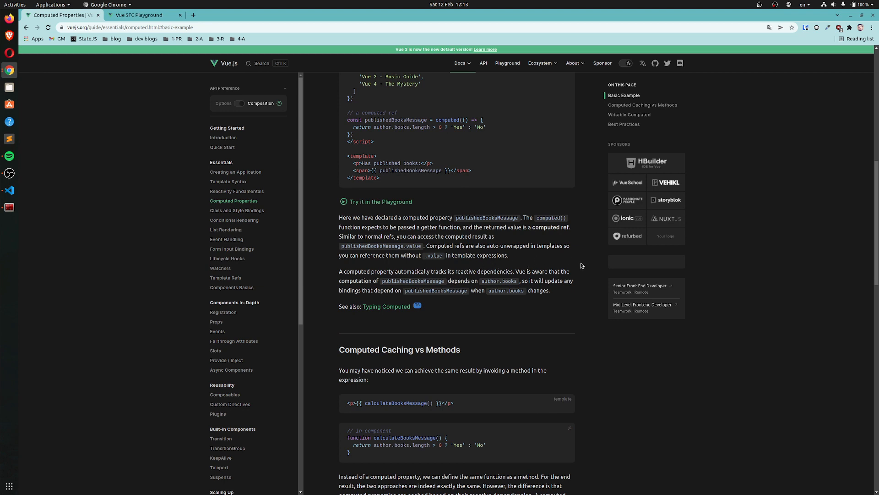
mouse_move(584, 267)
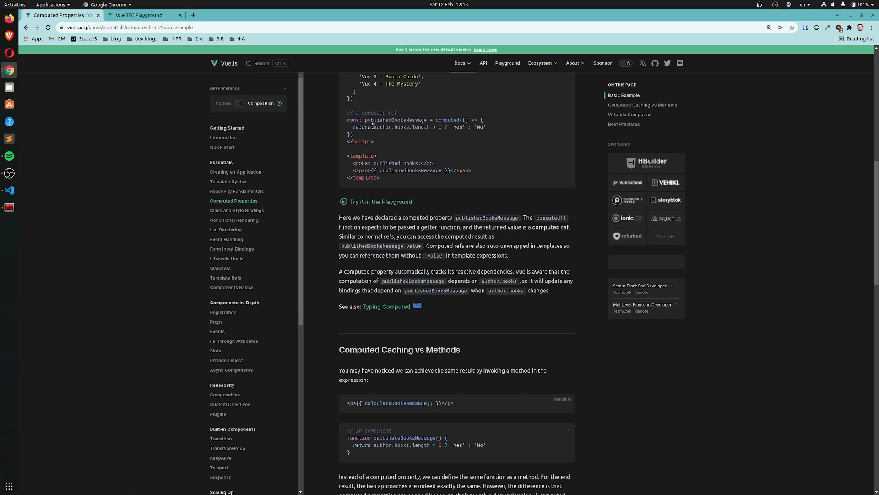
mouse_move(537, 240)
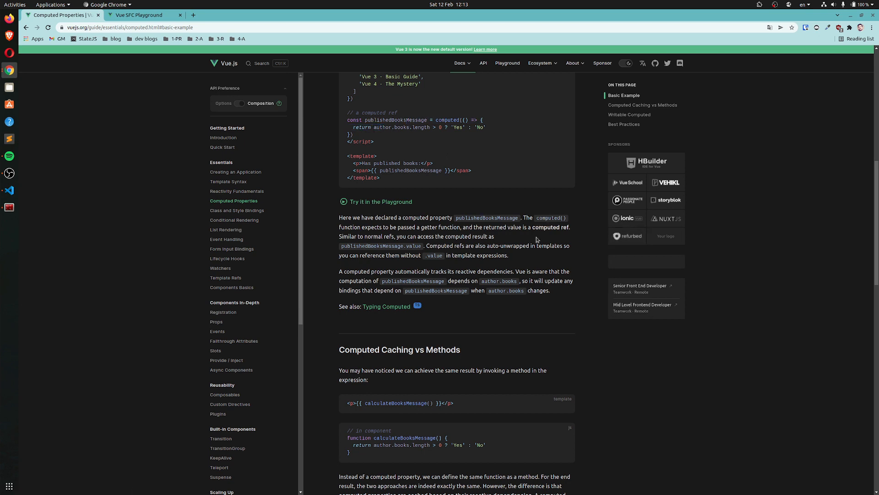
mouse_move(341, 299)
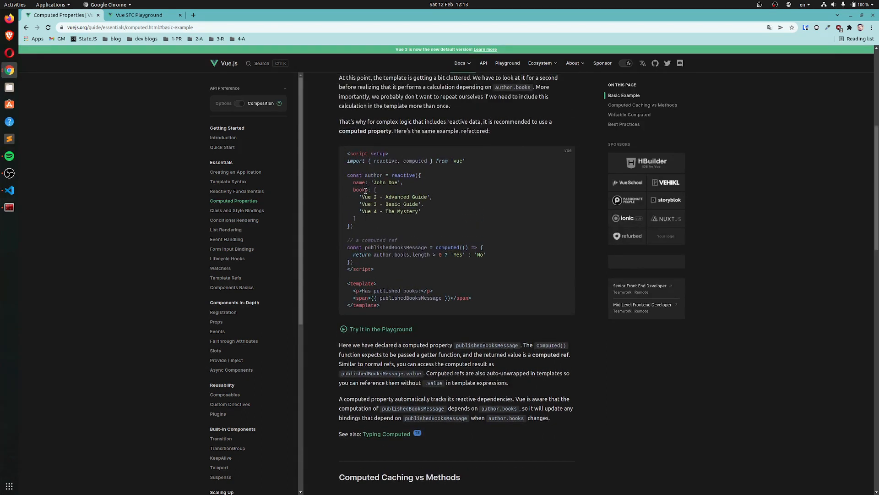
double_click(389, 255)
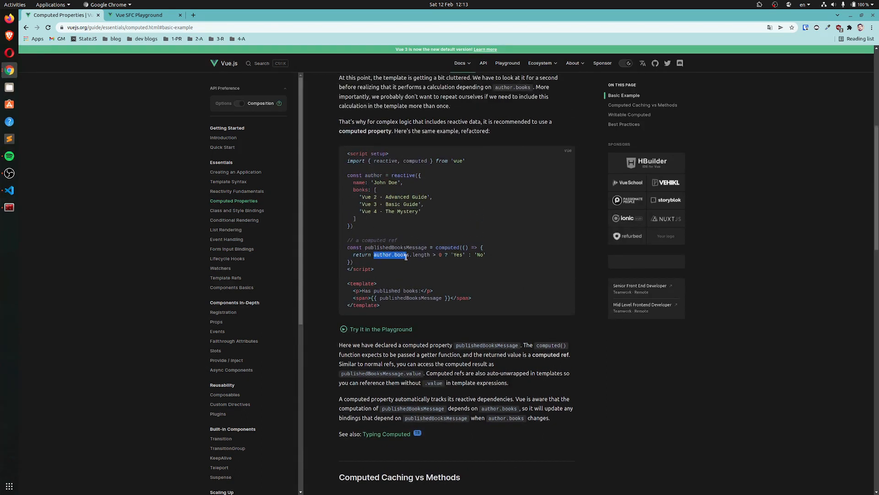
click(408, 257)
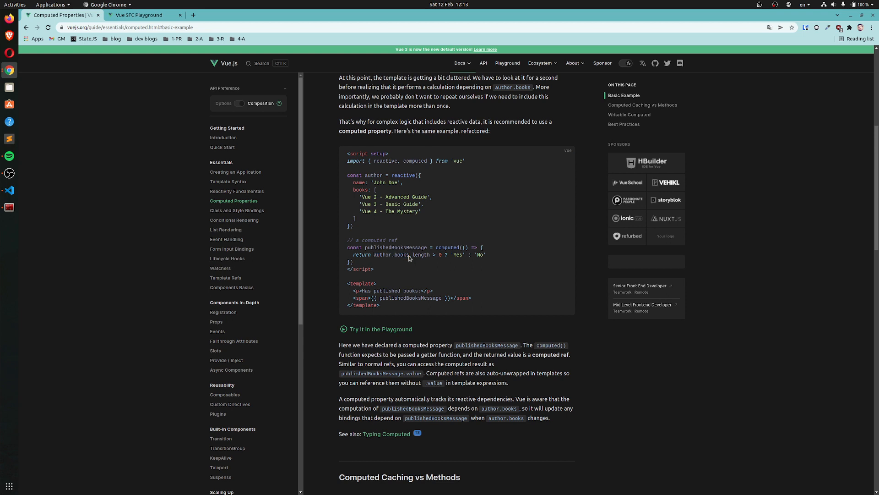
double_click(392, 255)
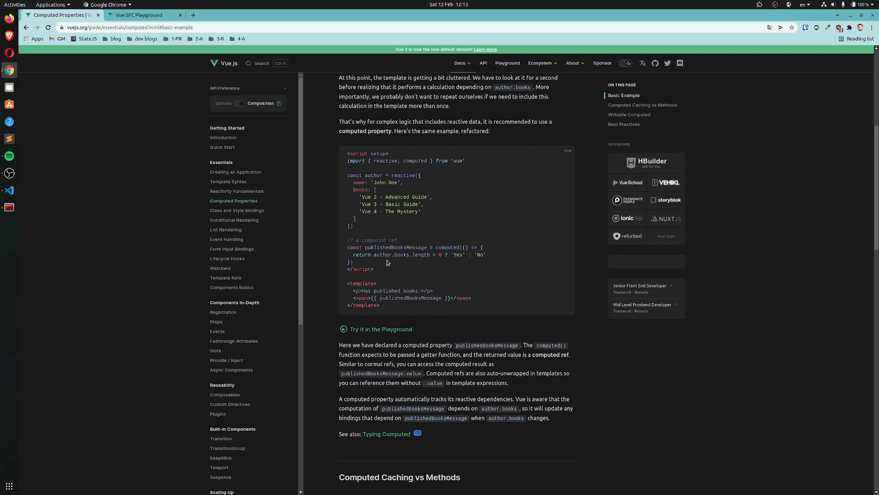
mouse_move(368, 262)
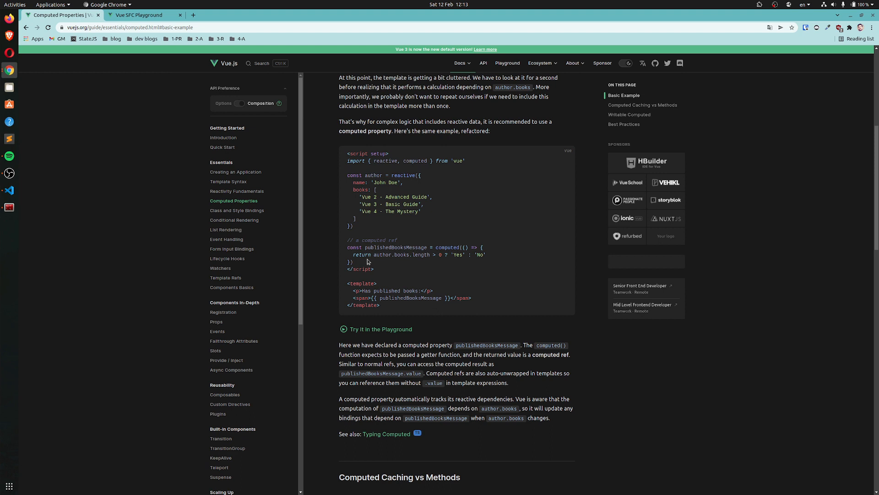
double_click(390, 255)
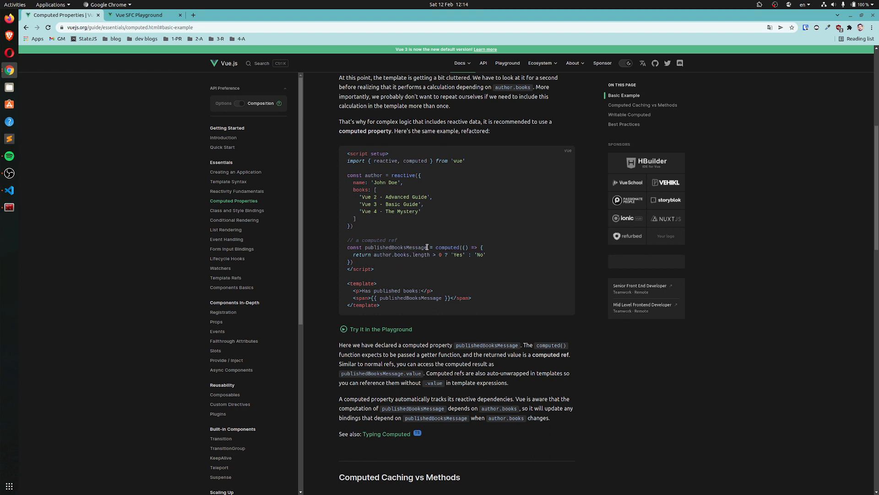
double_click(395, 248)
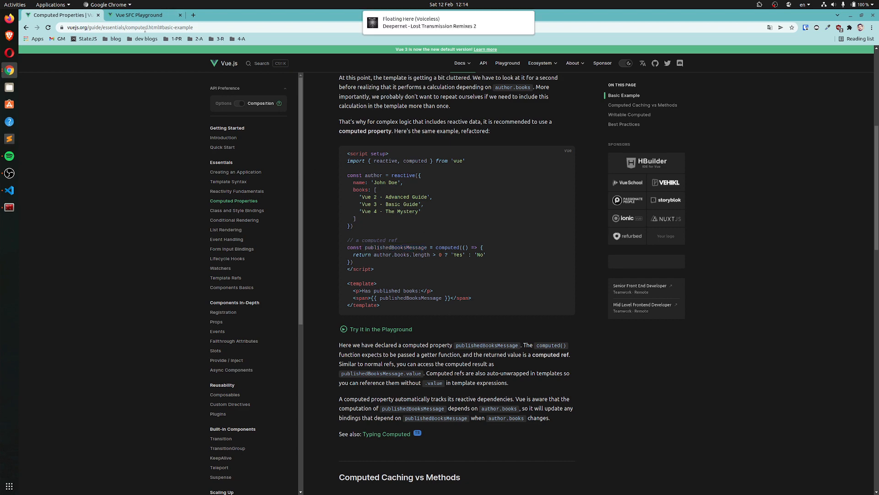
click(142, 14)
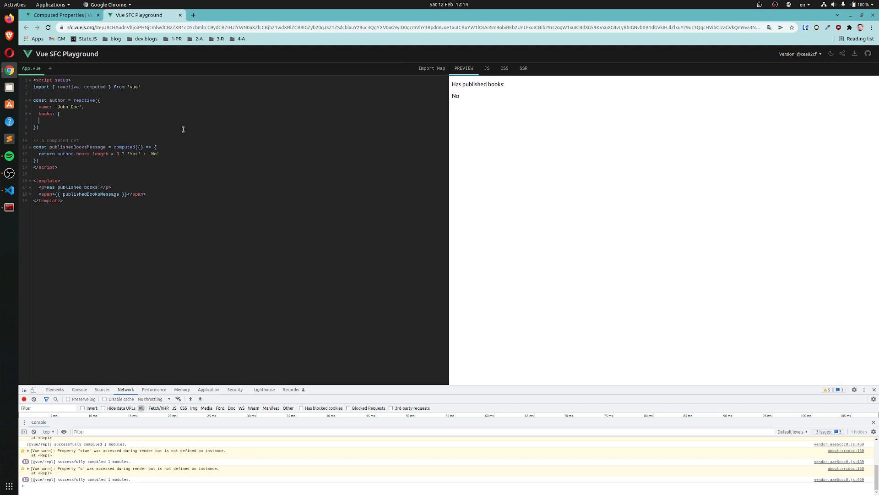
- Empty author.books, define addBook pushing 'New book' onto it, and start a template button
text(])
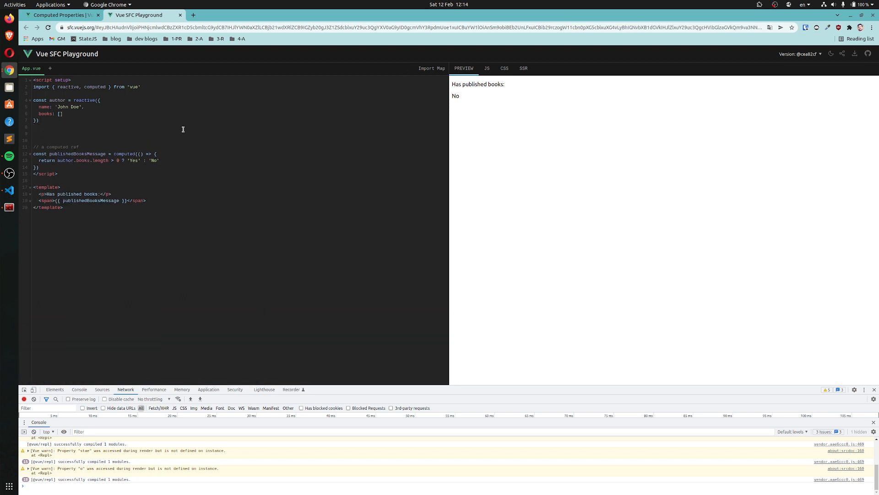
text(const addBook =)
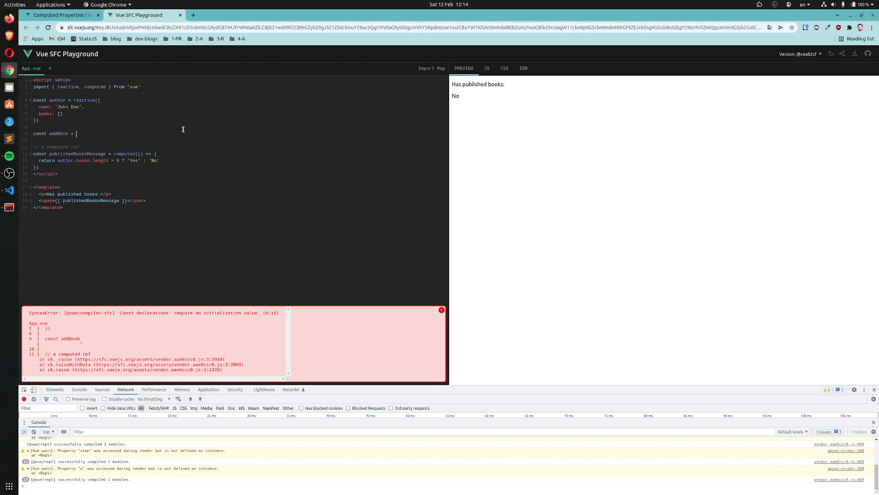
text(() =>)
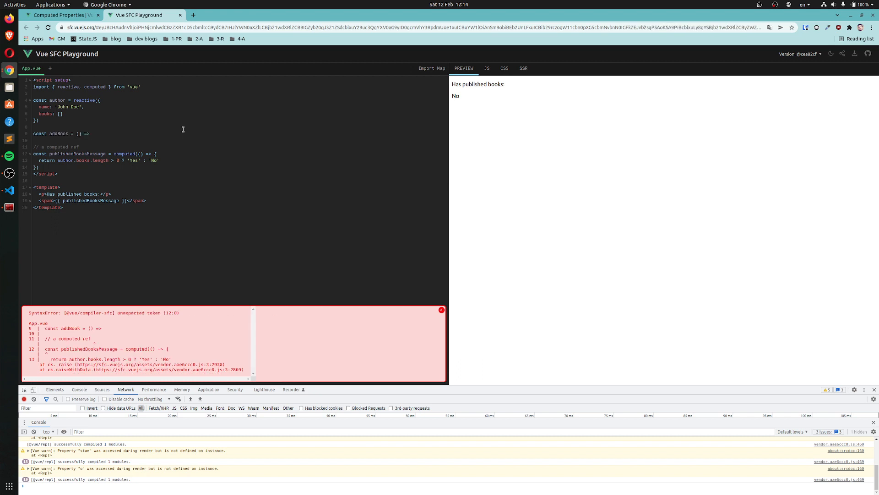
text(athor)
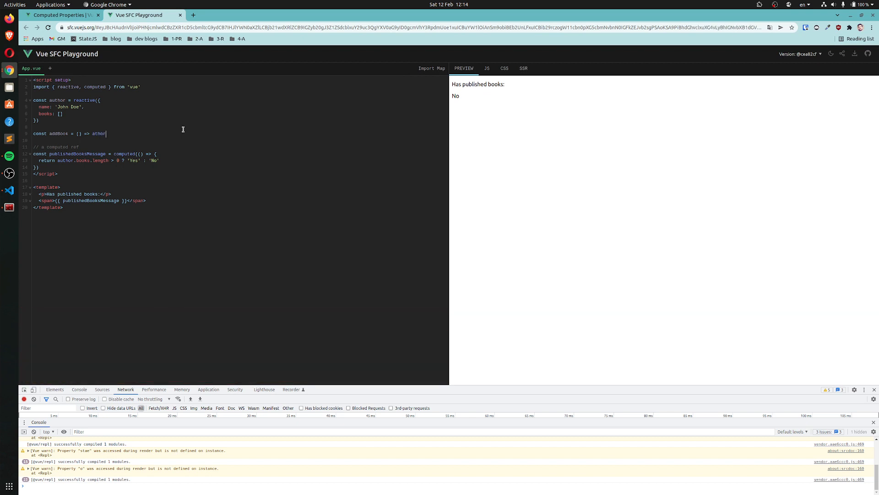
key(BackSpace)
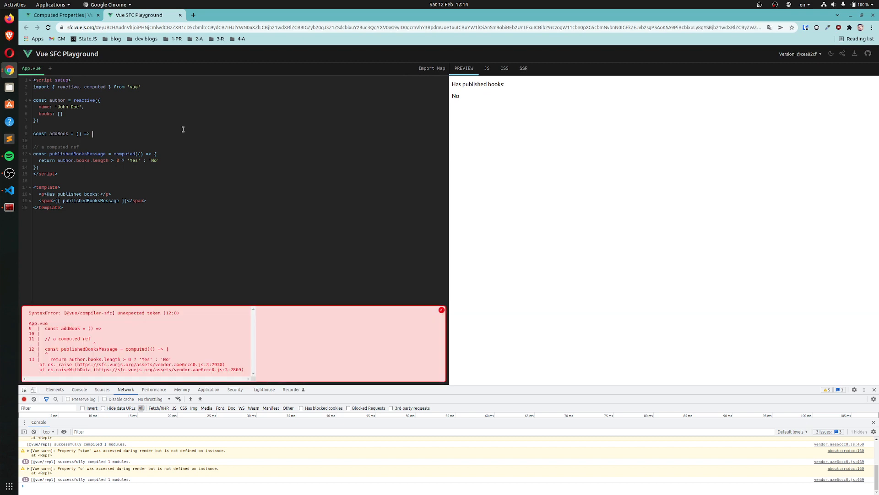
text(author)
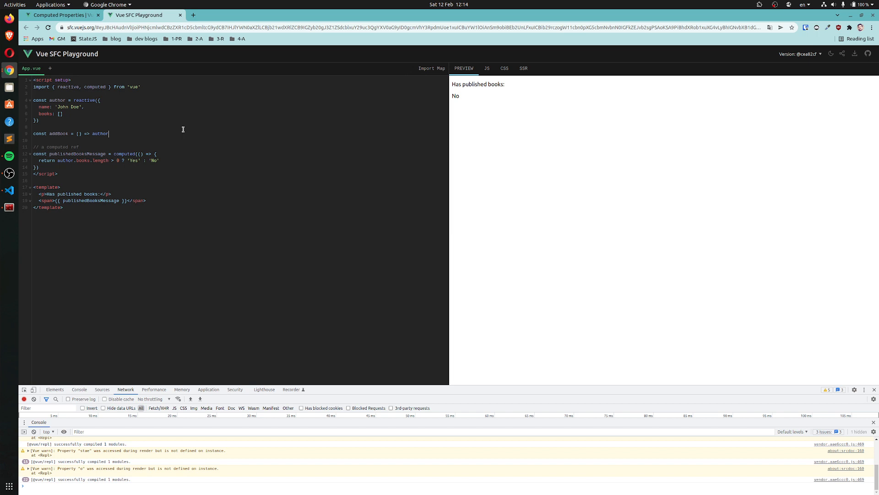
text(.books.push()
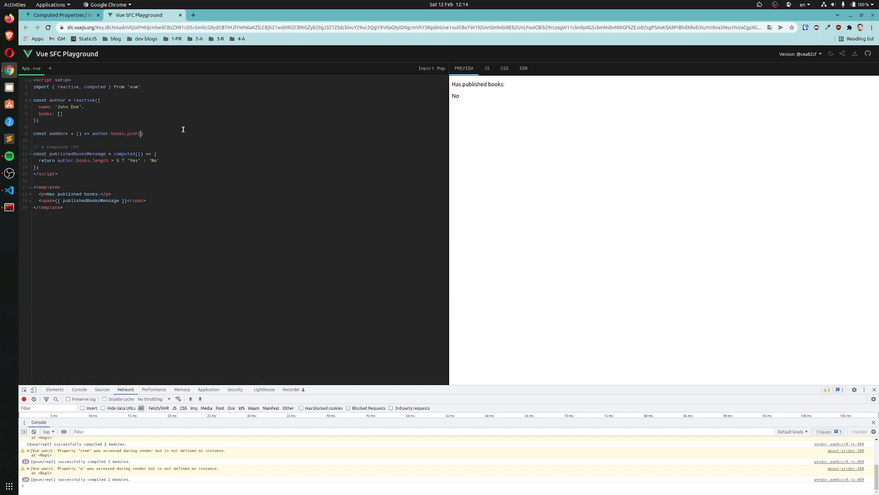
text('New book')
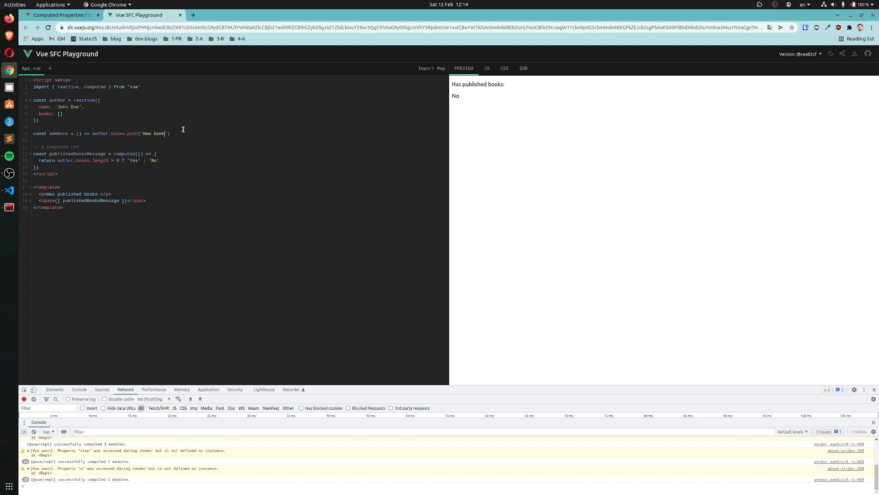
double_click(58, 134)
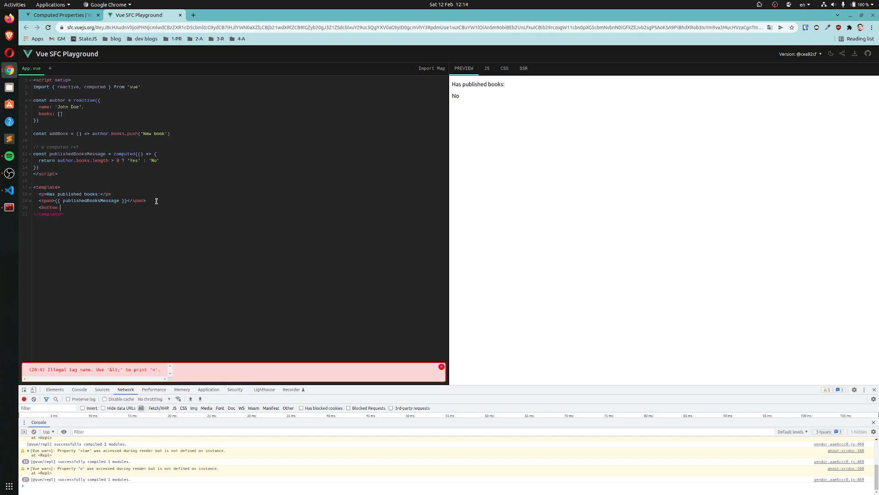
- Add an 'Add book' button calling addBook, confirm the preview flips to Yes, then return to the docs
text(@click="addBook">)
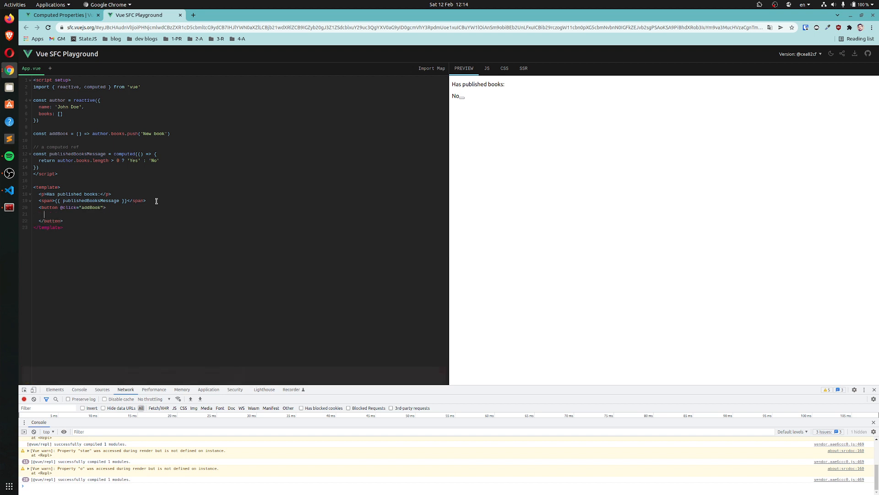
text(Add book)
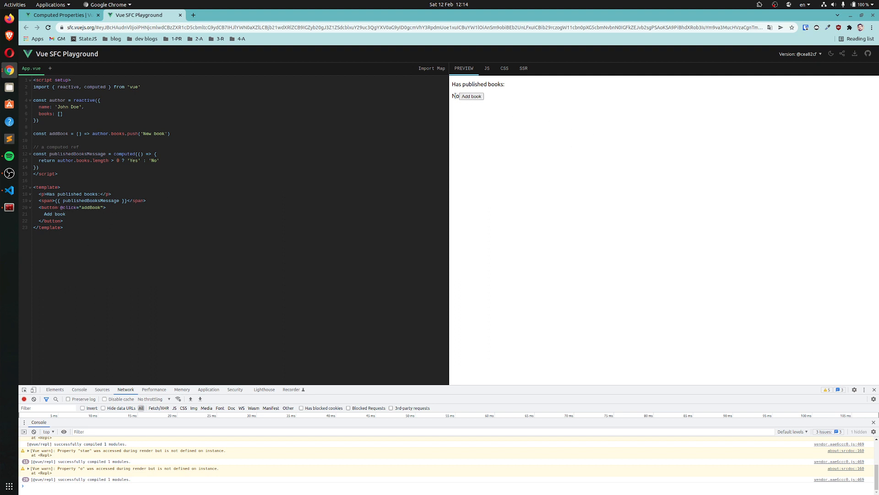
click(472, 96)
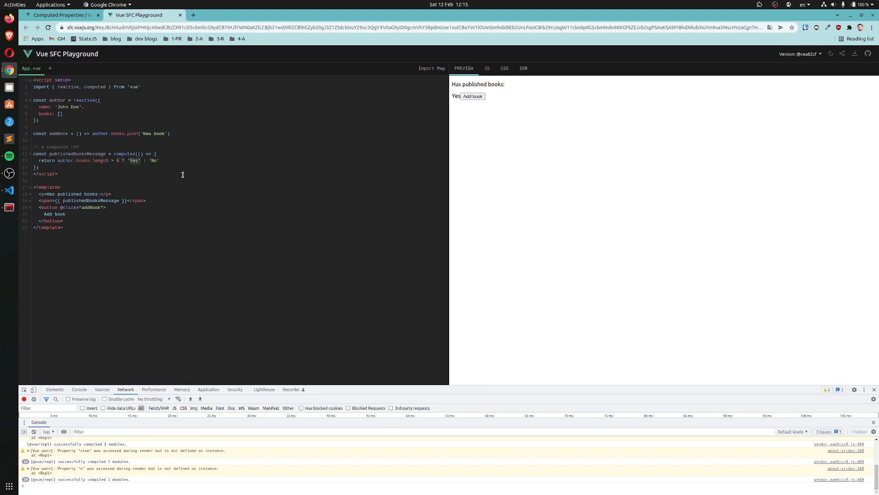
click(60, 15)
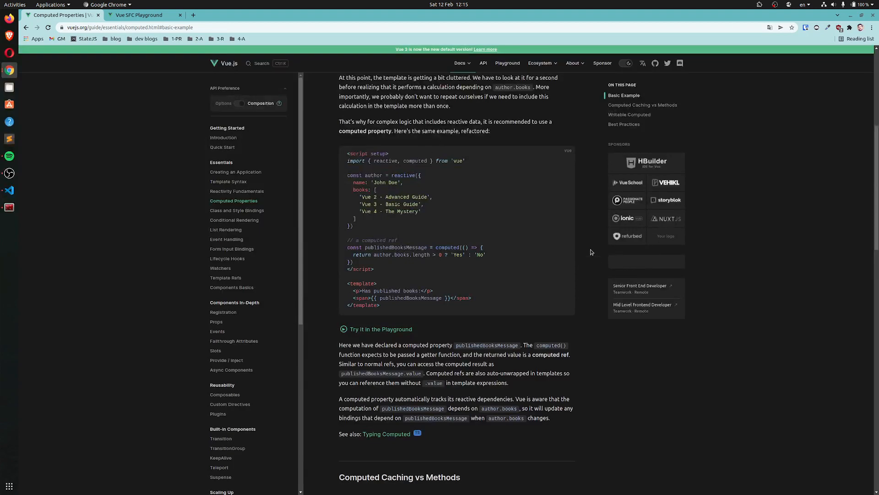
- Read Computed Caching vs Methods, clearing the Yes/No highlight and highlighting the Date.now() example
scroll(down, 3)
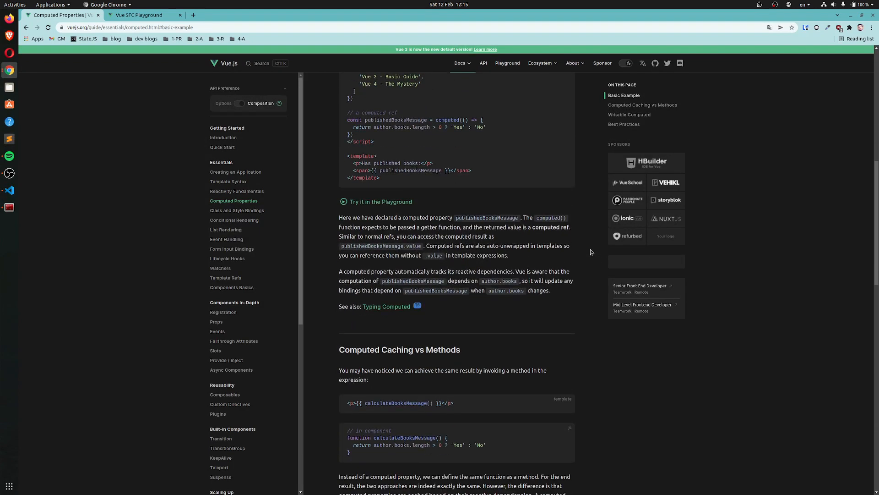
scroll(down, 3)
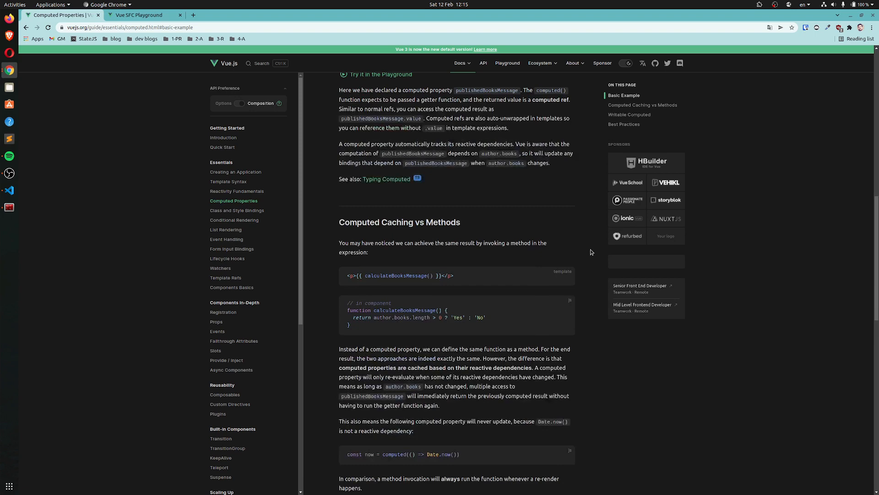
scroll(down, 3)
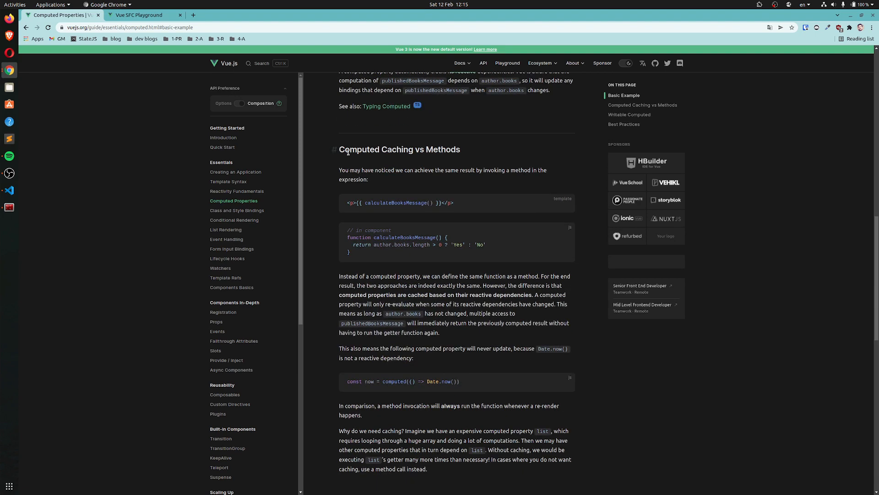
mouse_move(321, 187)
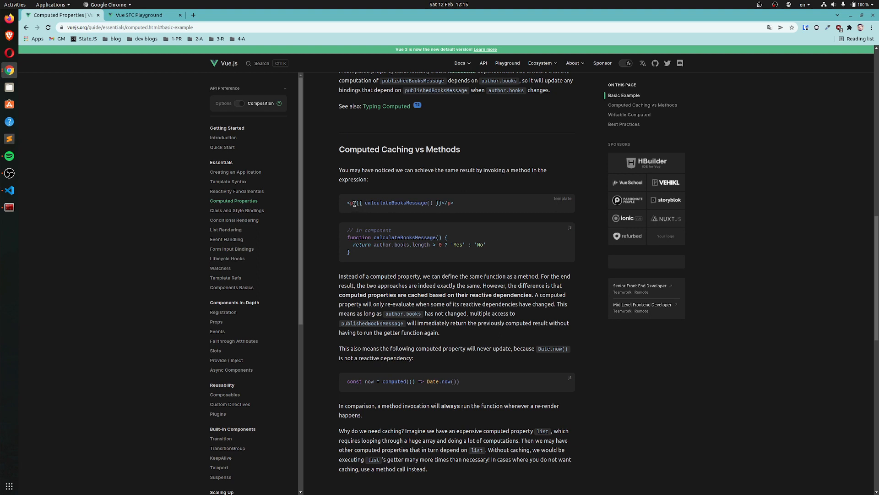
mouse_move(343, 244)
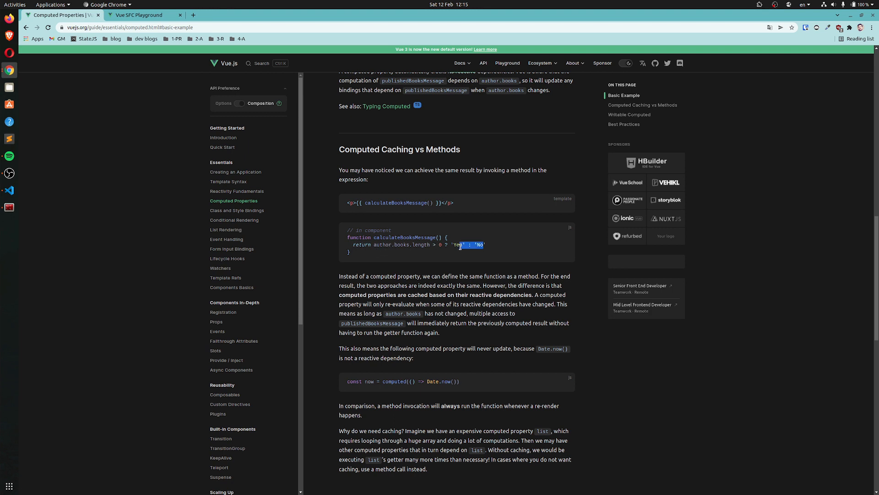
click(482, 212)
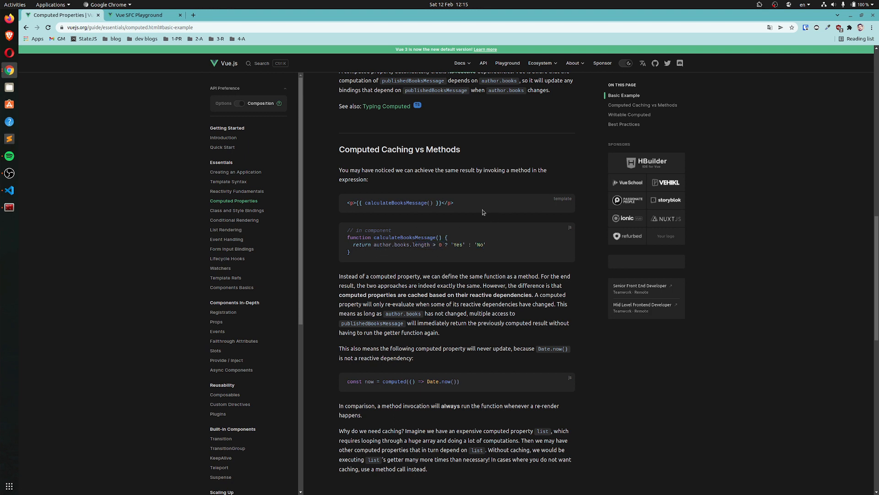
scroll(down, 3)
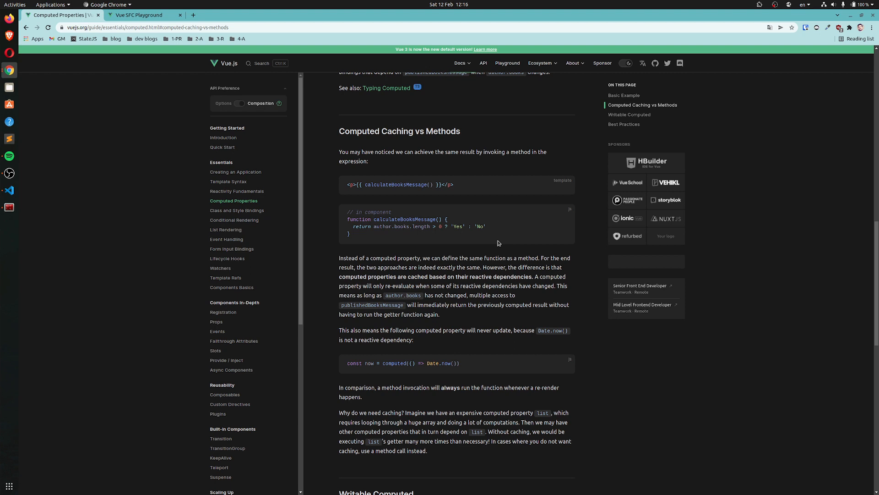
mouse_move(467, 304)
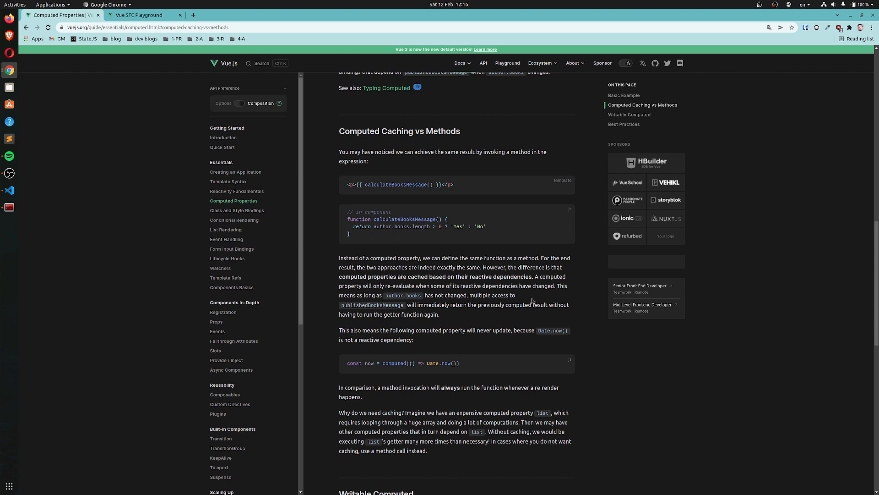
mouse_move(588, 307)
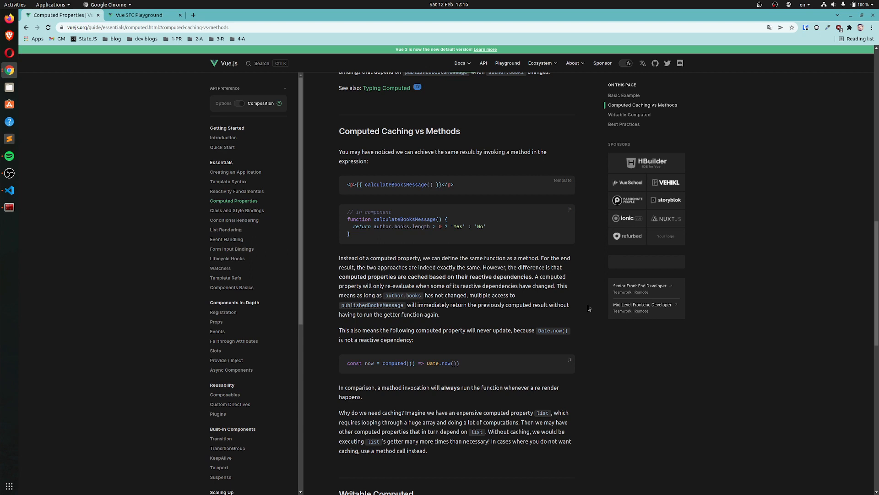
mouse_move(377, 348)
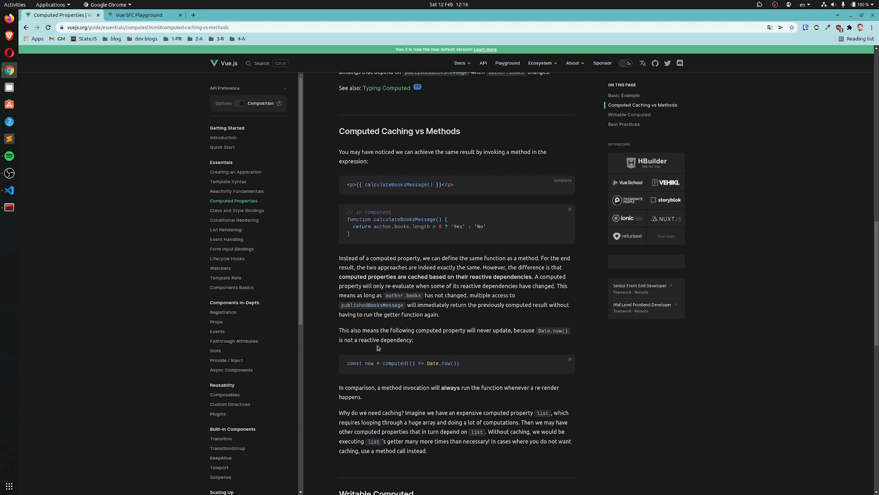
mouse_move(422, 342)
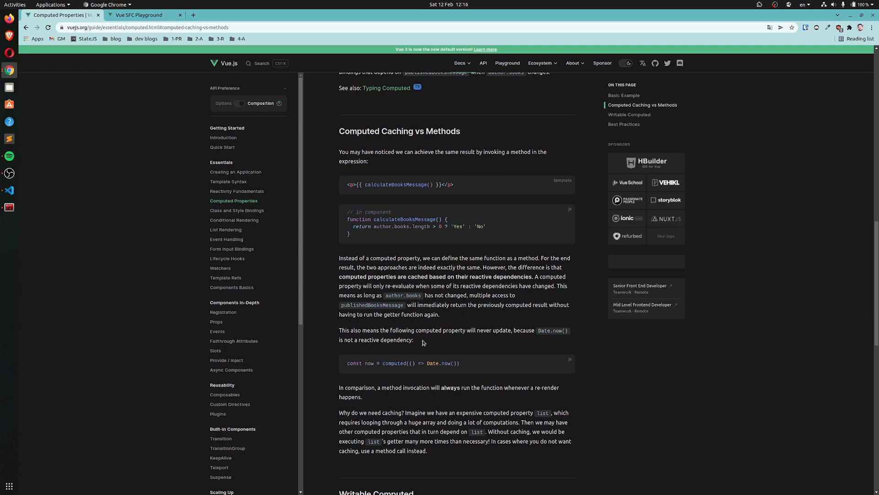
drag(371, 362, 459, 363)
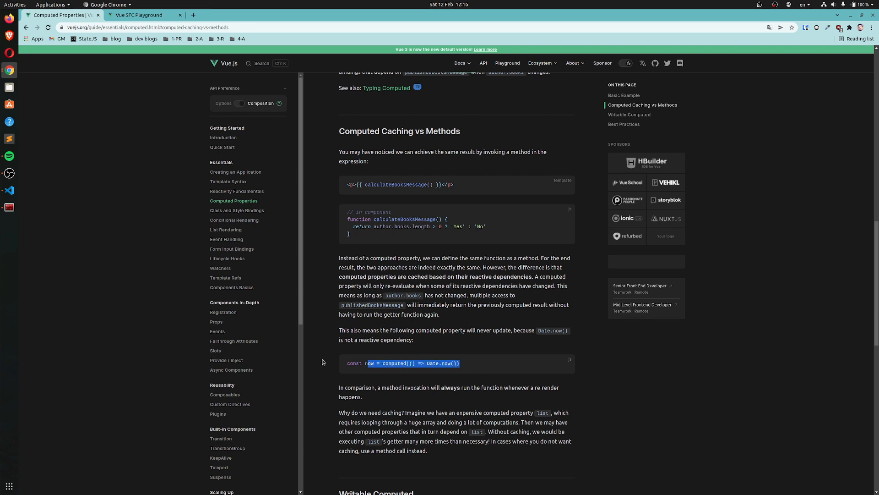
scroll(down, 3)
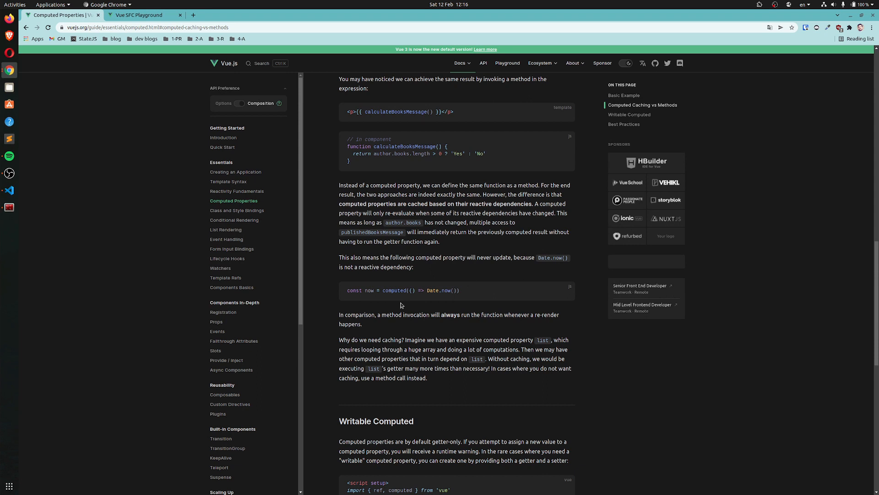
mouse_move(422, 315)
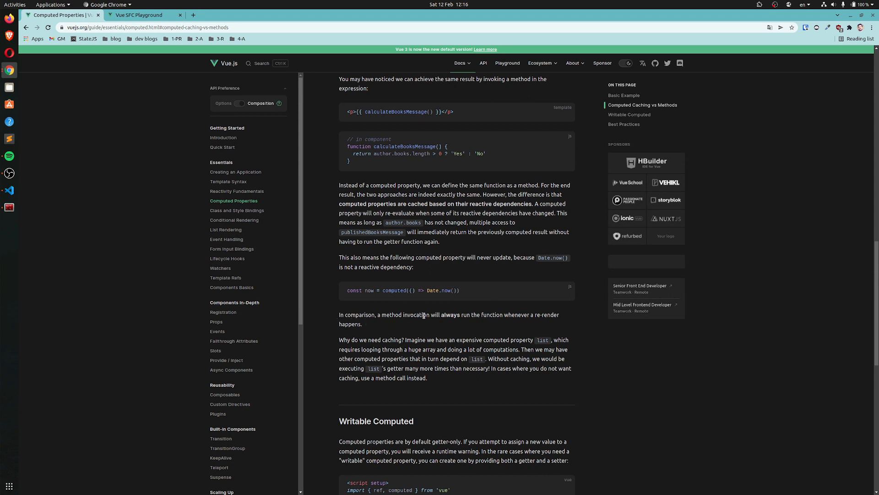
mouse_move(484, 332)
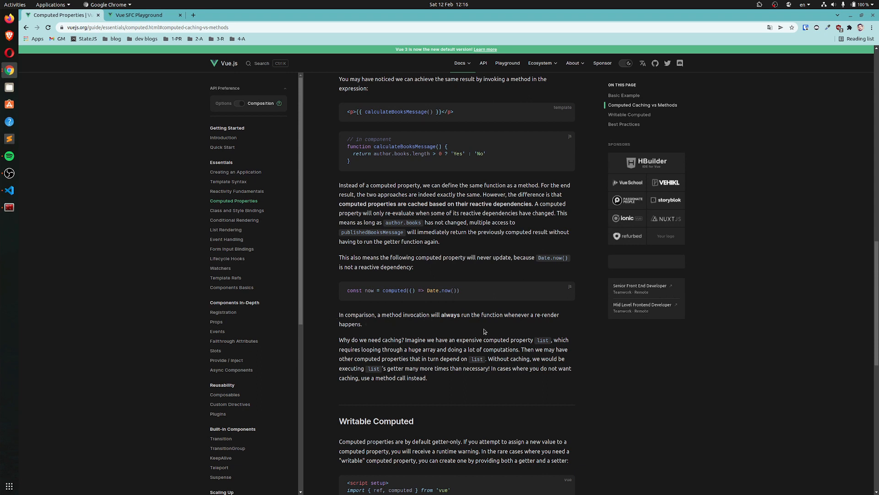
mouse_move(377, 333)
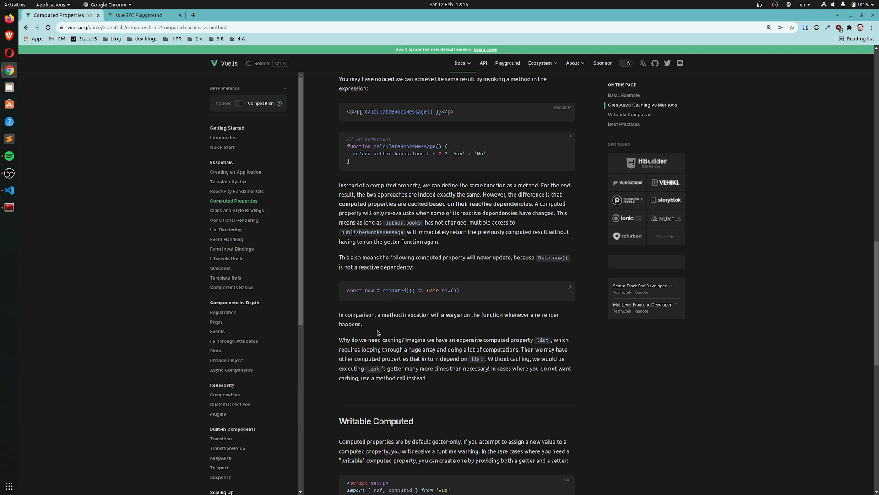
mouse_move(375, 330)
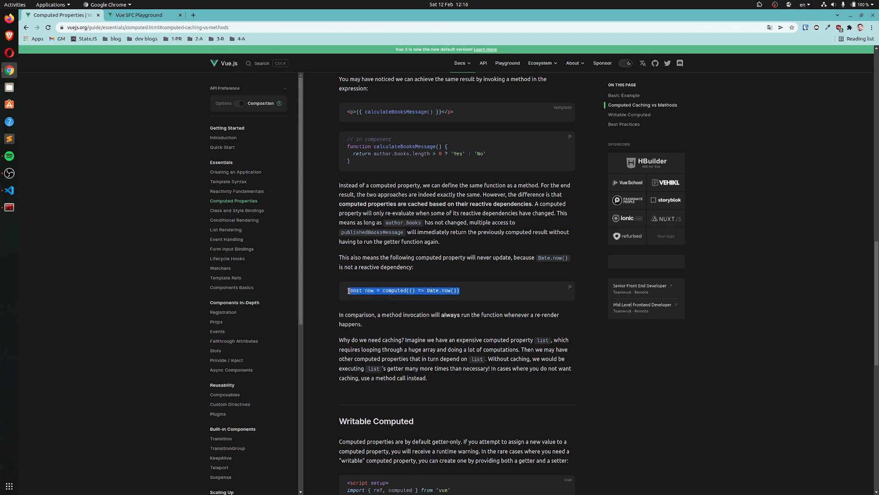
- Switch to the Vue SFC Playground showing the publishedBooksMessage example previewing 'No'
click(141, 14)
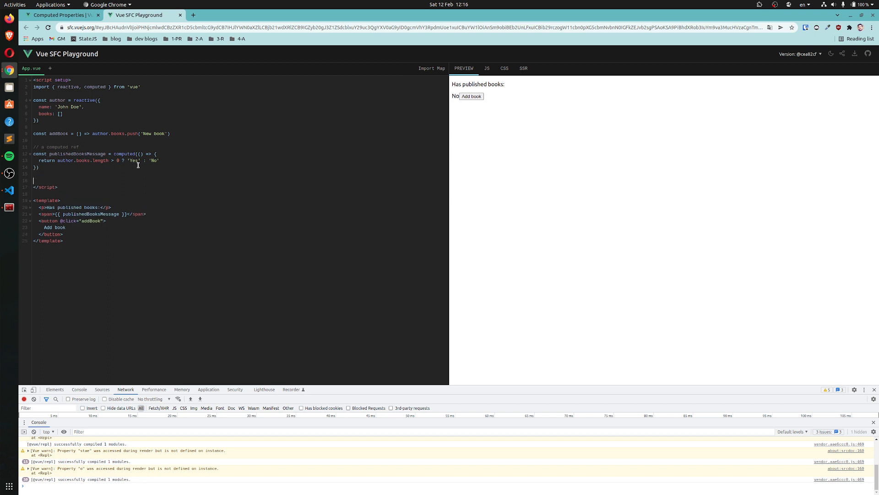
- Add const now = computed(() => Date.now()), render {{now}} in a div, and start another const line
text(const now = computed(() => Date.now()))
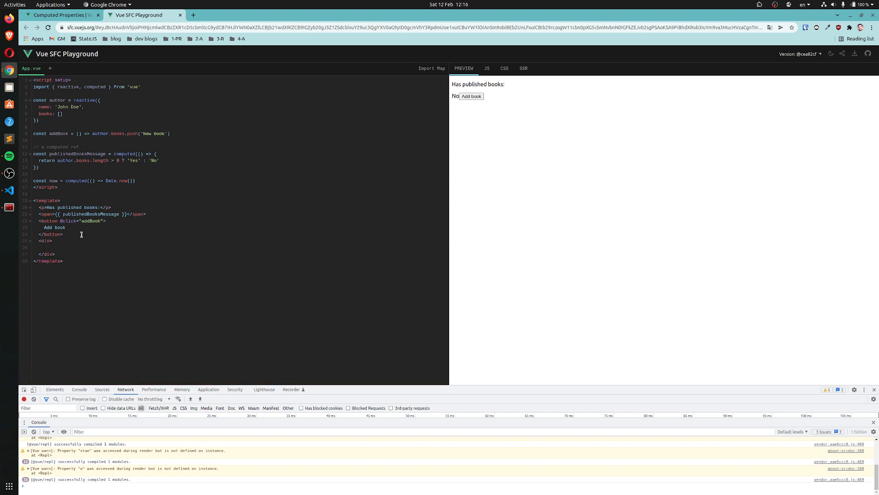
text({{now}})
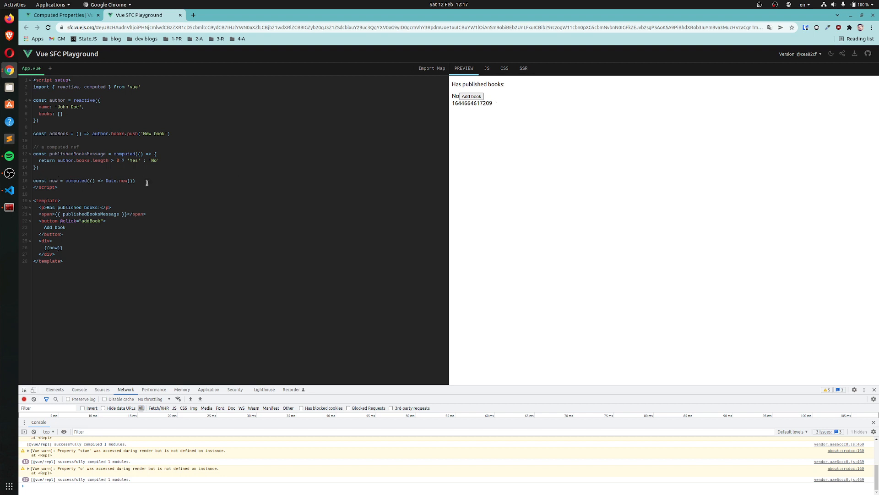
text(const)
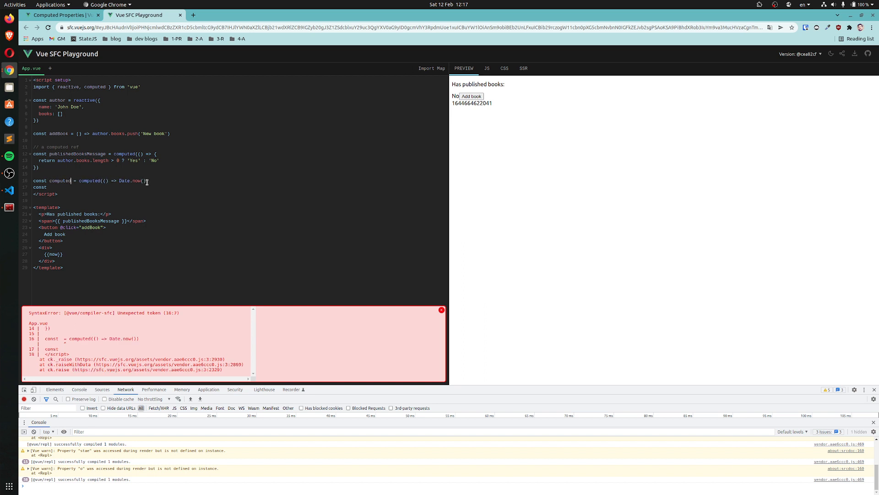
- Rename now to computedNow, add getNow = () => Date.now(), and render both in separate divs
text(Now)
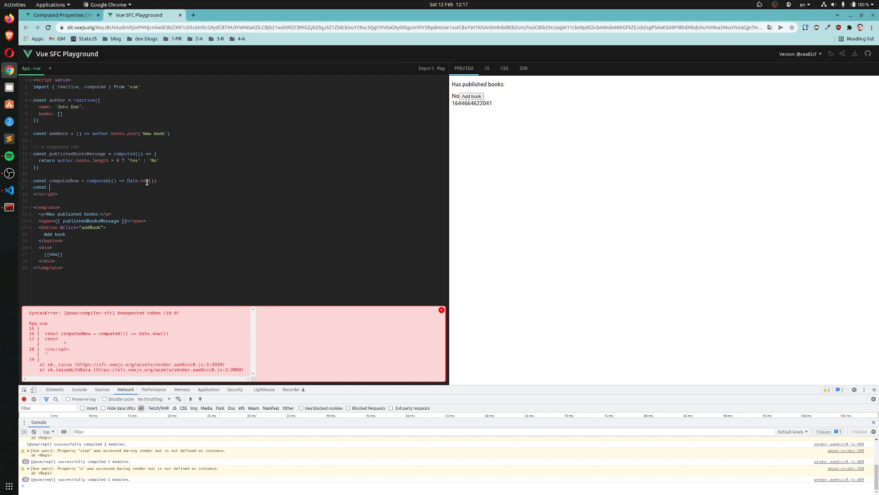
text(calcNow)
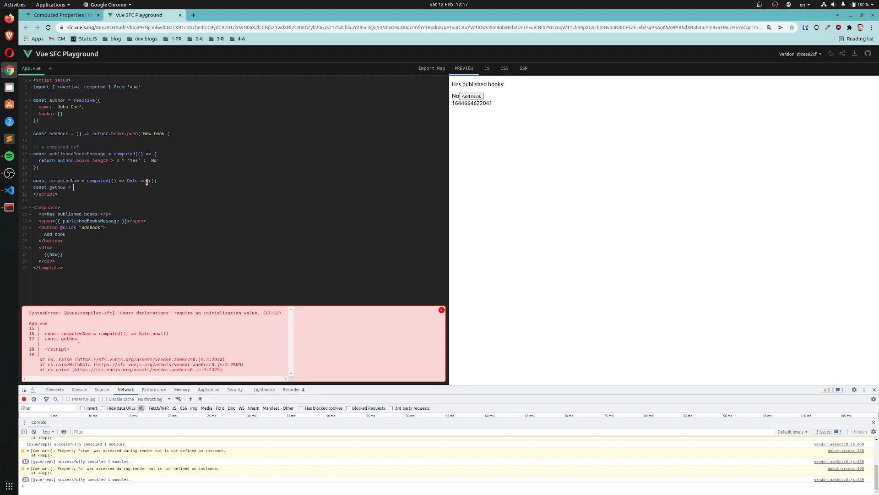
text(() =>)
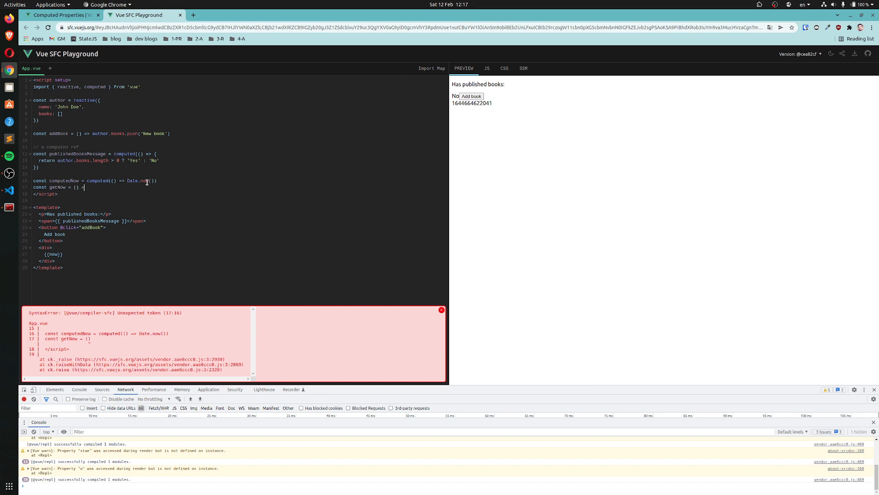
text(> Date.now()
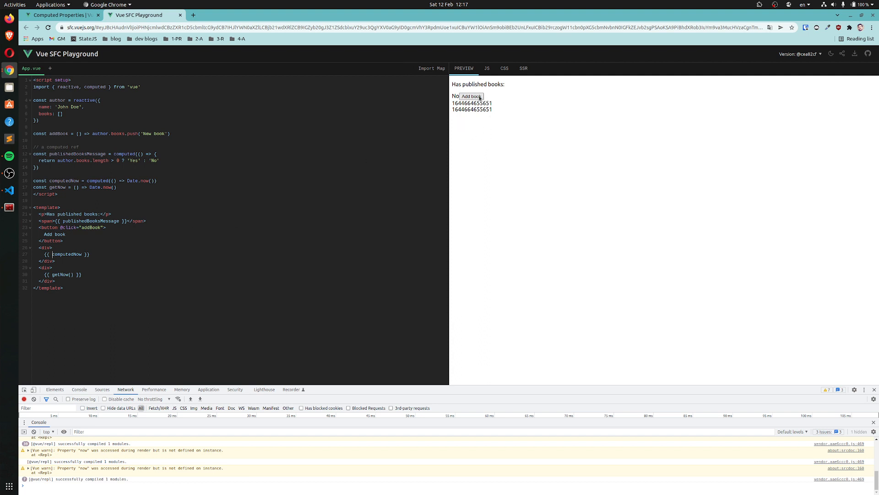
- Label the template outputs 'getNow:' and 'computedNow:'
click(472, 96)
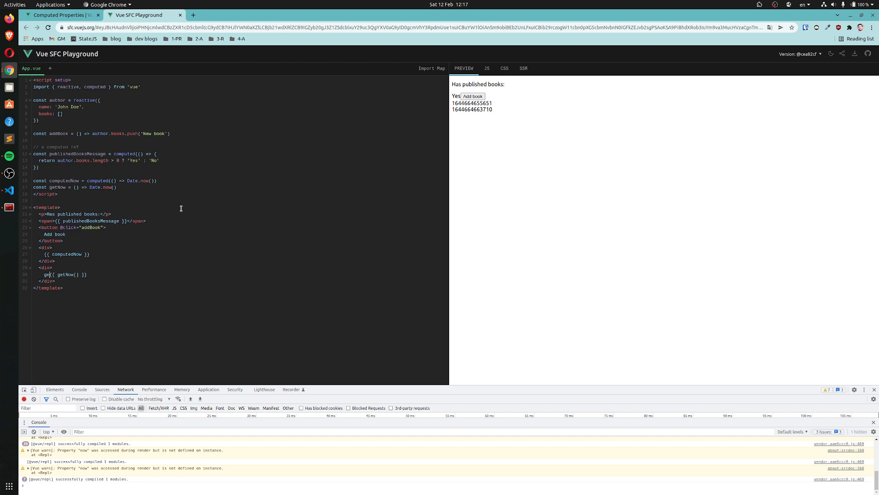
text(etNow:)
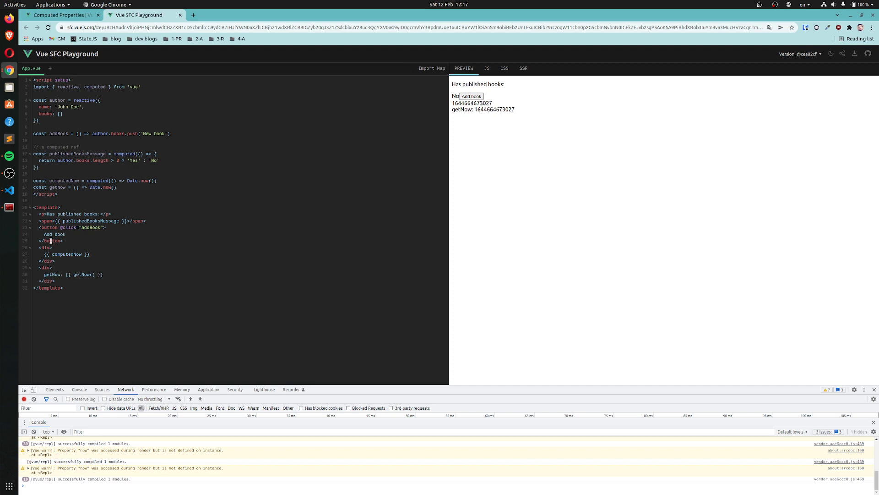
double_click(67, 254)
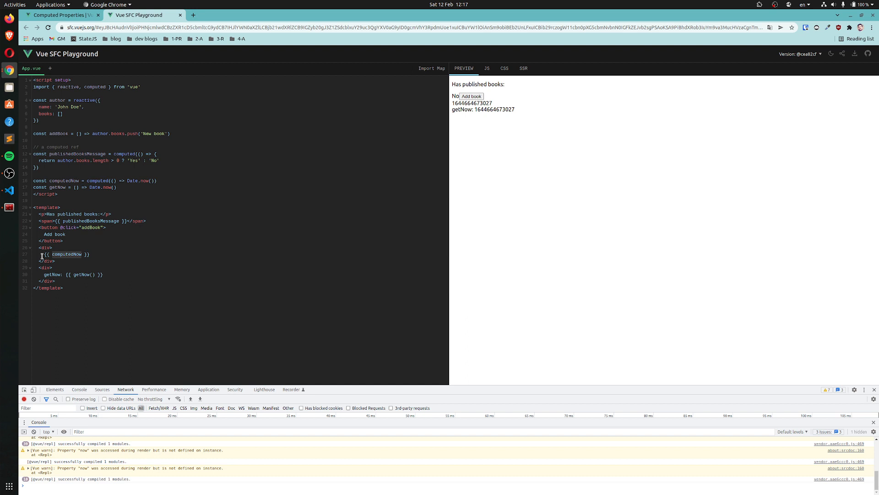
text(computedNow:)
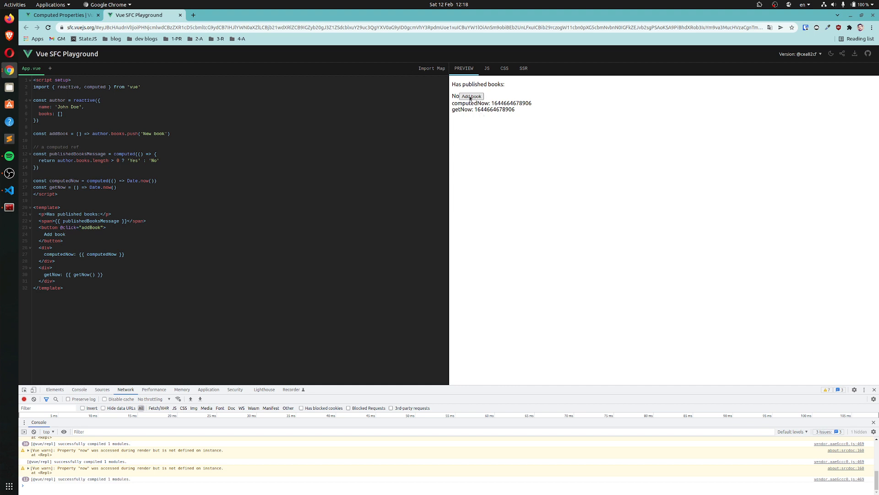
mouse_move(479, 99)
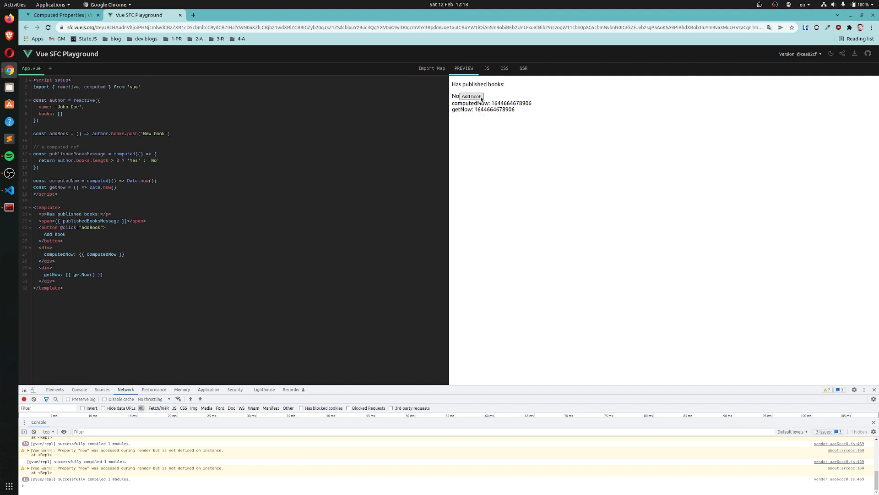
- Add a book and compare the timestamps; only getNow changes while computedNow stays unchanged
click(470, 96)
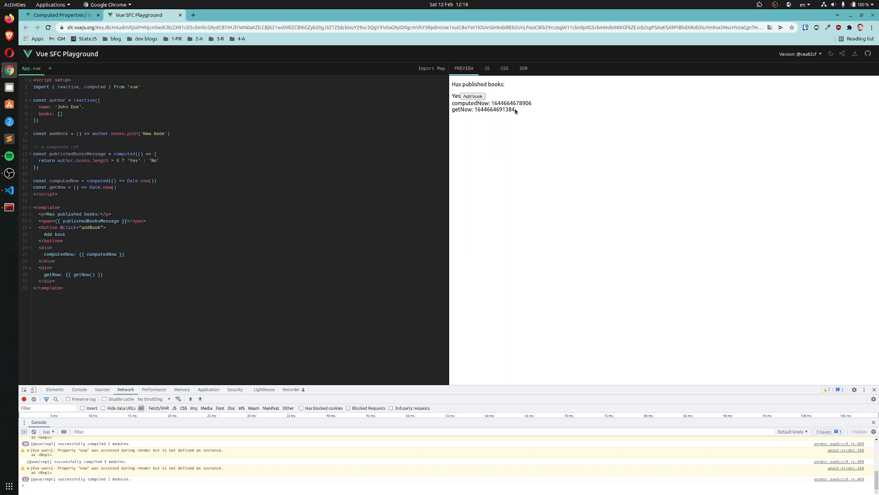
mouse_move(122, 168)
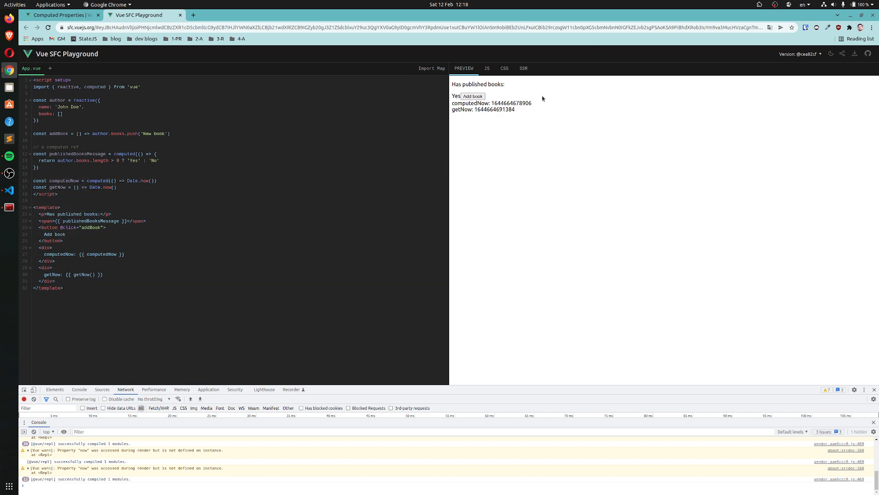
double_click(511, 103)
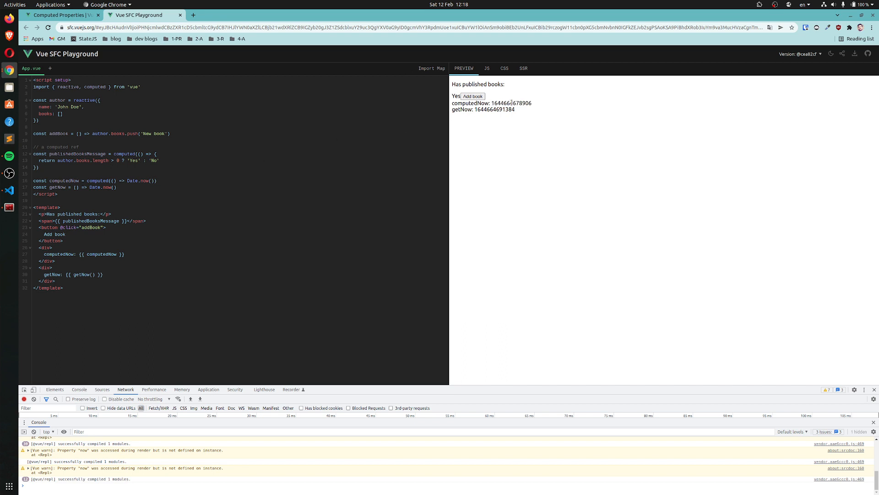
double_click(510, 103)
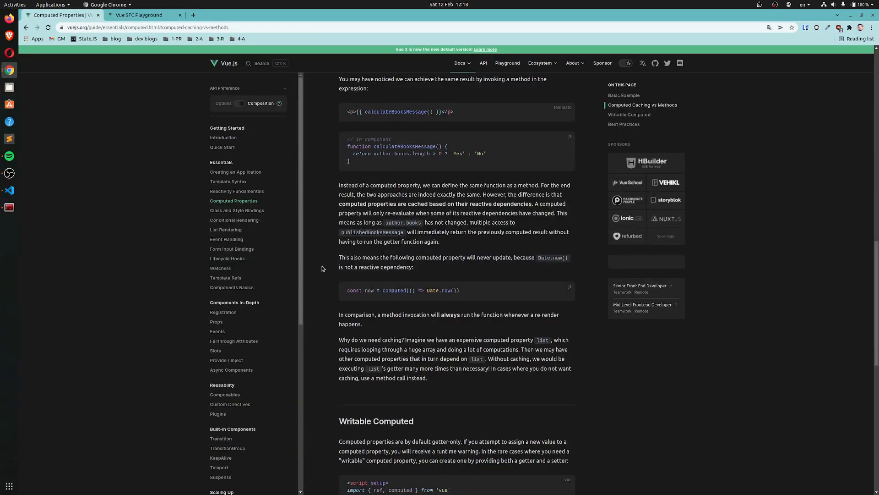
- Scroll the docs to Writable Computed and highlight computed and the setter in the fullName example
scroll(down, 3)
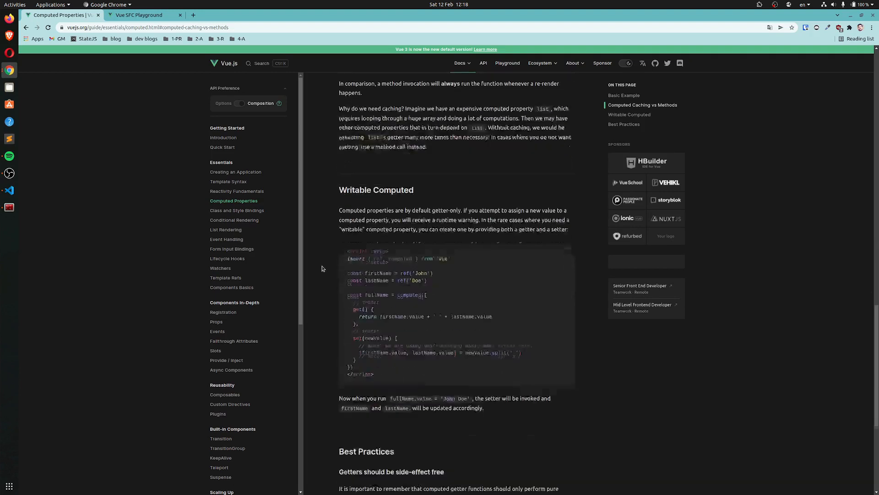
scroll(down, 3)
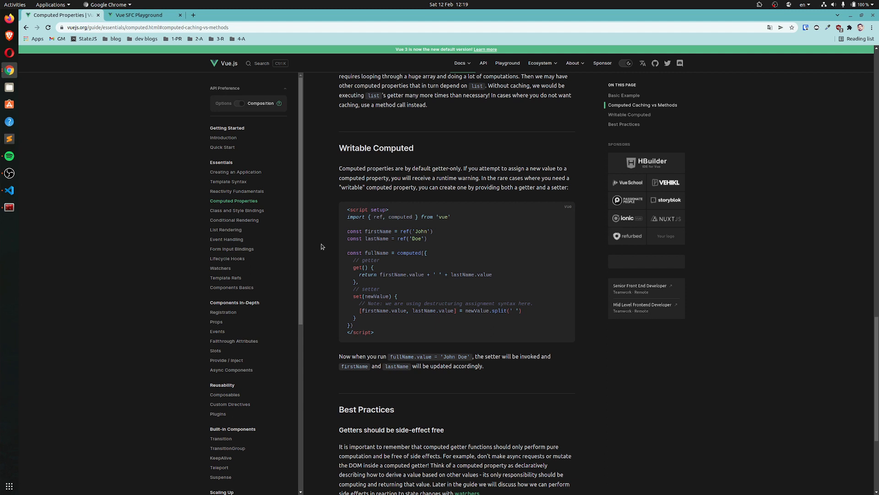
mouse_move(349, 209)
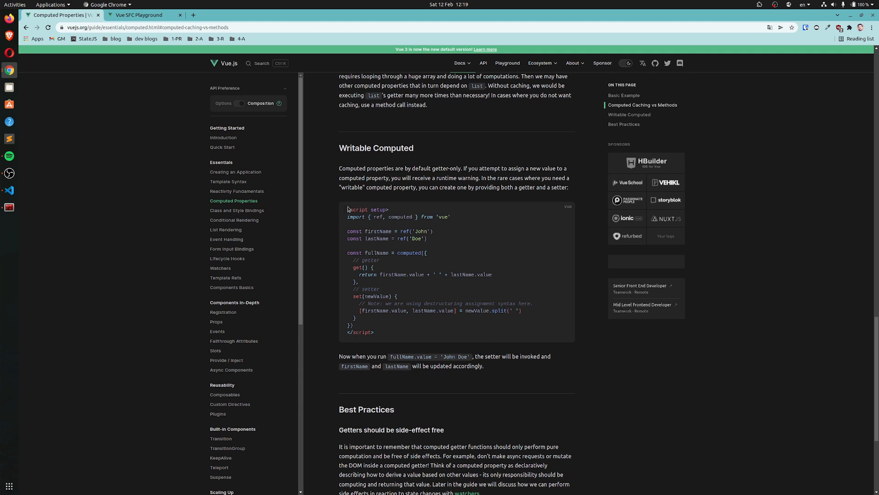
double_click(410, 253)
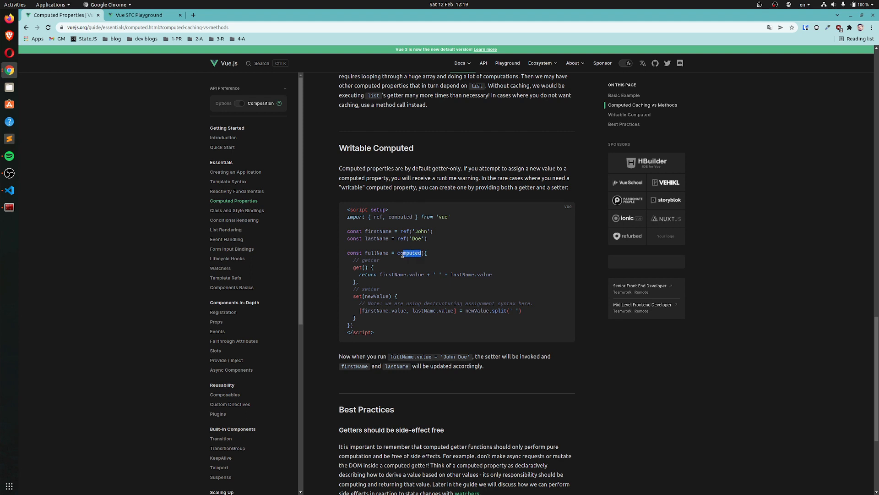
click(425, 256)
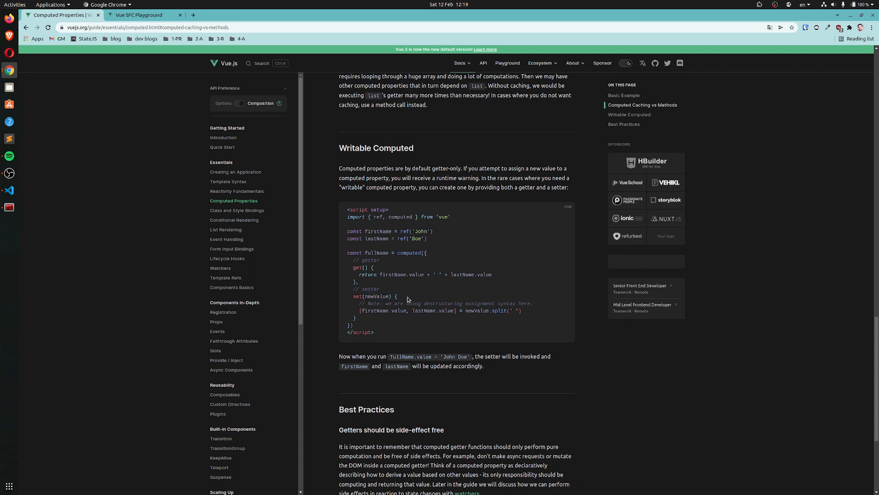
double_click(364, 274)
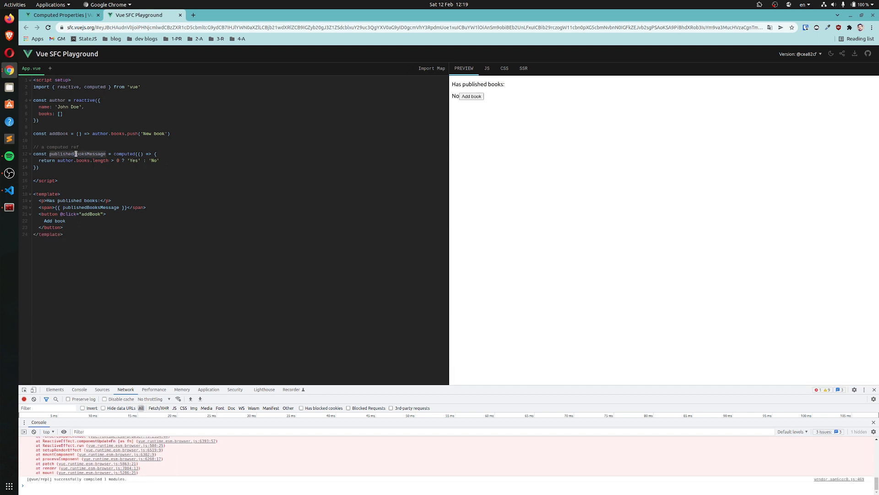
- Add publishedBooksMessage.value = 'Else'; to the script
text(publishedBooksMessage)
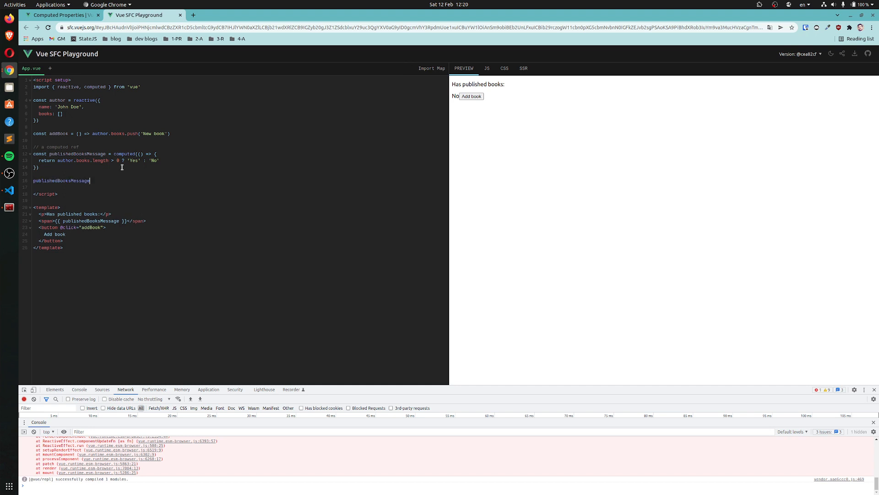
text(.value)
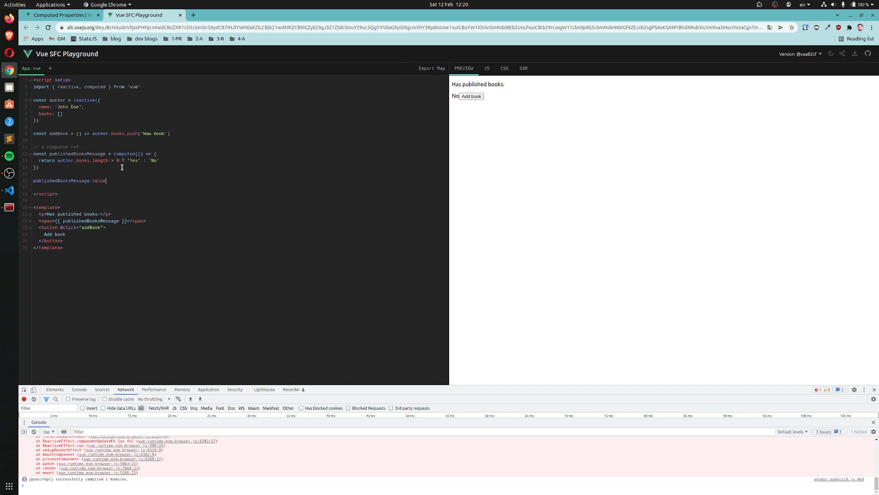
text(= ')
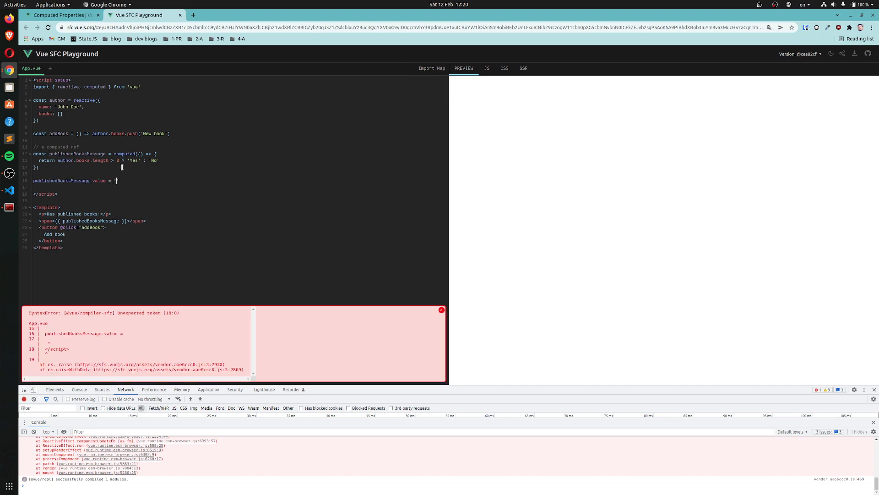
text(Else')
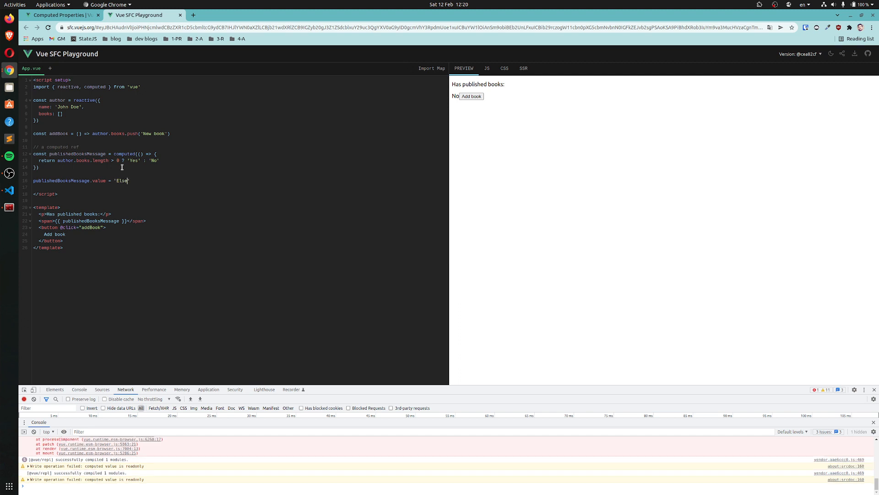
text(;)
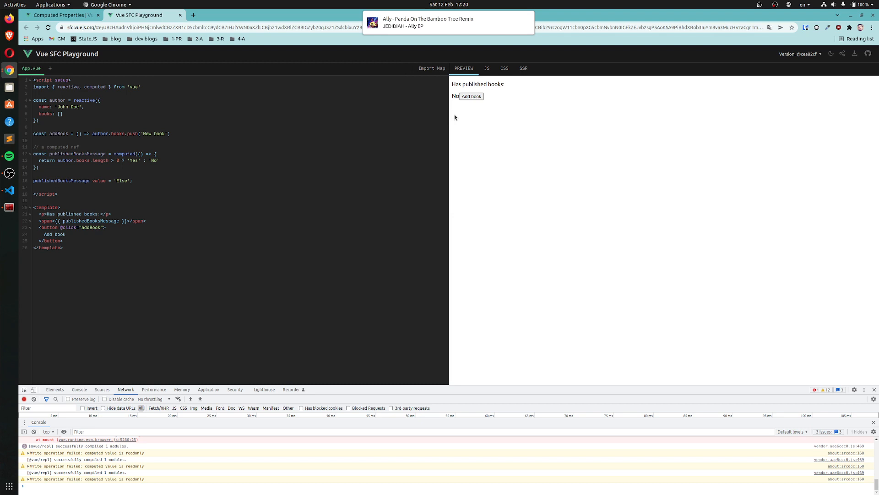
mouse_move(214, 455)
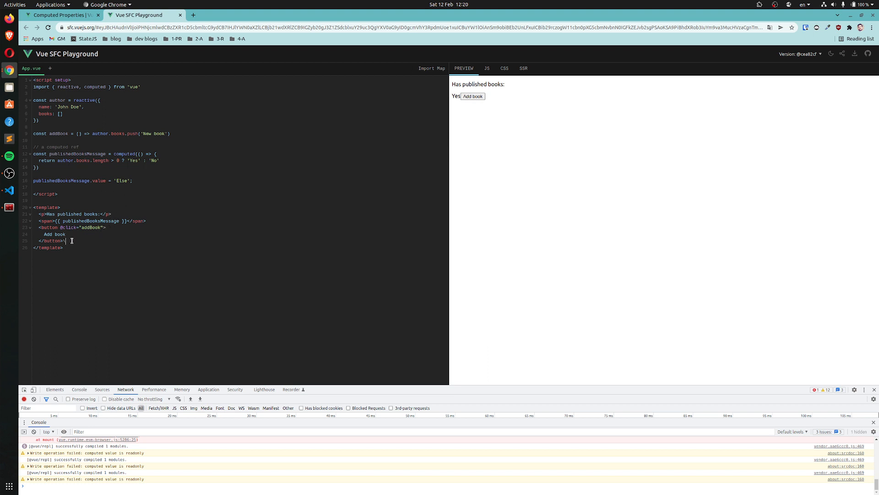
- Add a Reassign computed button setting publishedBooksMessage to 'Else', remove the script assignment, and try it
text(<button>)
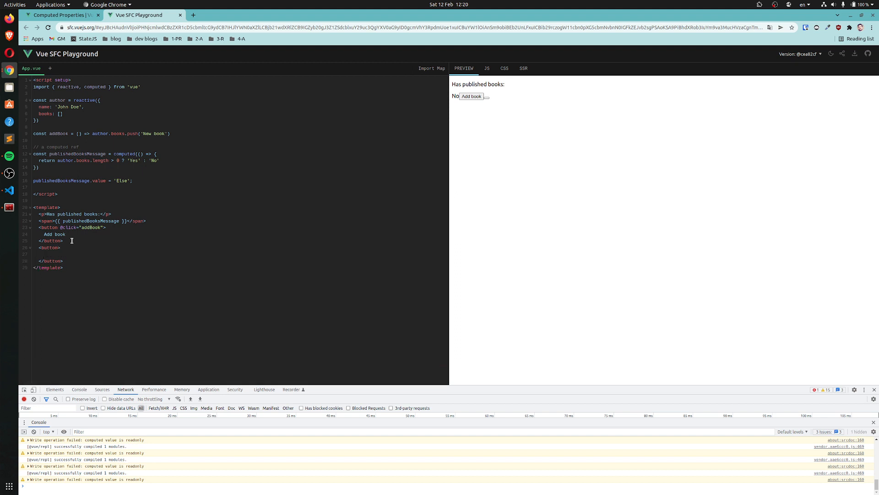
text(Reassign computed)
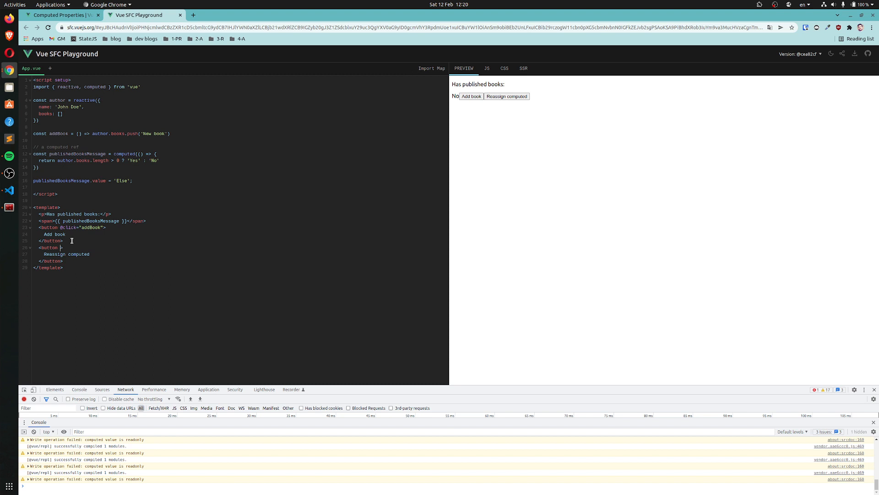
text(@click=")
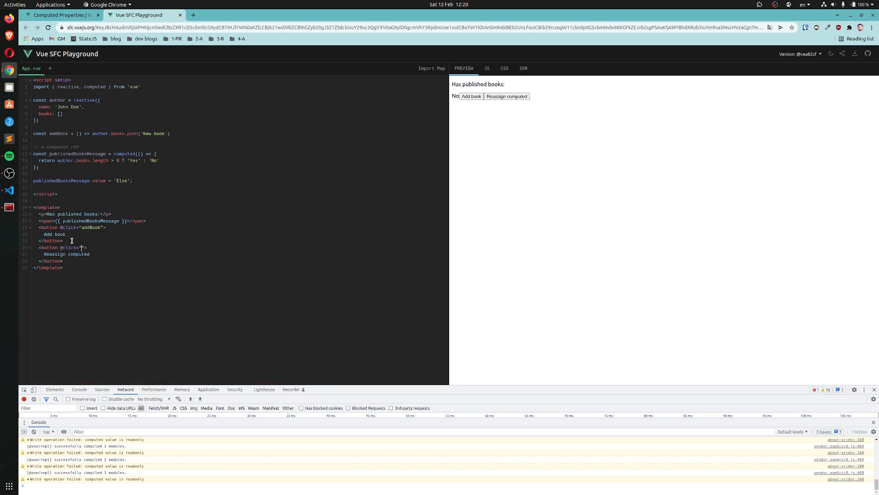
text(reassign)
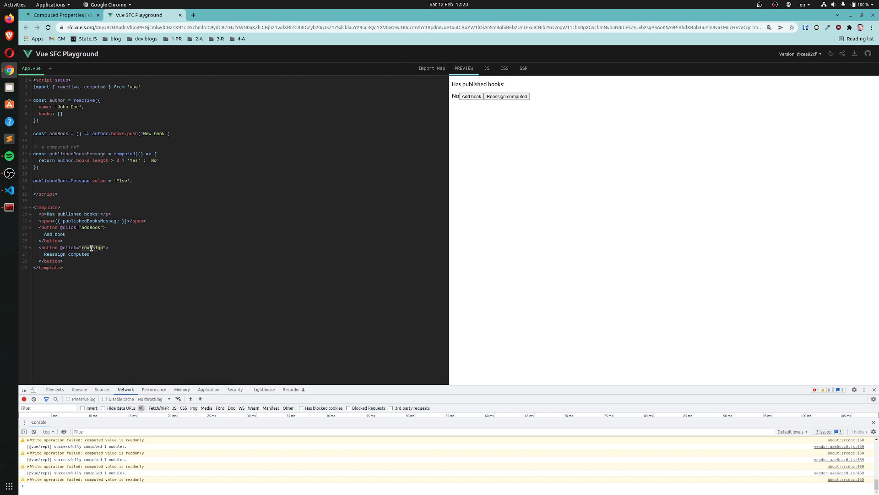
text(publishedBooksMessage)
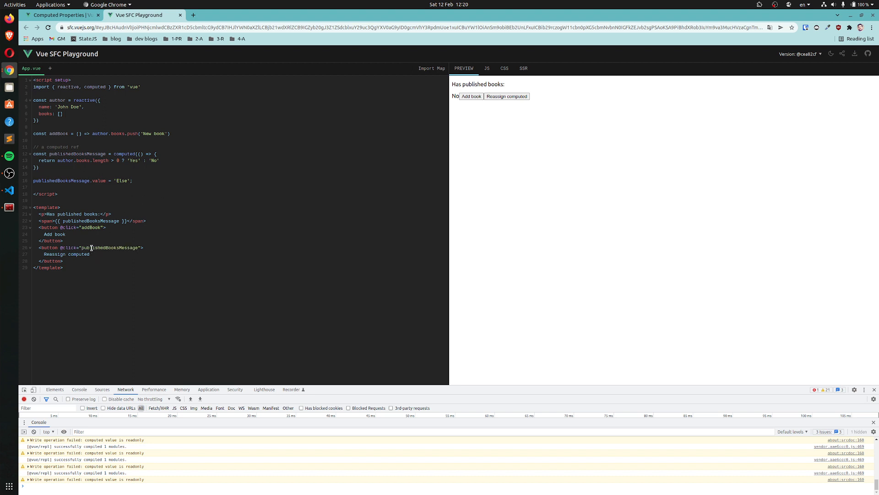
text(= 'Else')
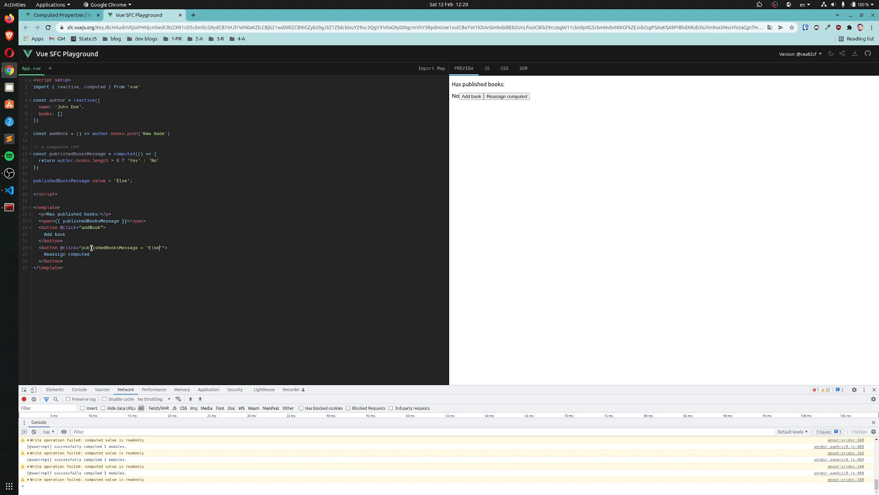
click(70, 177)
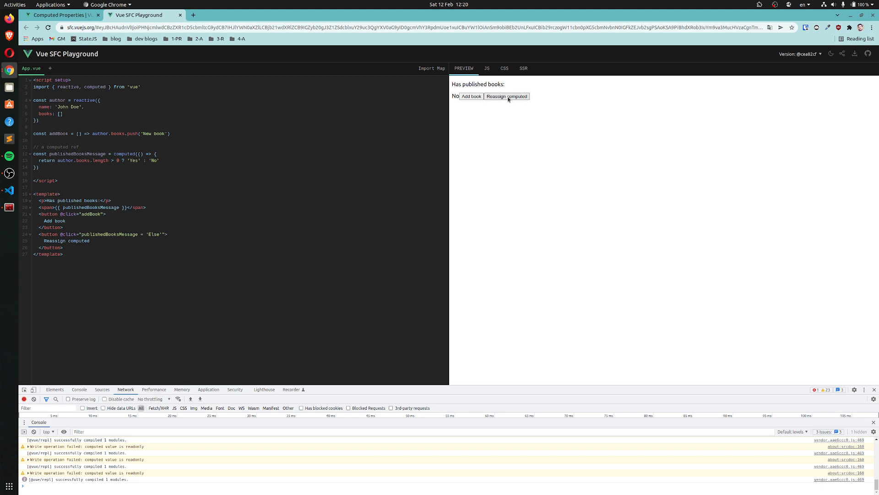
click(505, 95)
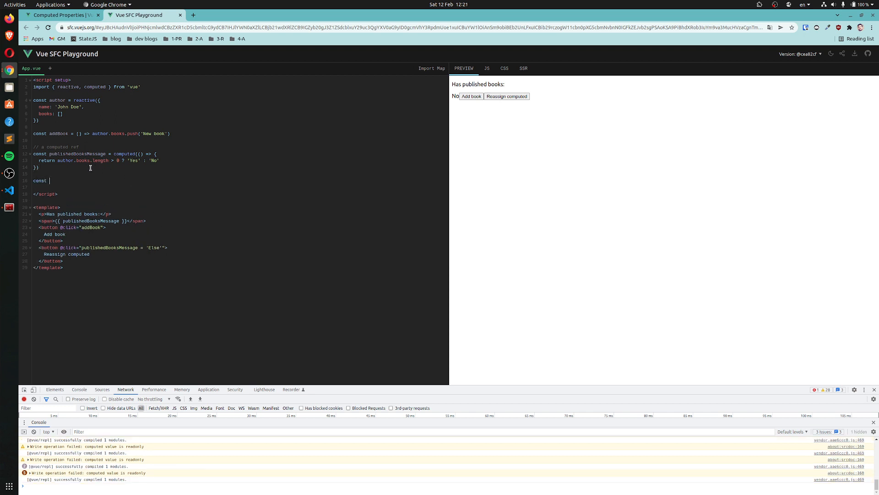
- Write const reassignComputed = () => publishedBooksMessage.value = 'Else', then change the value to 'ooops'
text(reassign)
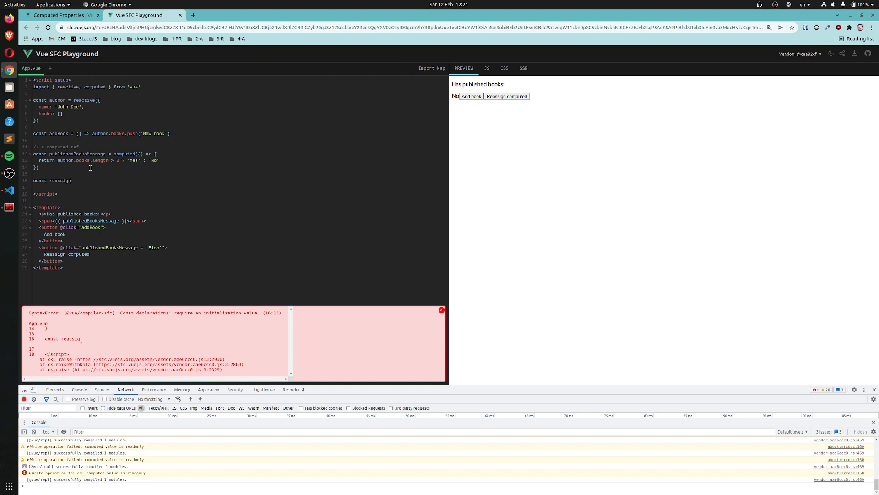
text(Coputed)
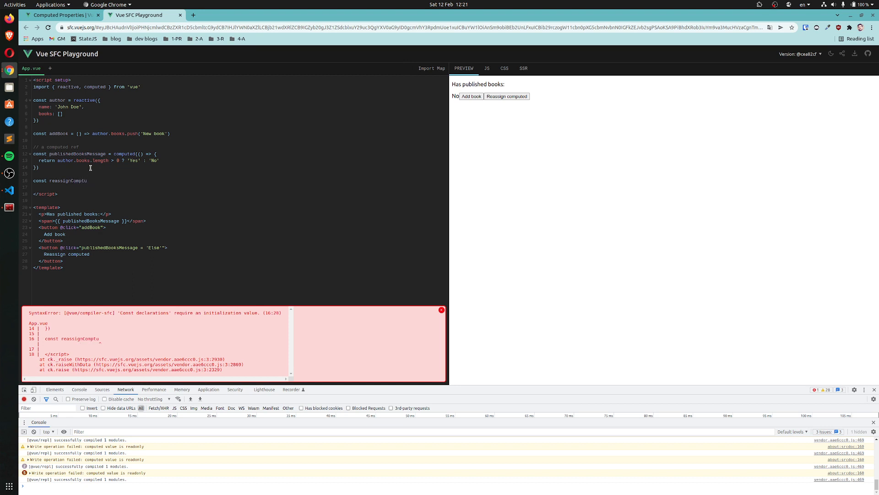
text(ed)
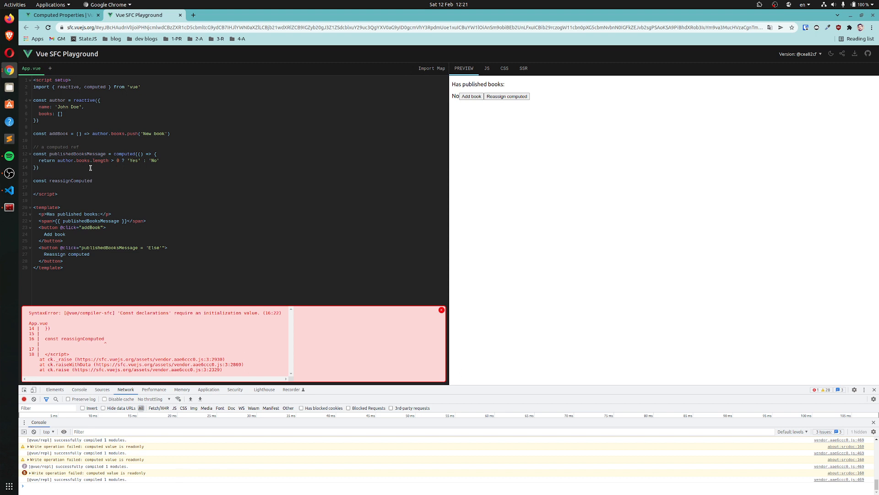
text(= ())
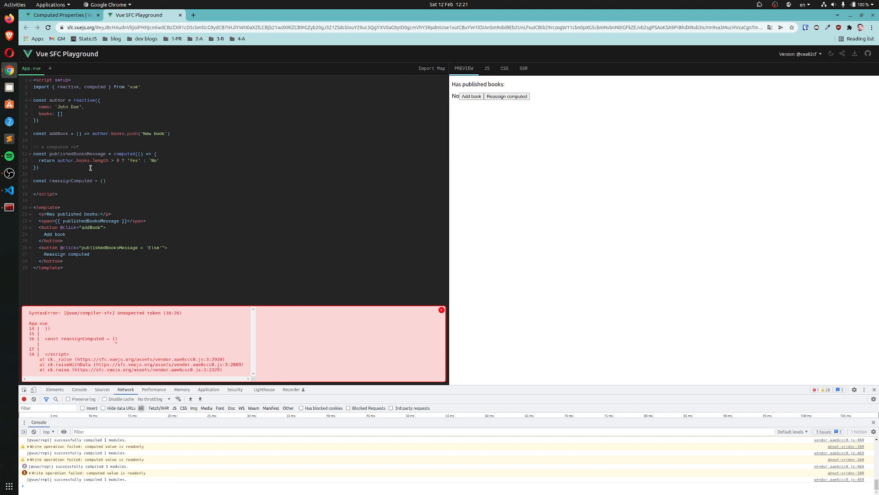
text(=>)
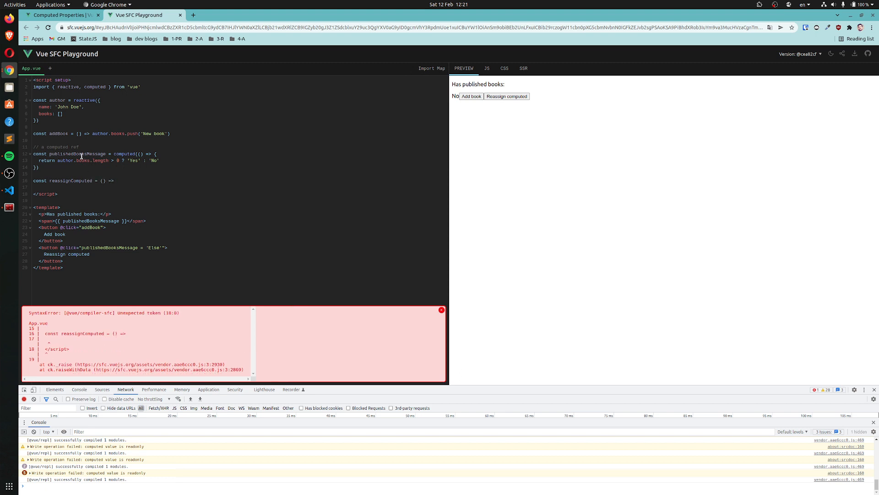
text(publishedBooksMessage)
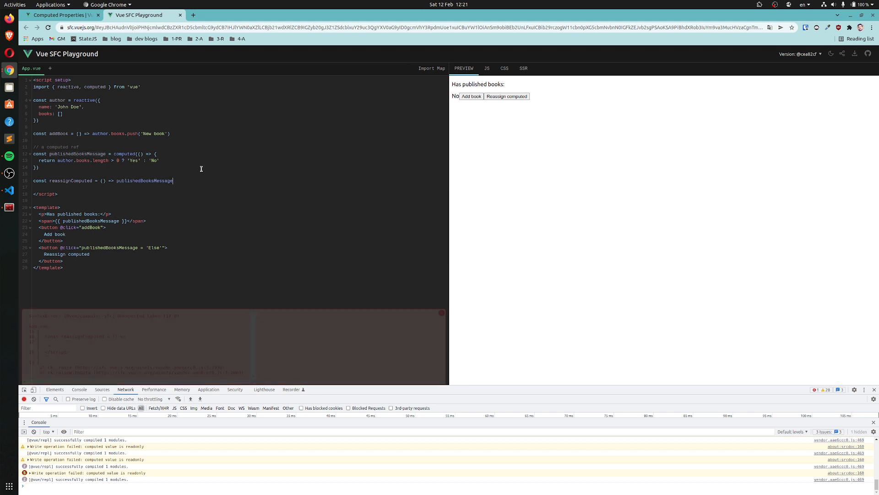
text(.value =)
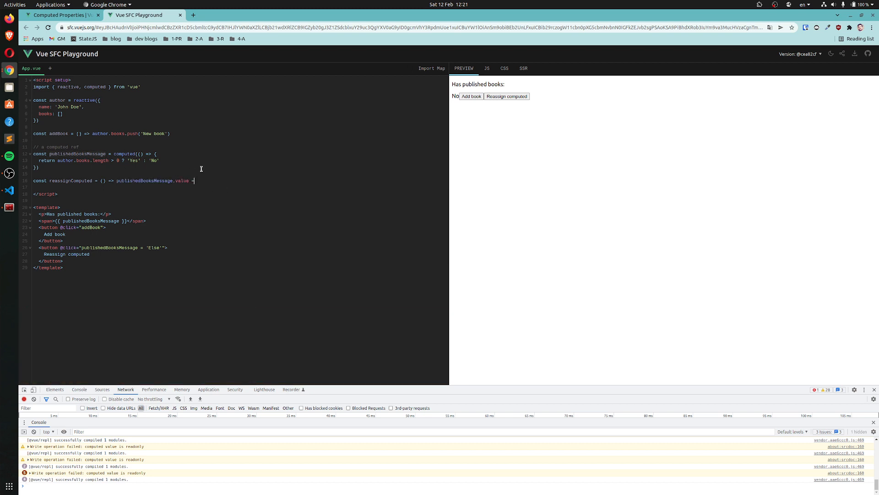
text('Else')
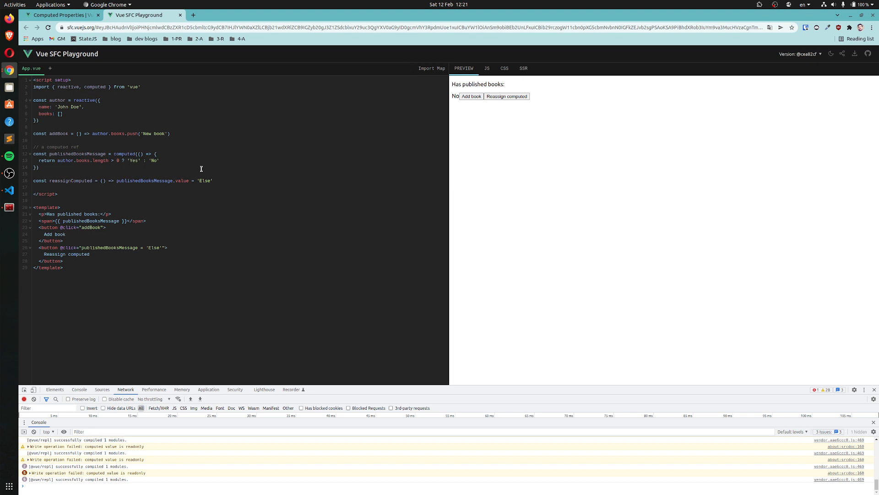
text(ooop)
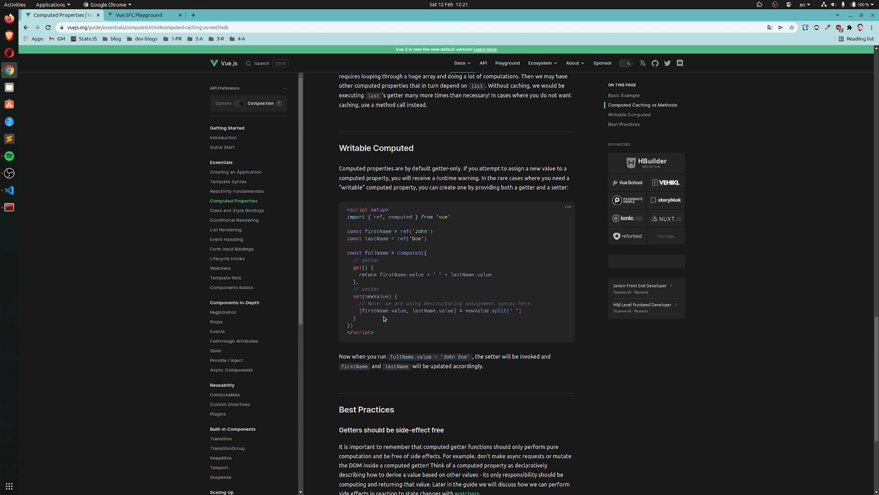
- Switch to the Computed Properties docs tab to view the Writable Computed example
click(140, 14)
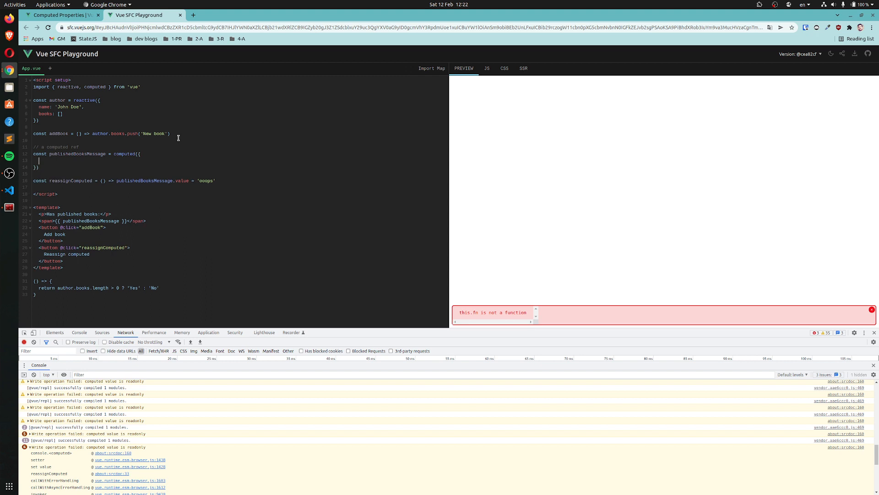
- Give publishedBooksMessage get() returning Yes/No and empty set(newValue); rename reassignComputed to emptyBooks assigning 'No'
text(get() {)
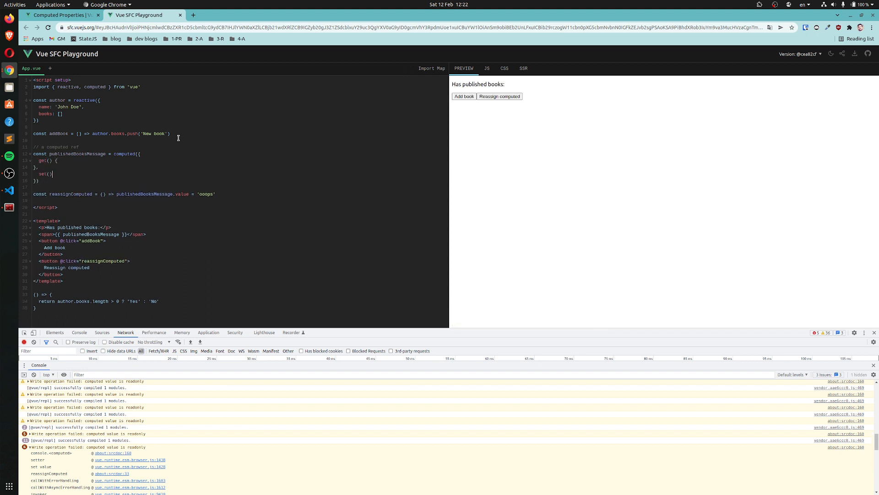
text(newValue)
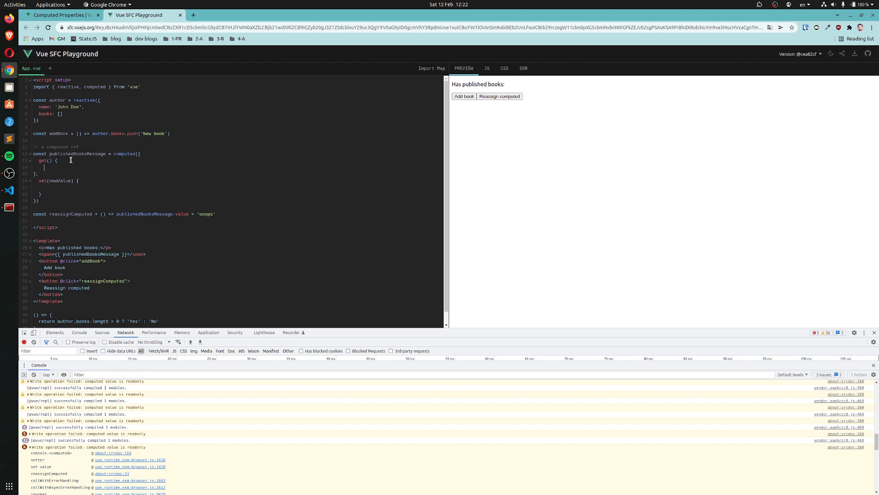
text(re)
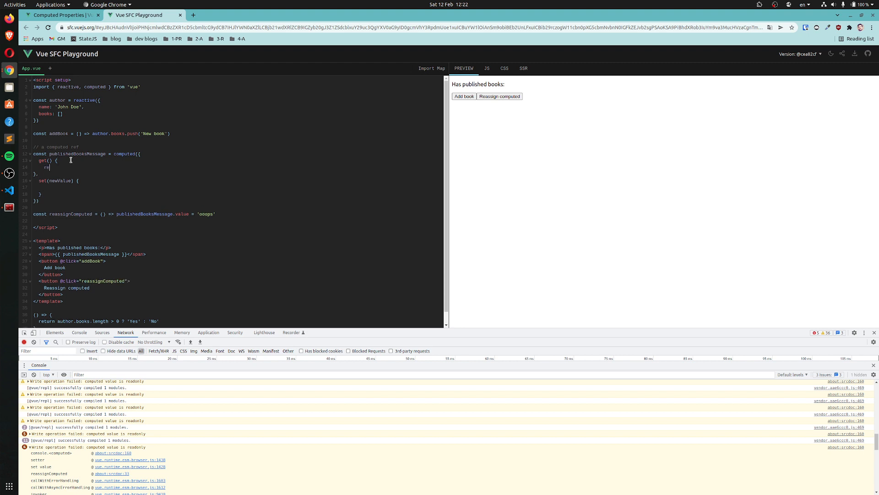
text(return)
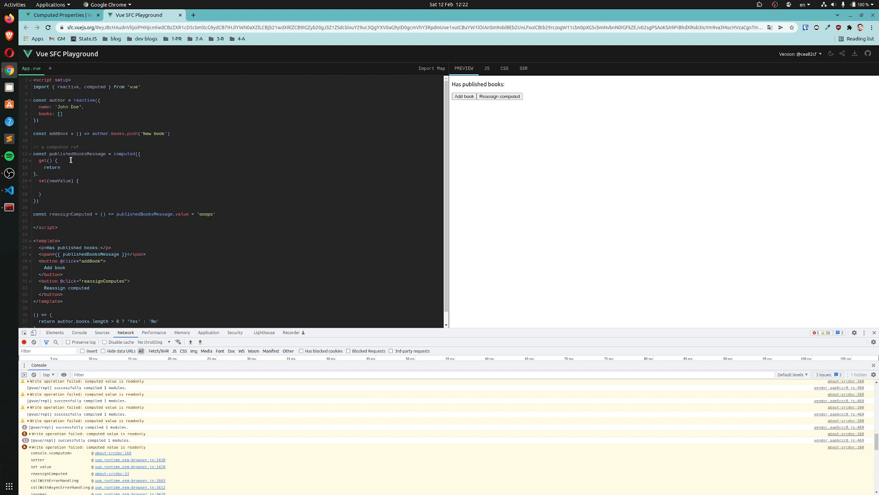
scroll(down, 3)
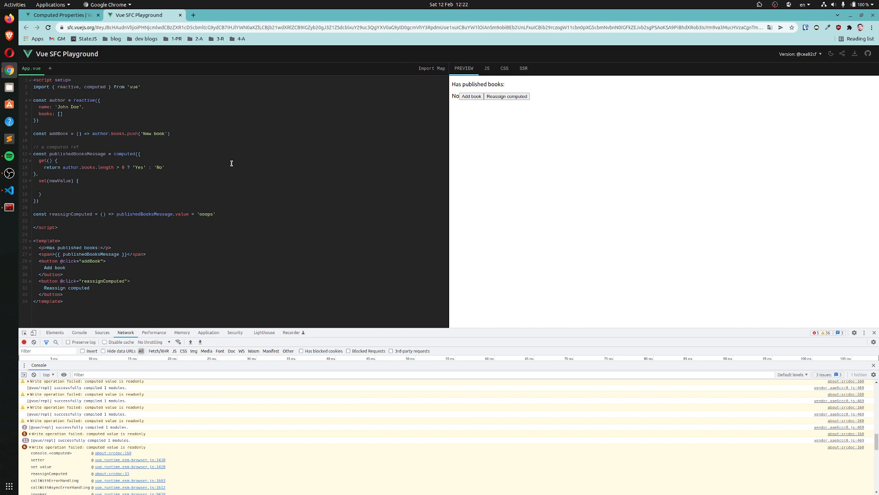
mouse_move(204, 215)
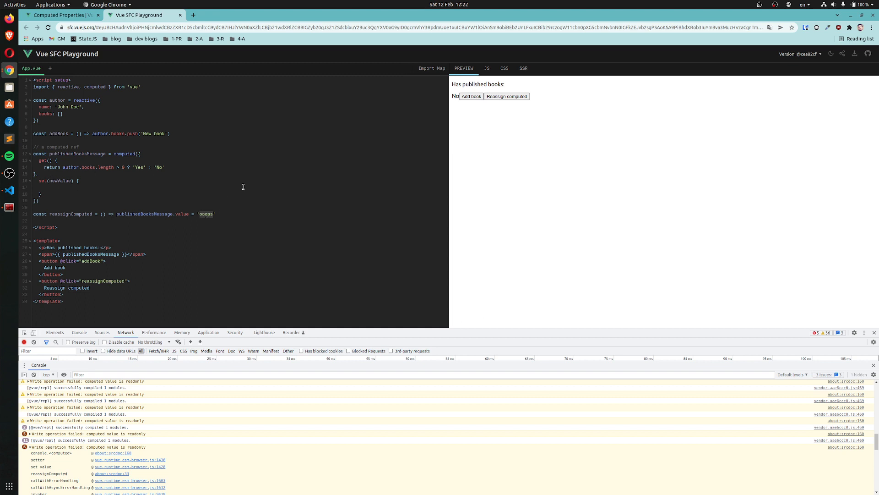
text(No)
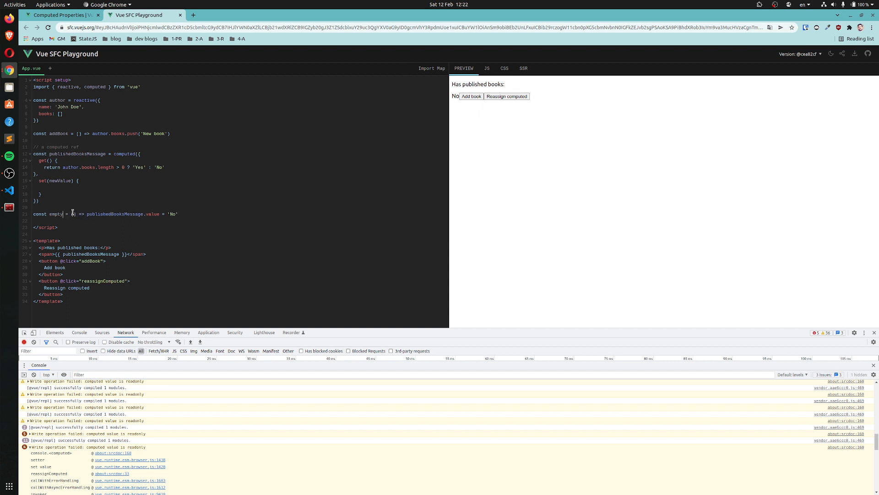
text(Books)
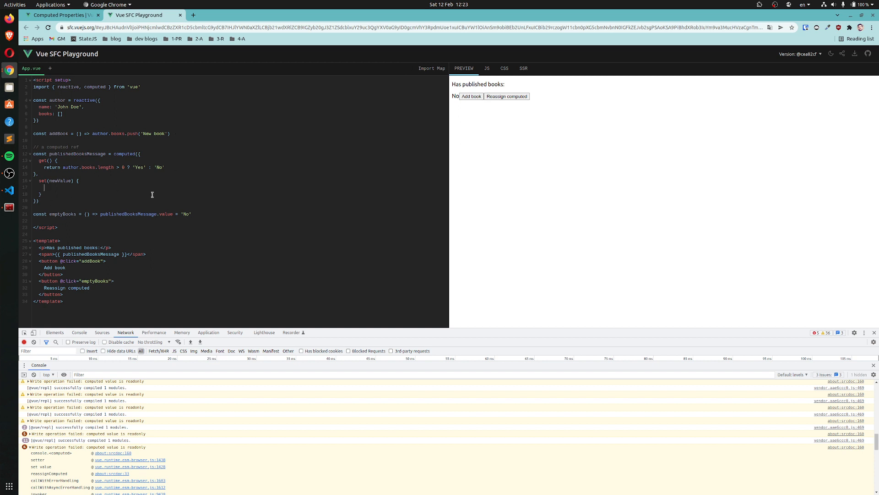
- In the setter, add if (newValue === 'No') { author.books = []; } followed by an else
text(if ())
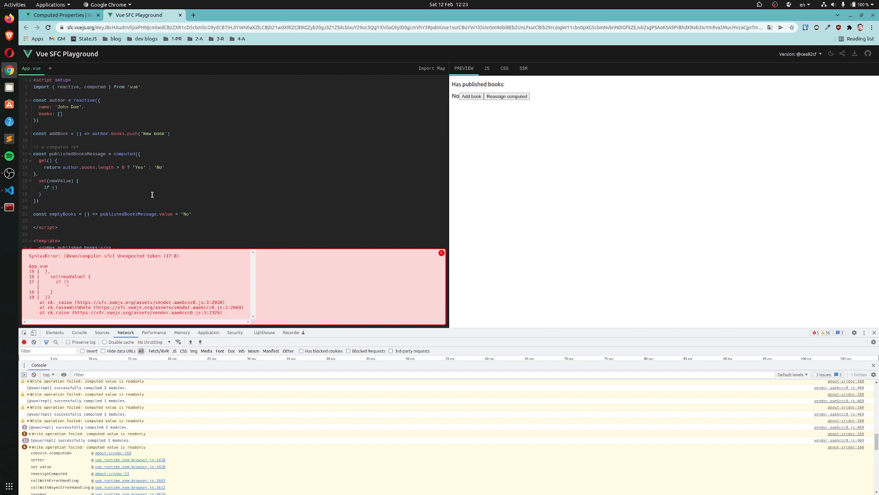
text(newValue)
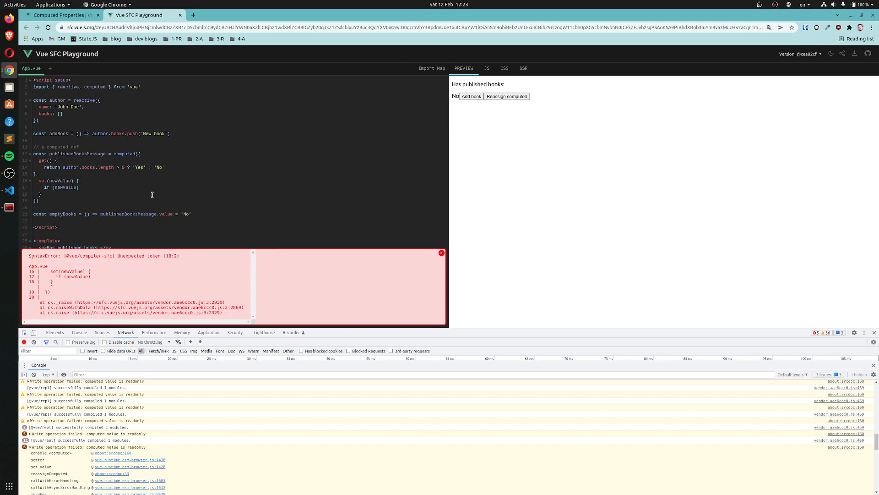
text(===)
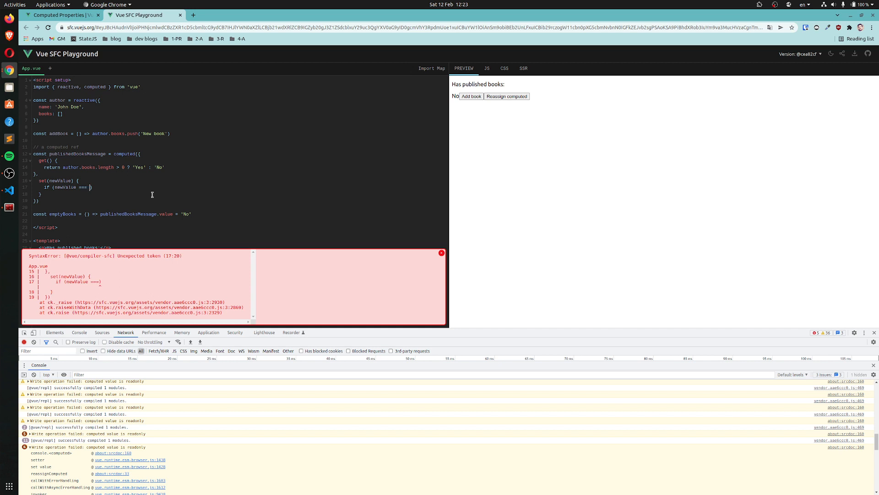
text('No'))
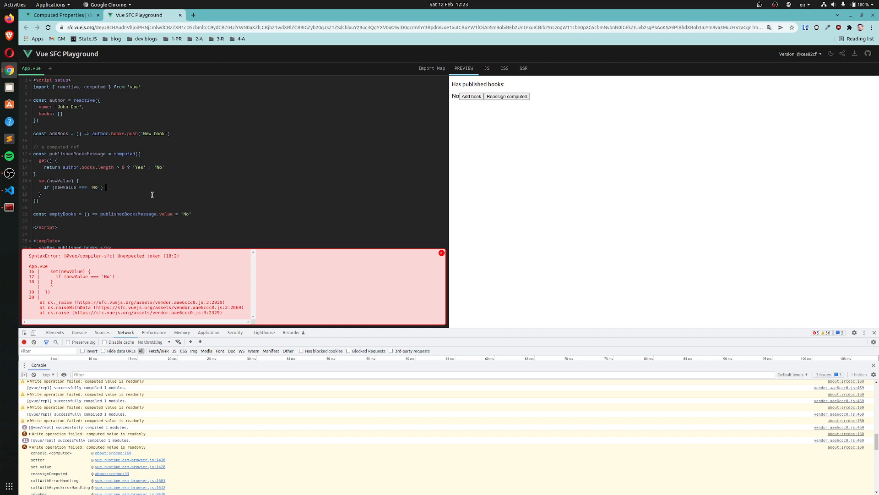
text({)
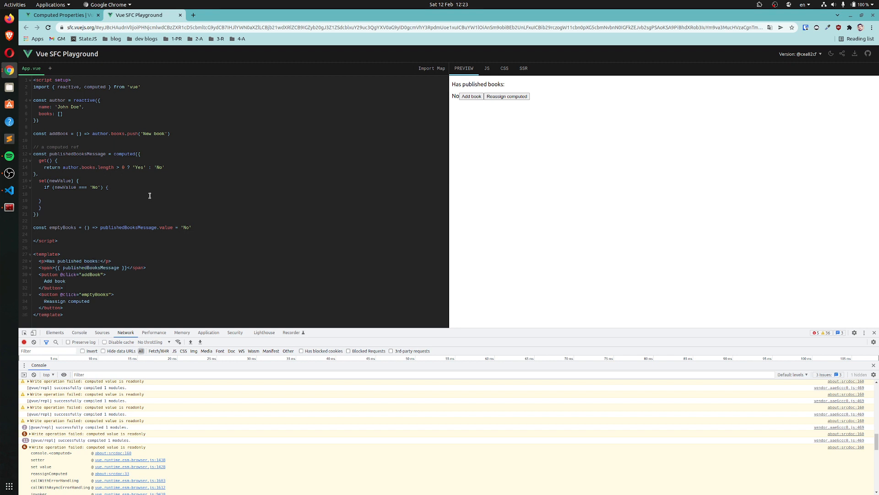
mouse_move(67, 245)
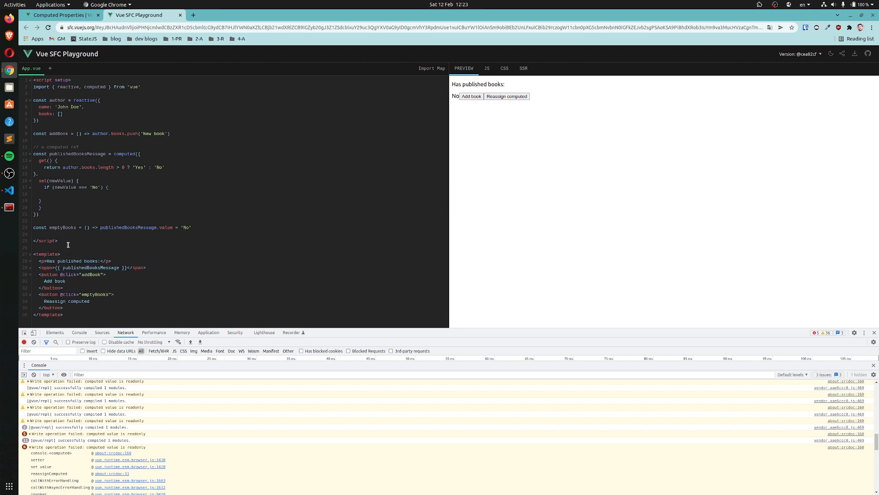
text(author.)
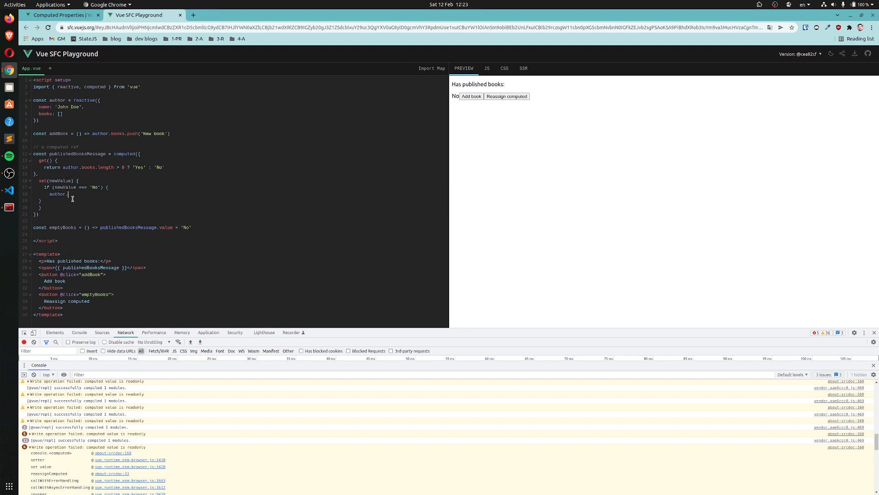
text(books)
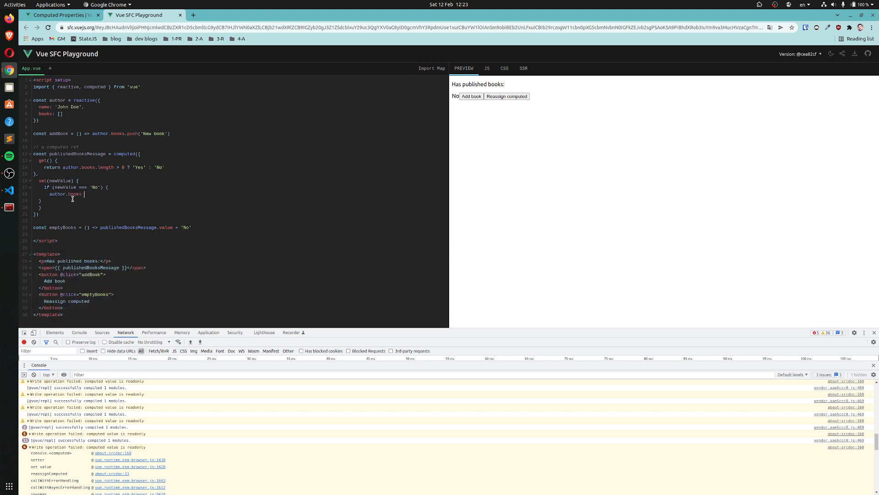
text(= [];)
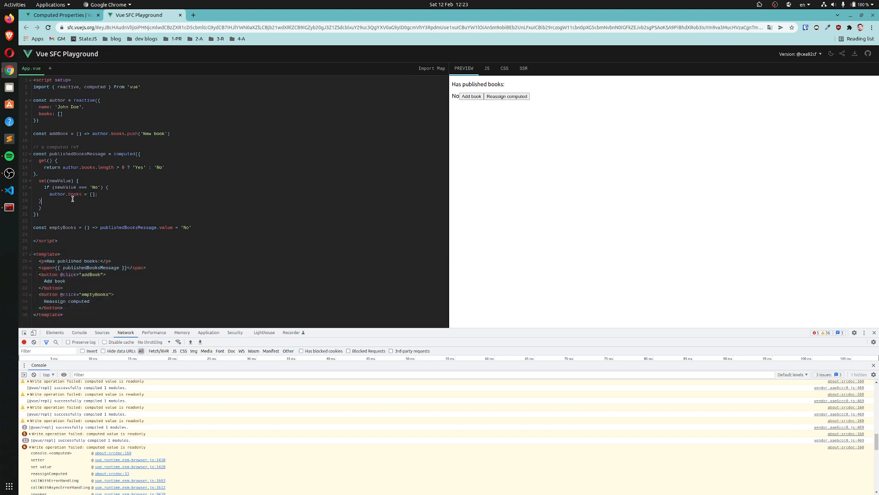
text(else)
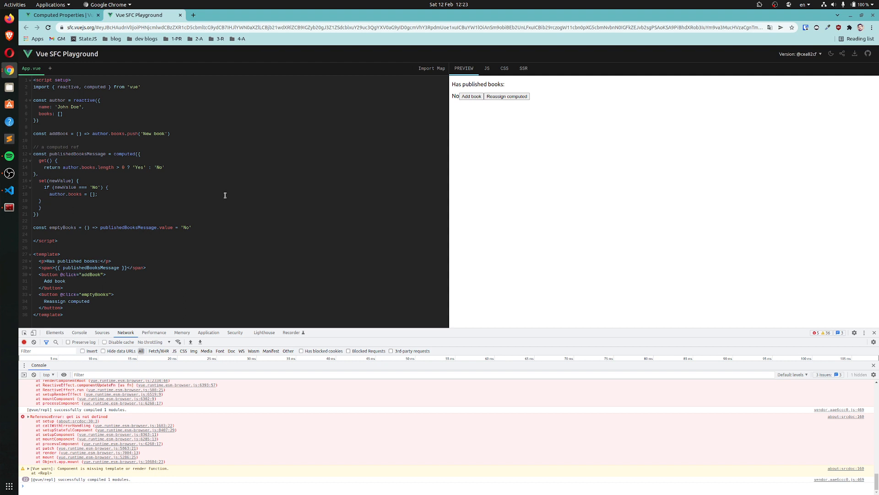
- Add a book so the preview reads Yes, then reassign the computed to reset it to No
click(472, 96)
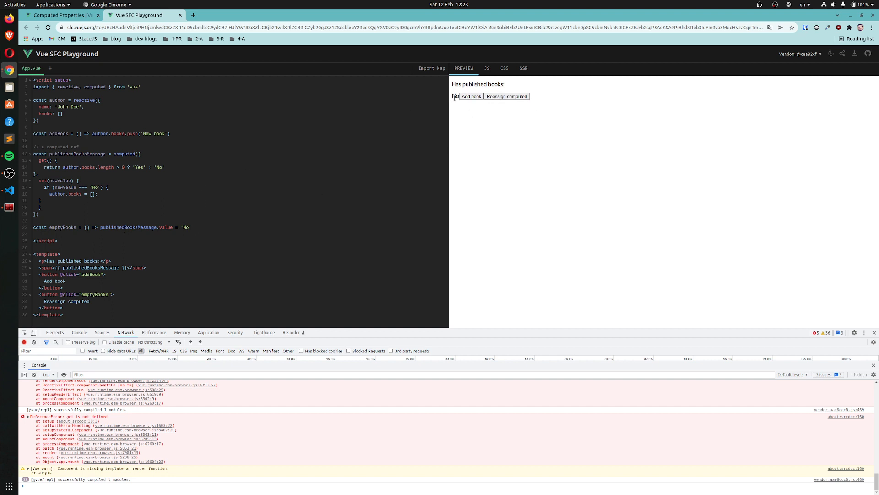
mouse_move(32, 482)
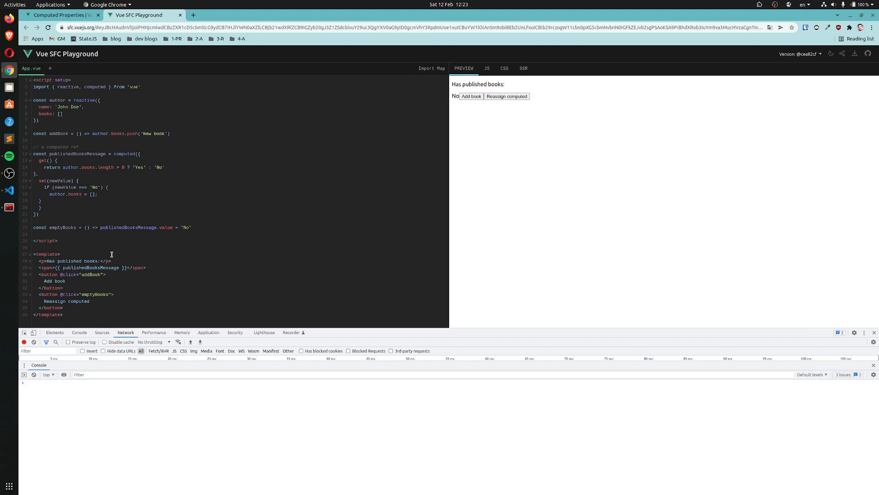
click(471, 95)
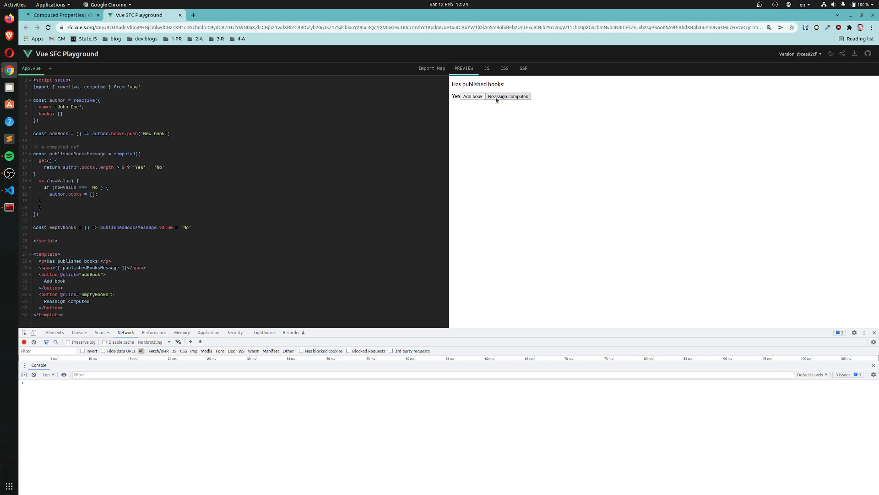
click(507, 96)
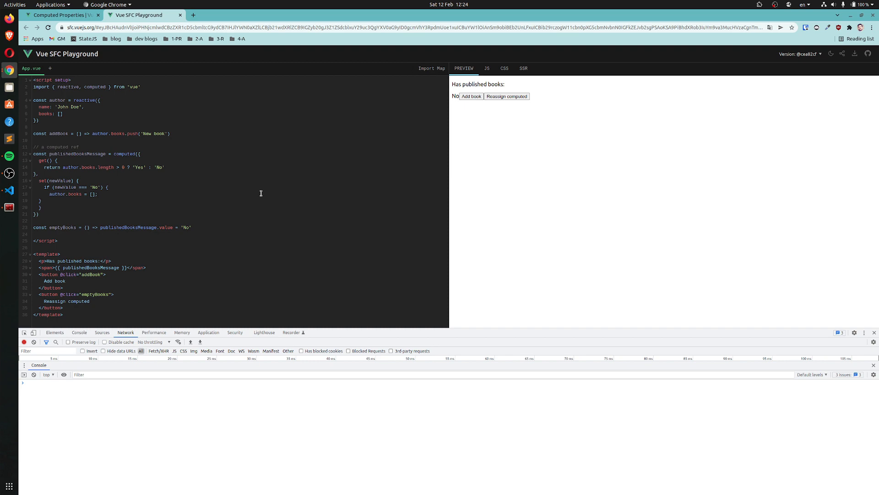
click(60, 15)
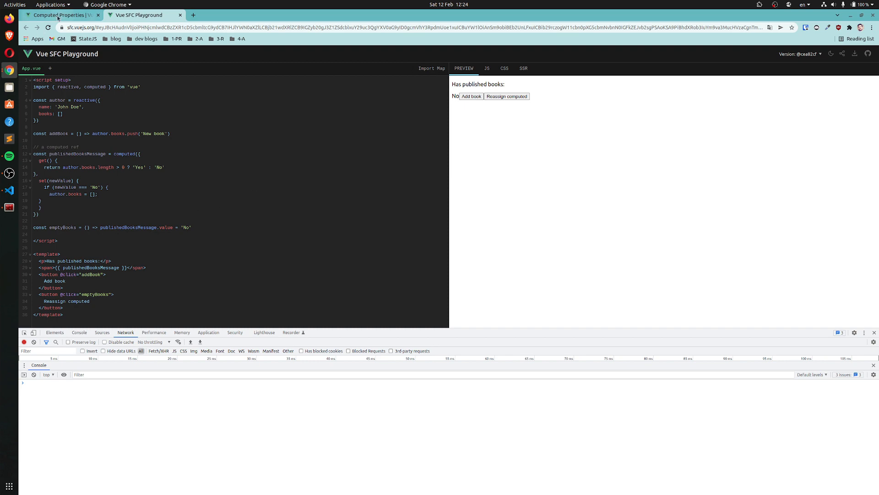
- Return to the Computed Properties guide, deselect the example code, and scroll toward Best Practices
click(61, 15)
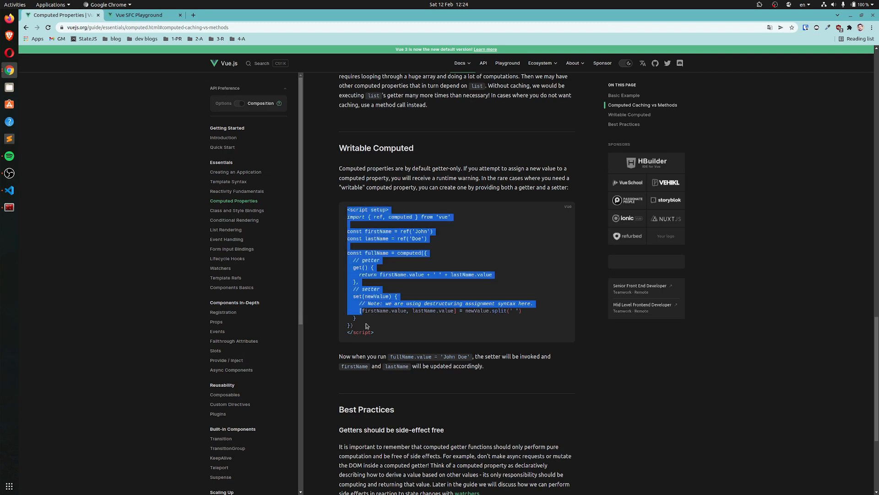
click(564, 269)
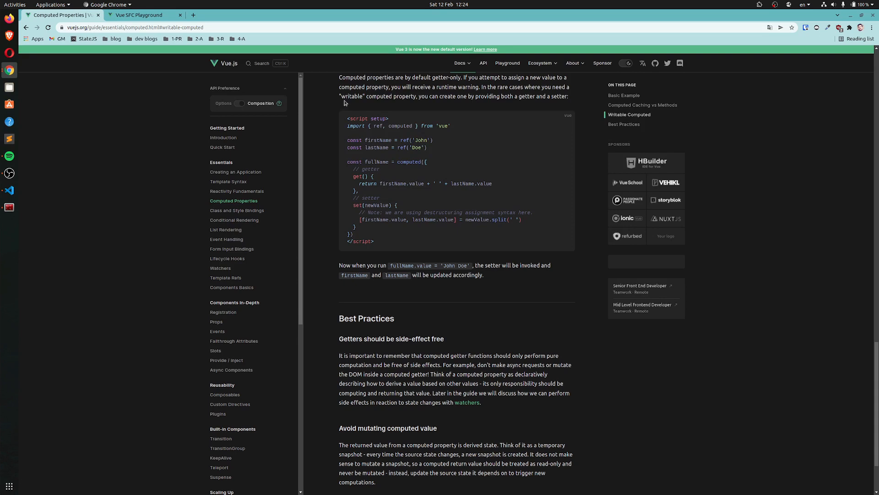
mouse_move(345, 253)
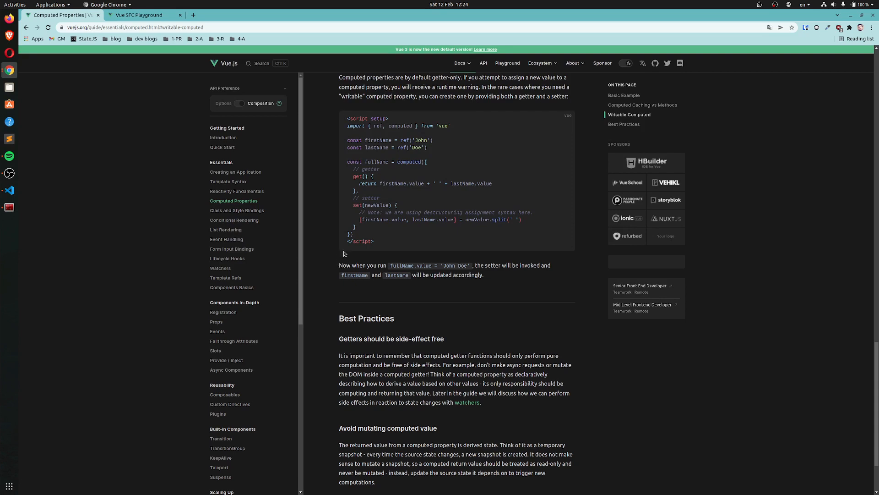
mouse_move(380, 270)
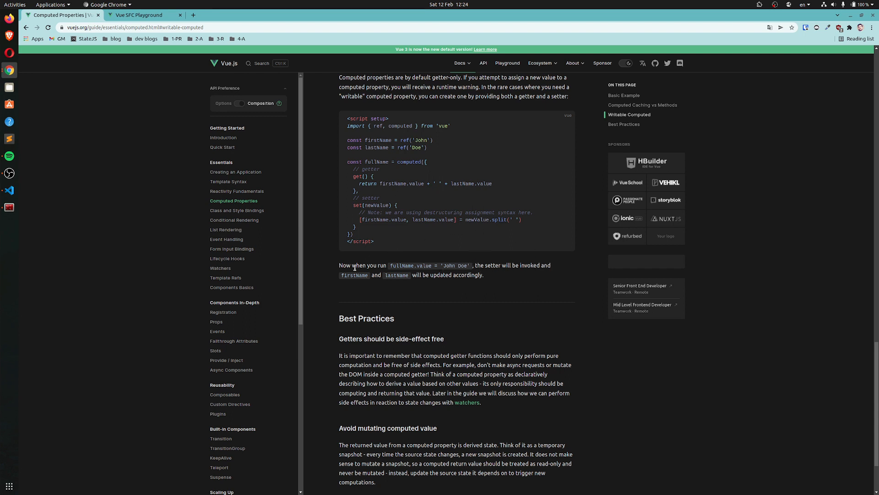
mouse_move(377, 169)
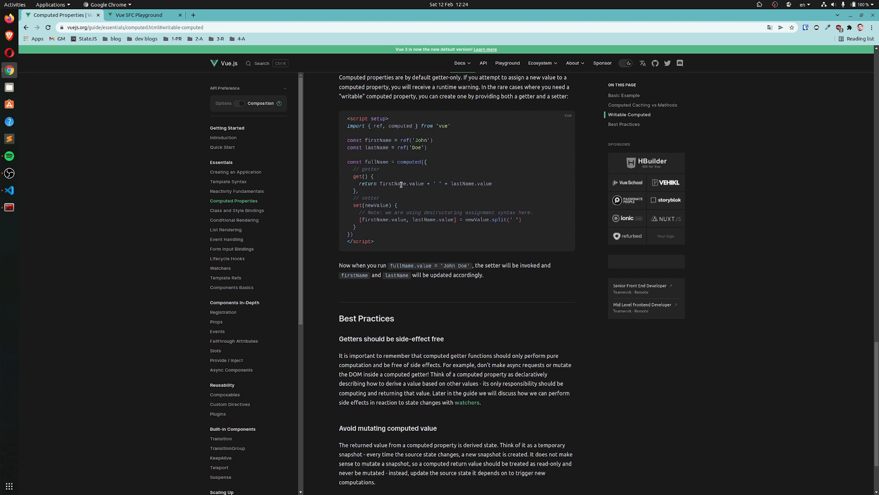
mouse_move(378, 168)
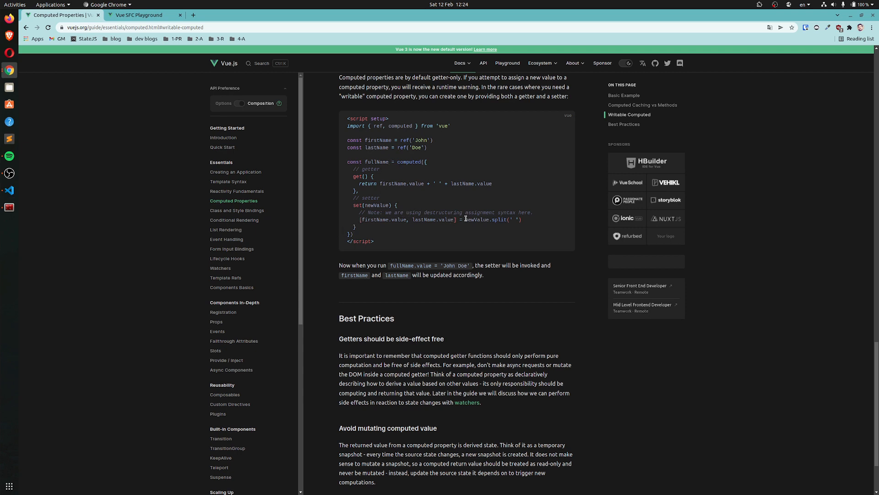
mouse_move(587, 223)
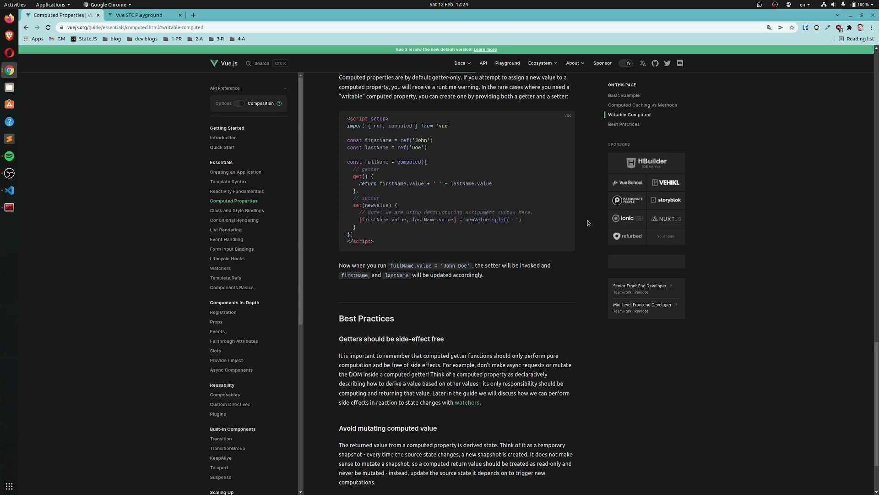
scroll(down, 3)
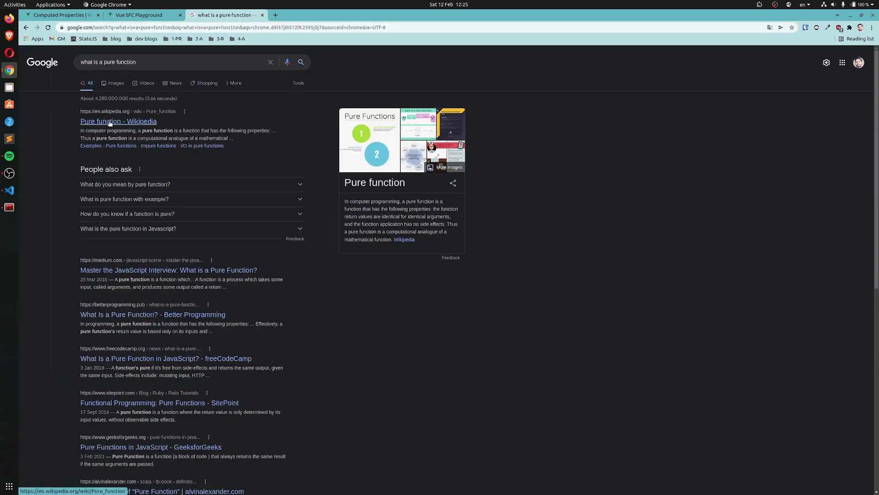
- Open the 'Pure function' Wikipedia article from the Google results
click(118, 121)
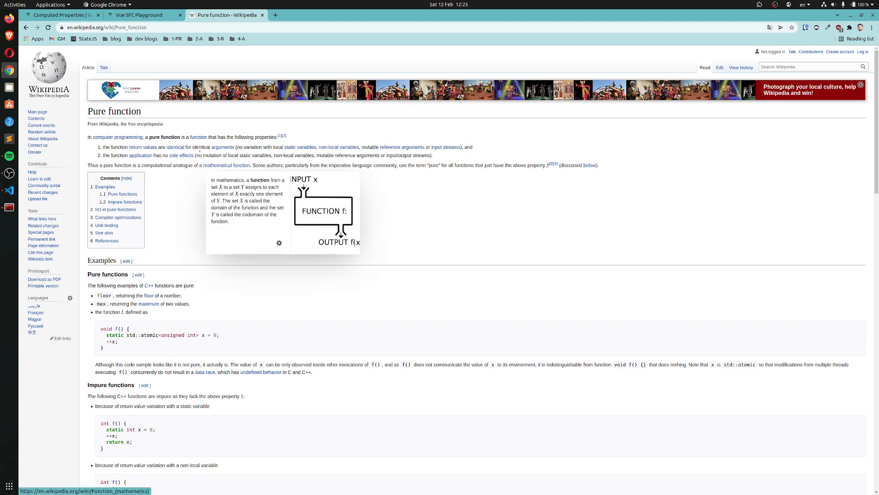
mouse_move(110, 173)
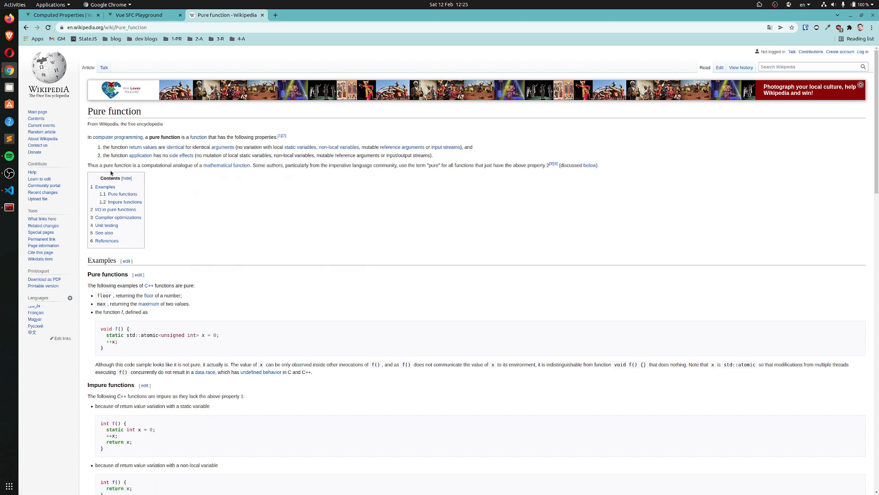
mouse_move(182, 155)
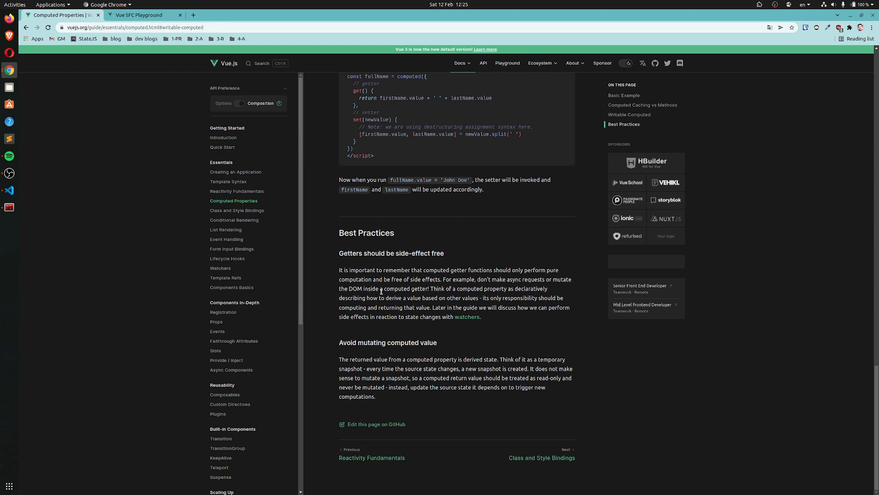
mouse_move(451, 287)
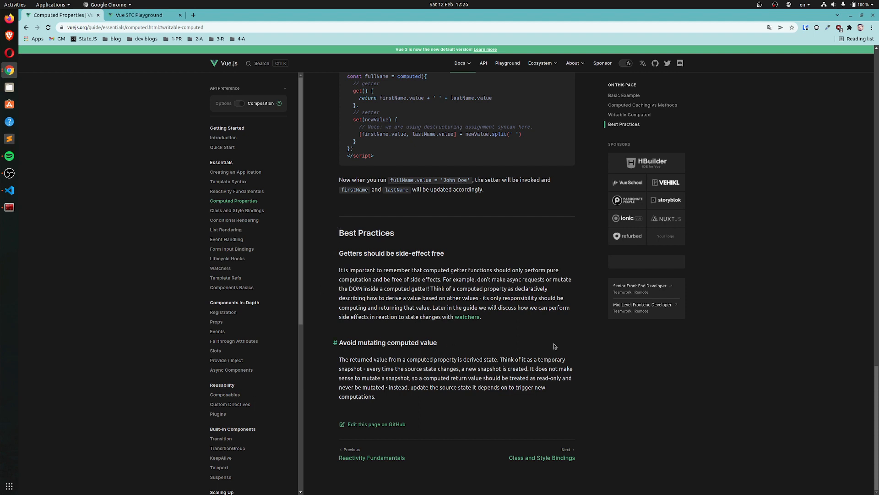
mouse_move(590, 295)
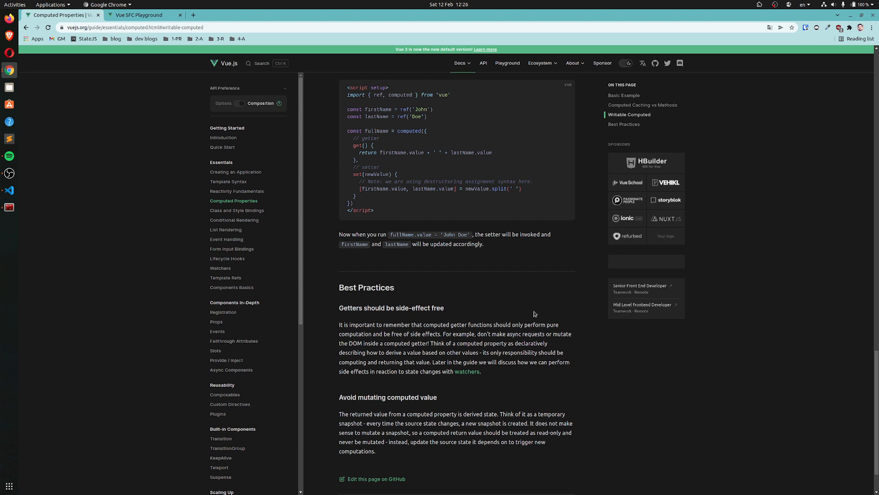
mouse_move(584, 266)
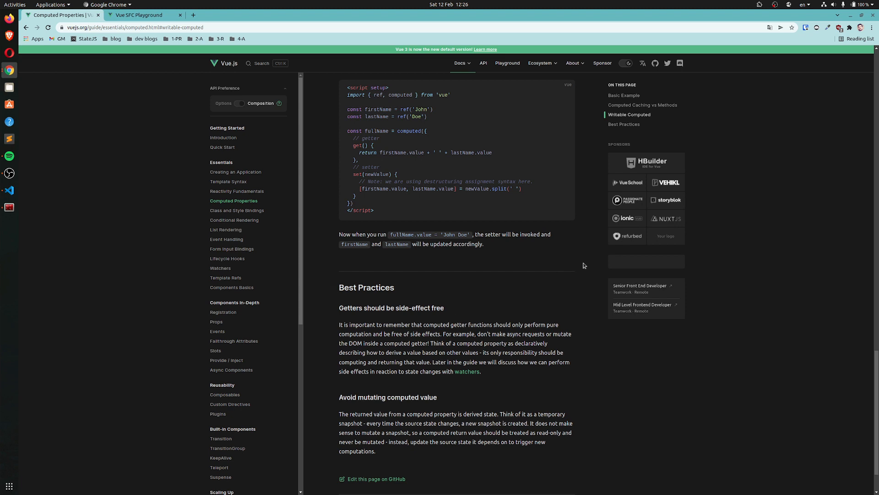
mouse_move(472, 429)
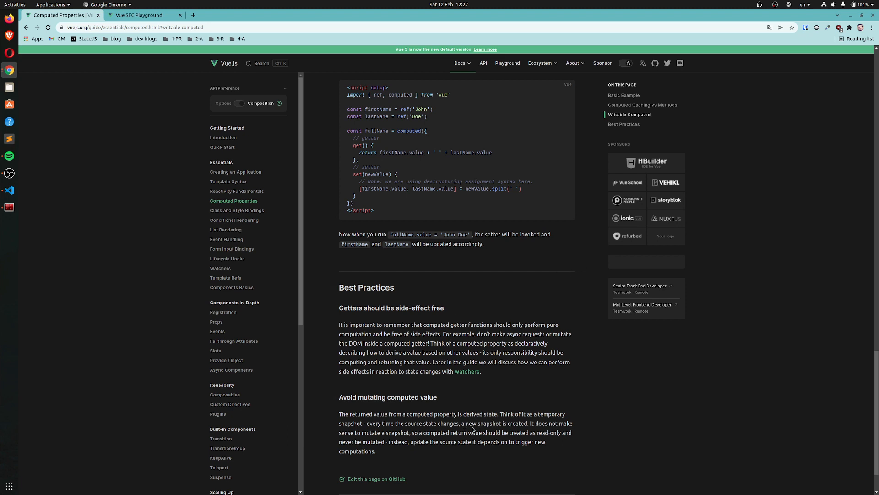
- Scroll the Computed Properties docs to Best Practices on side-effect-free getters and not mutating computed values
scroll(down, 3)
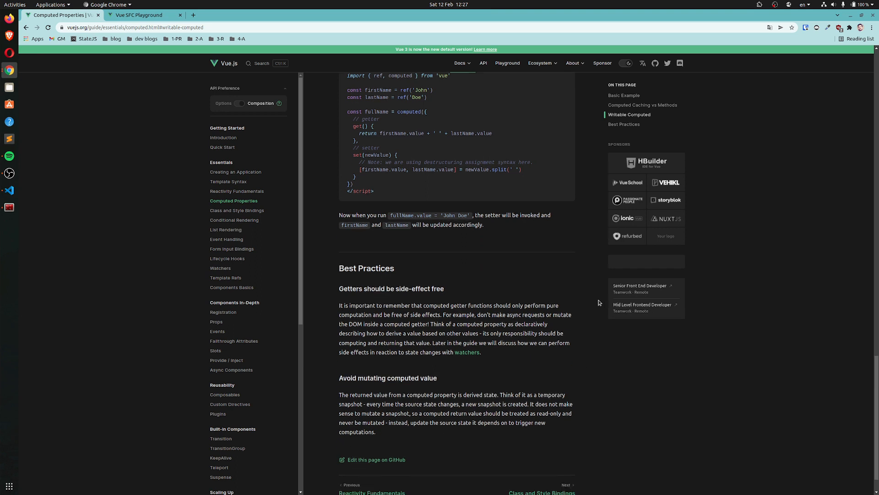
scroll(down, 3)
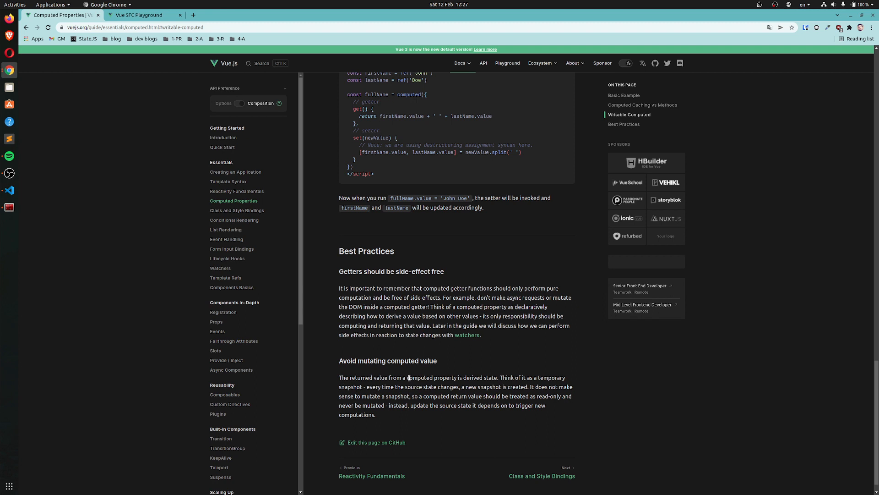
mouse_move(588, 279)
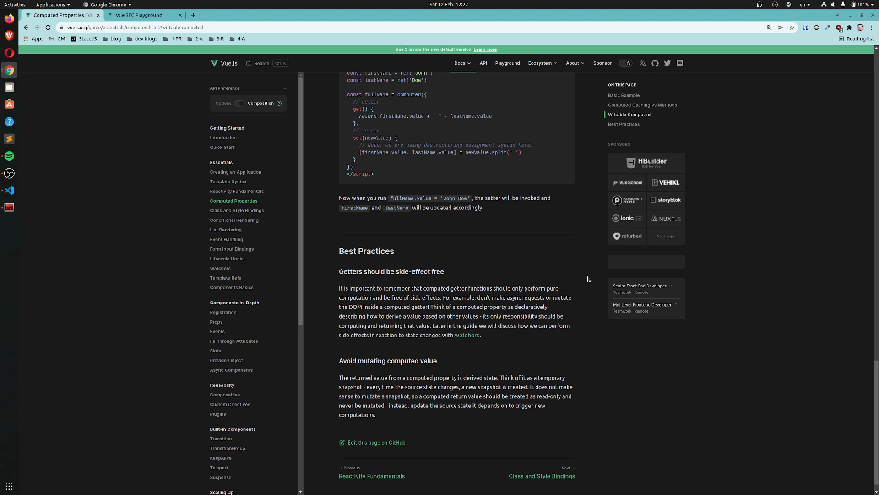
scroll(down, 3)
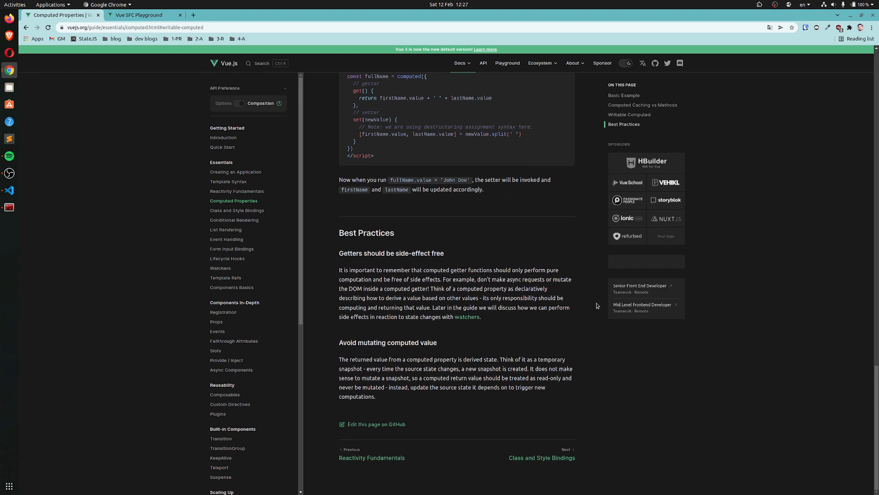